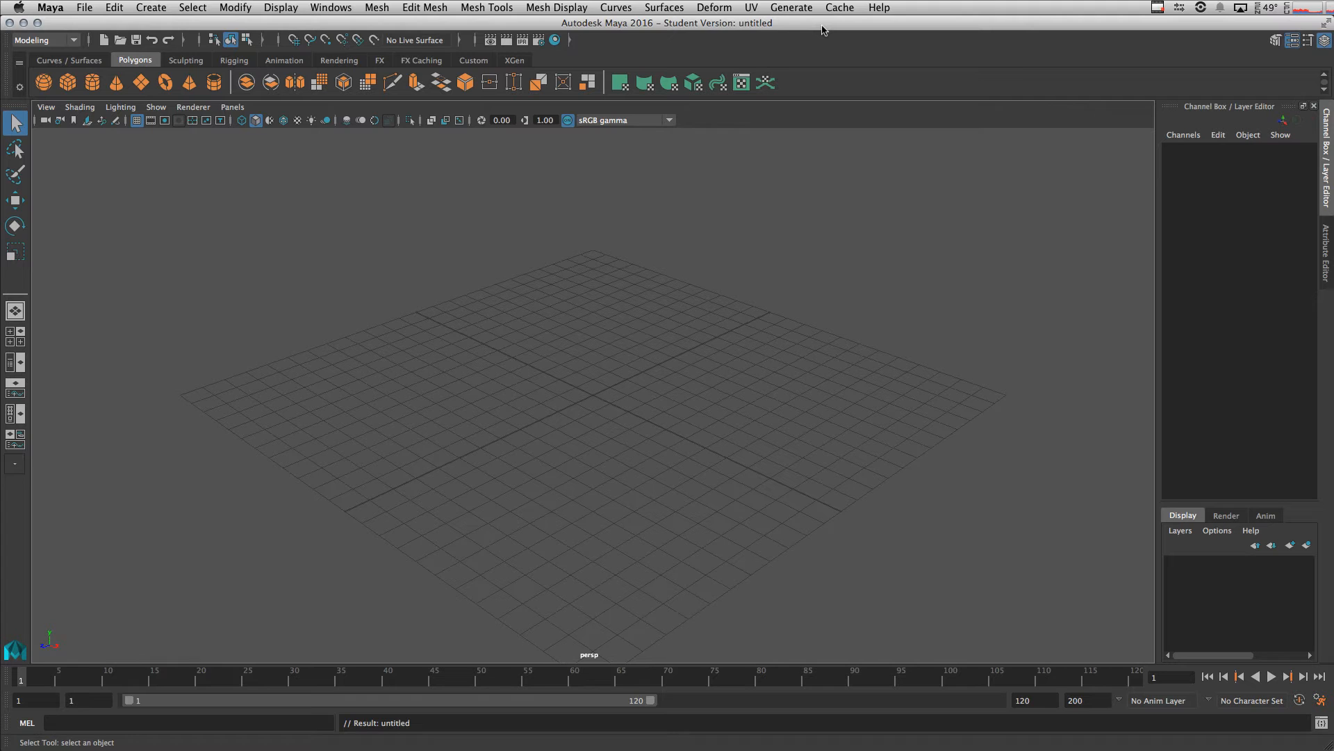
mouse_move(73, 167)
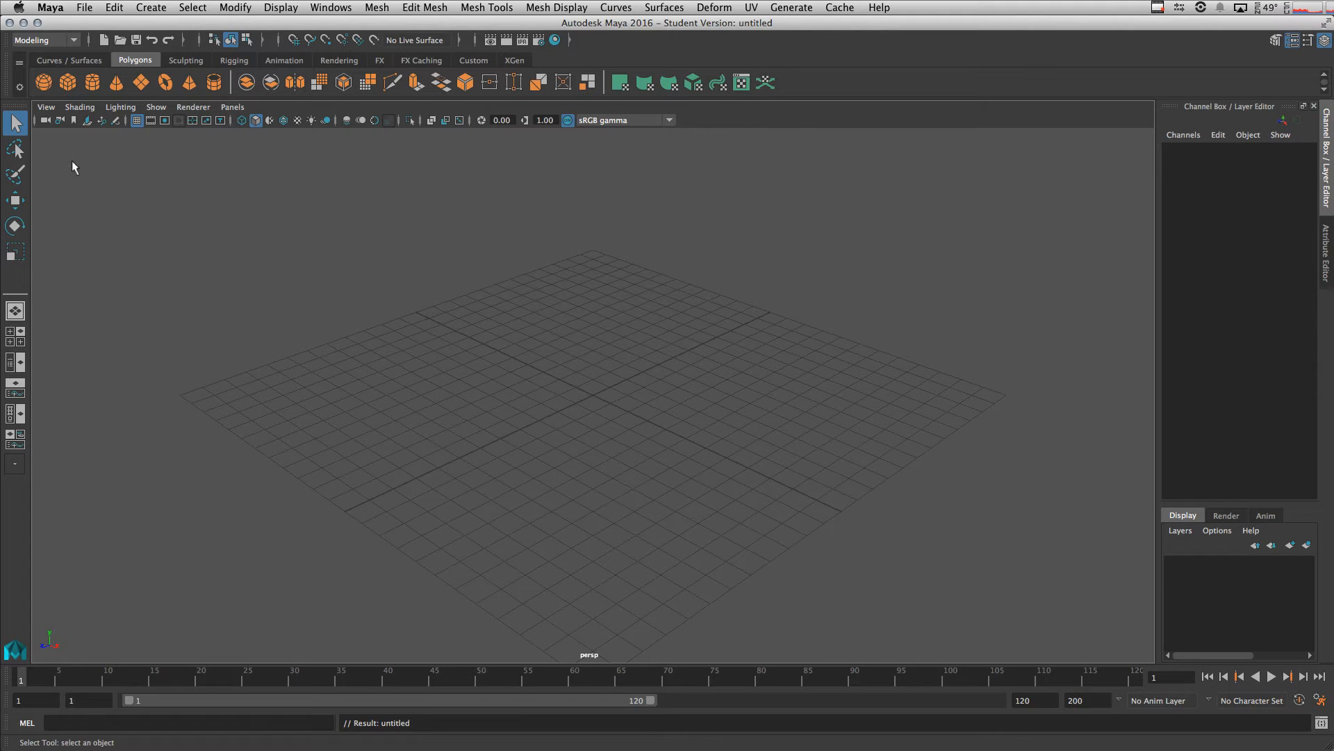
mouse_move(67, 82)
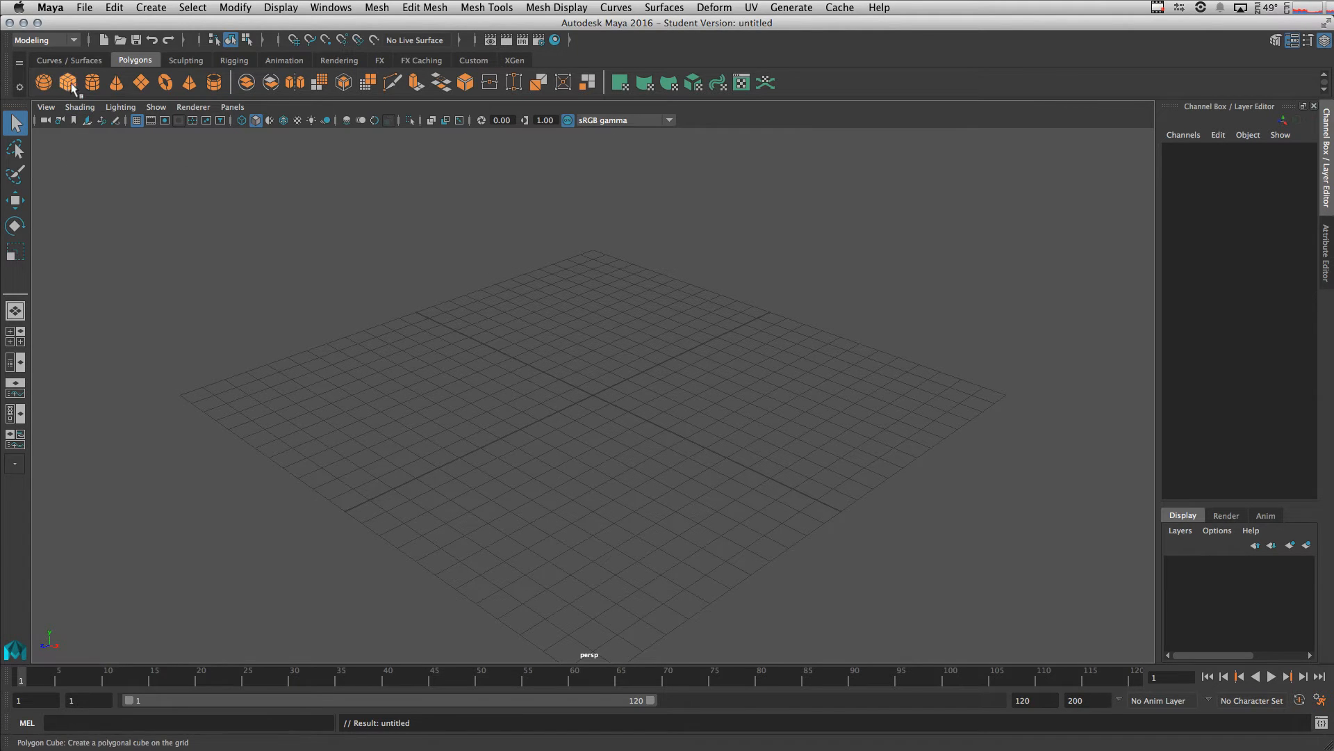
Create a polygon cube subdivided 10 times along width, height and depth
click(68, 82)
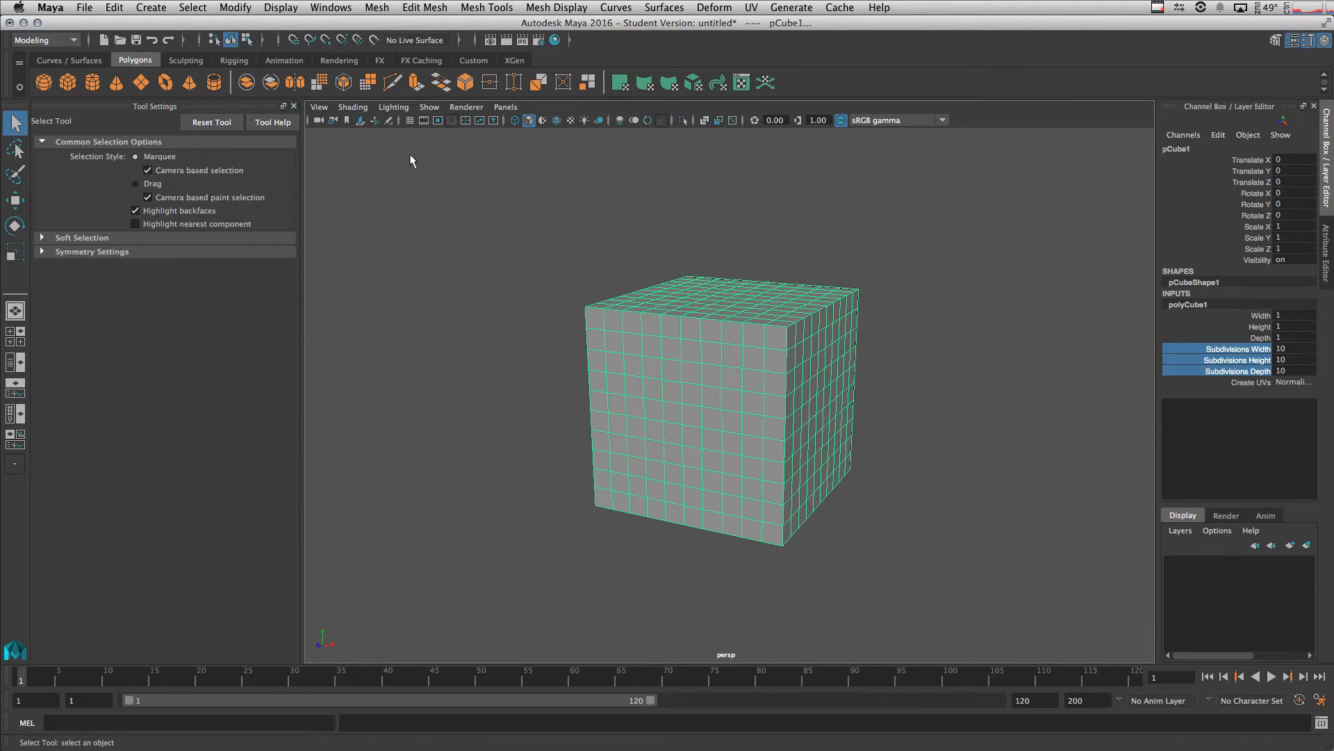
mouse_move(777, 342)
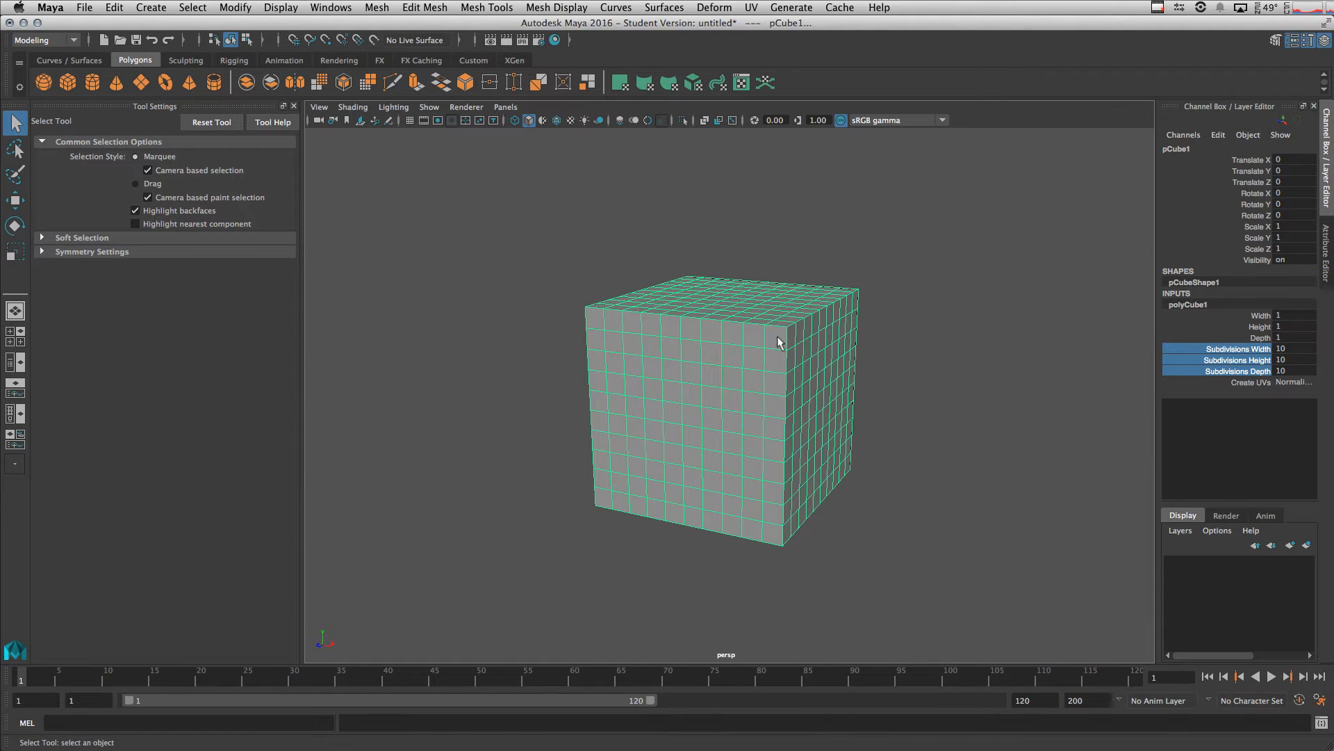
mouse_move(672, 351)
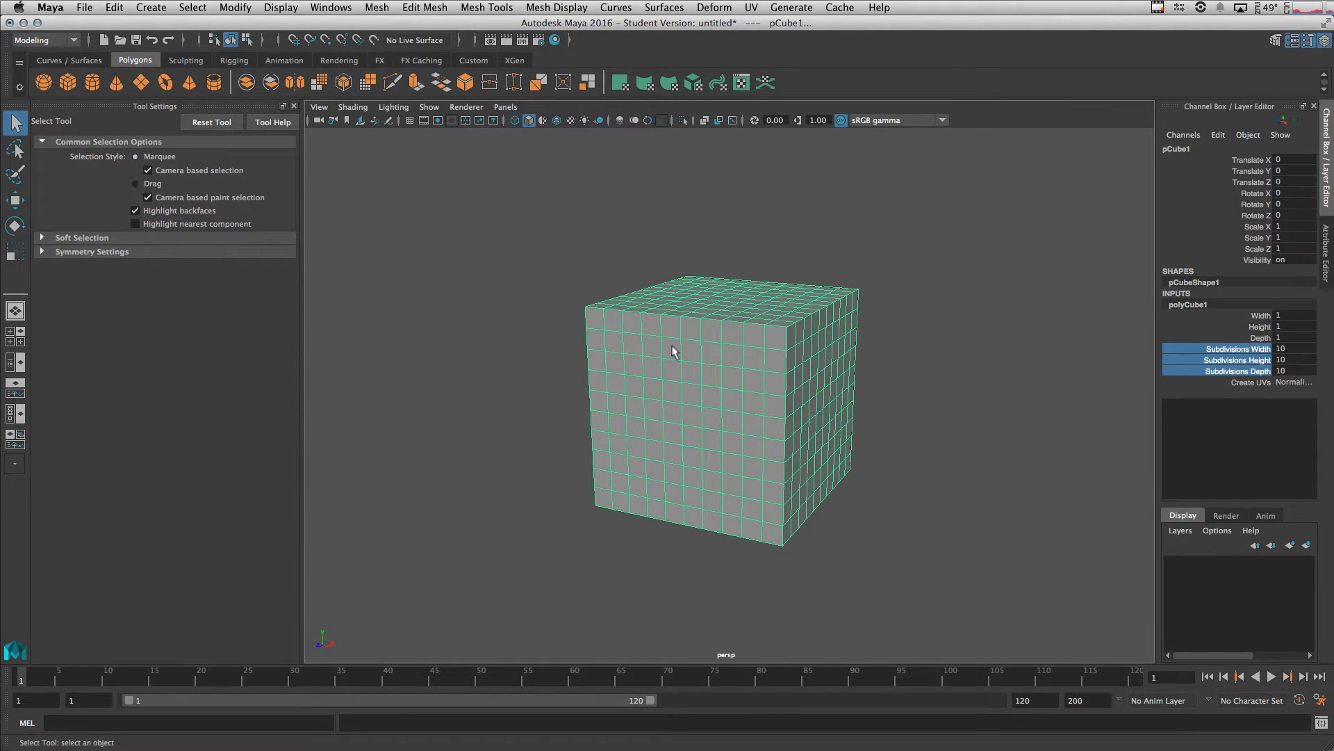
Switch the cube to face mode and select individual faces
right_click(672, 351)
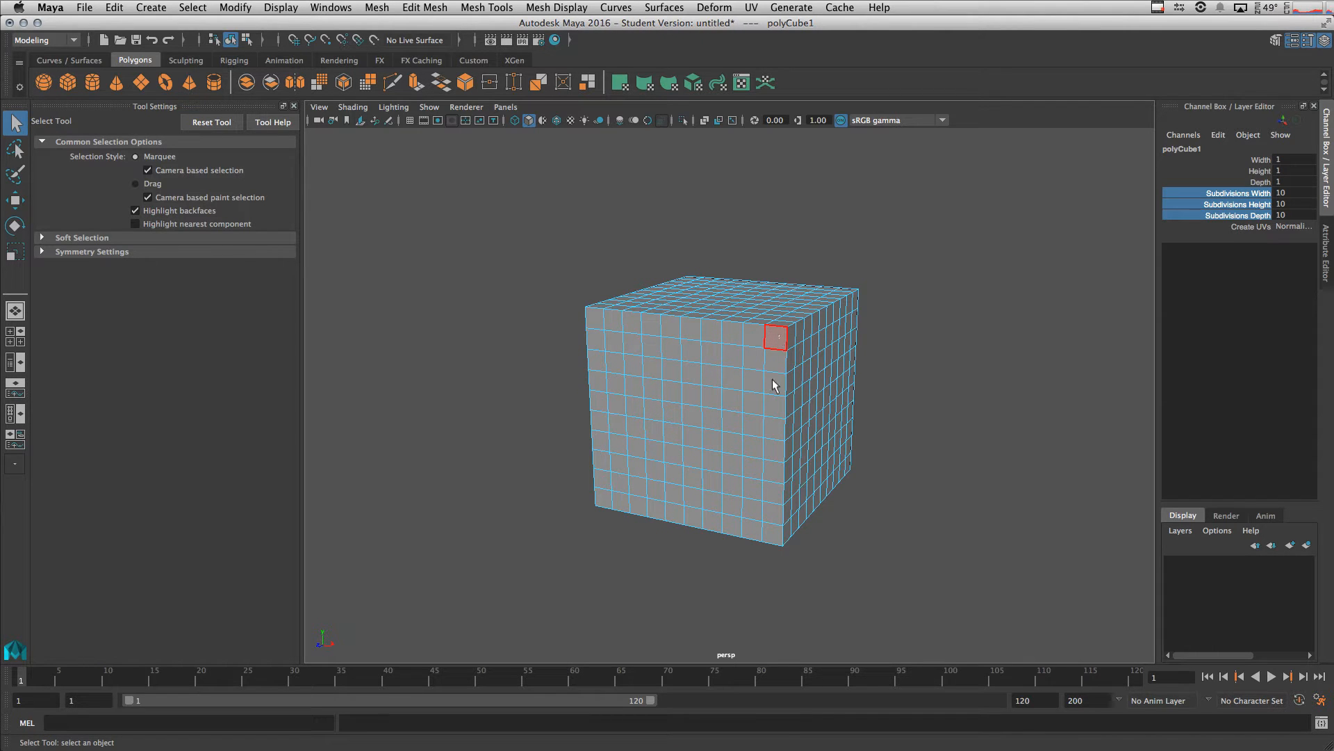
click(775, 335)
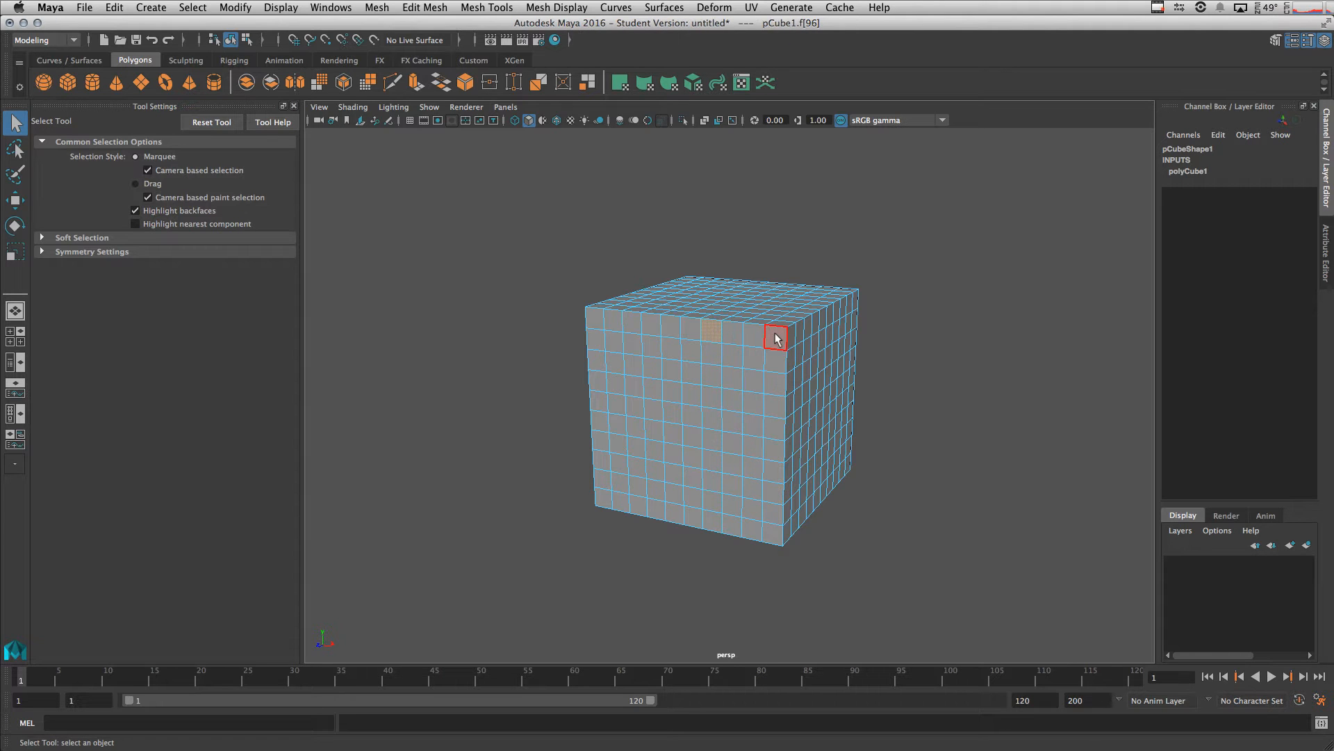
drag(774, 338, 725, 484)
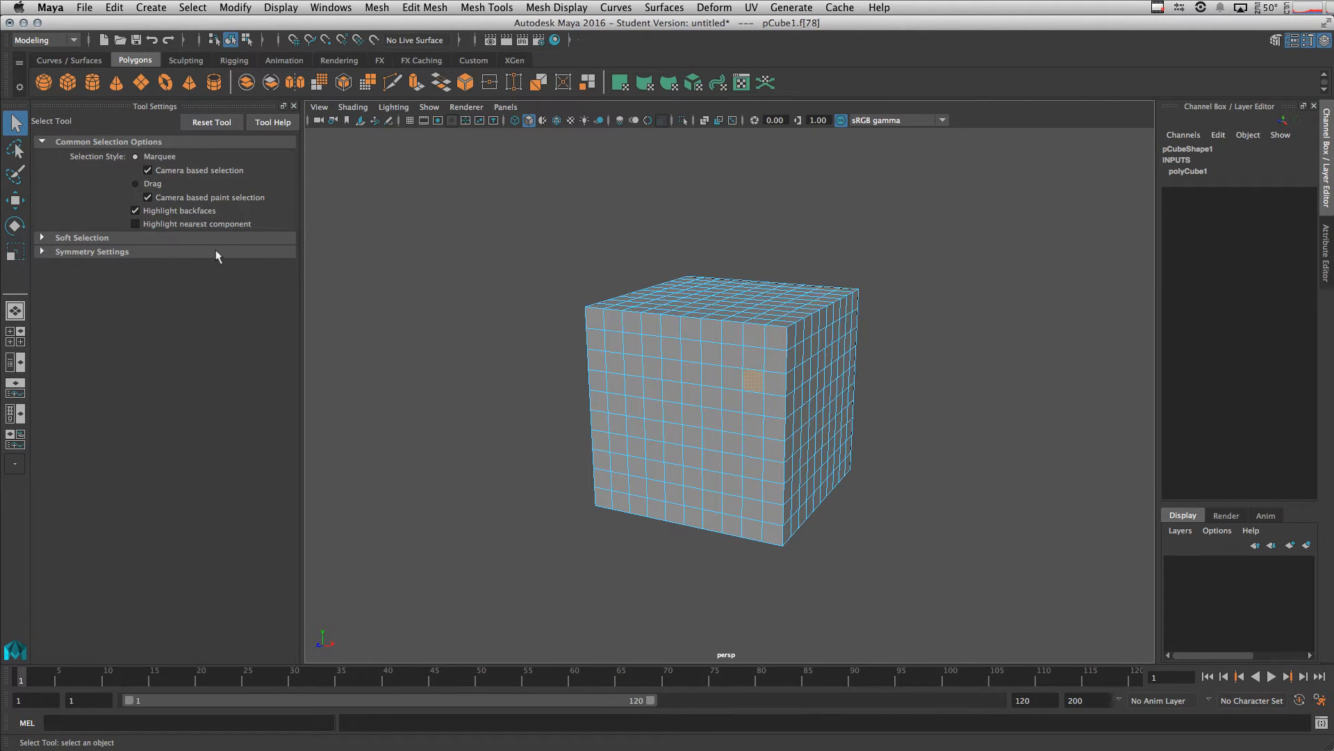
Set Selection Style to Drag and paint-select faces across the cube's front
click(136, 182)
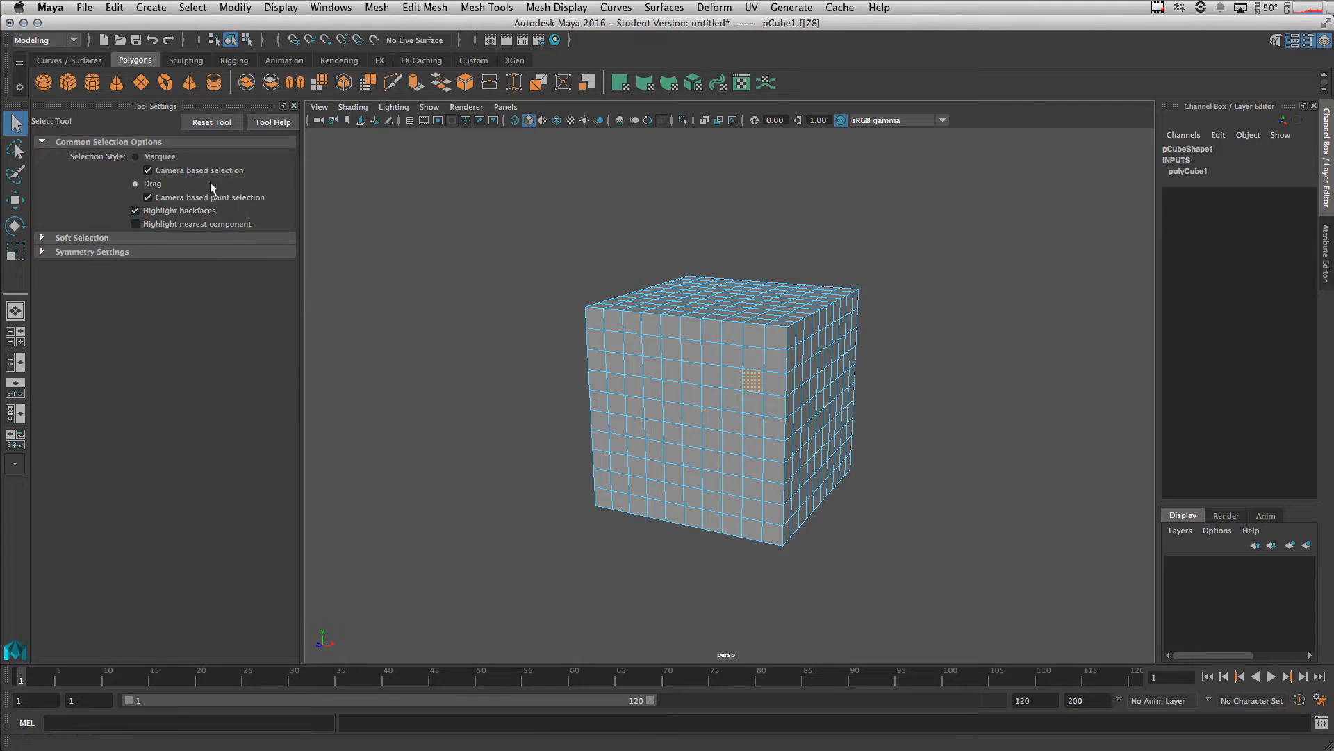
drag(689, 477, 774, 536)
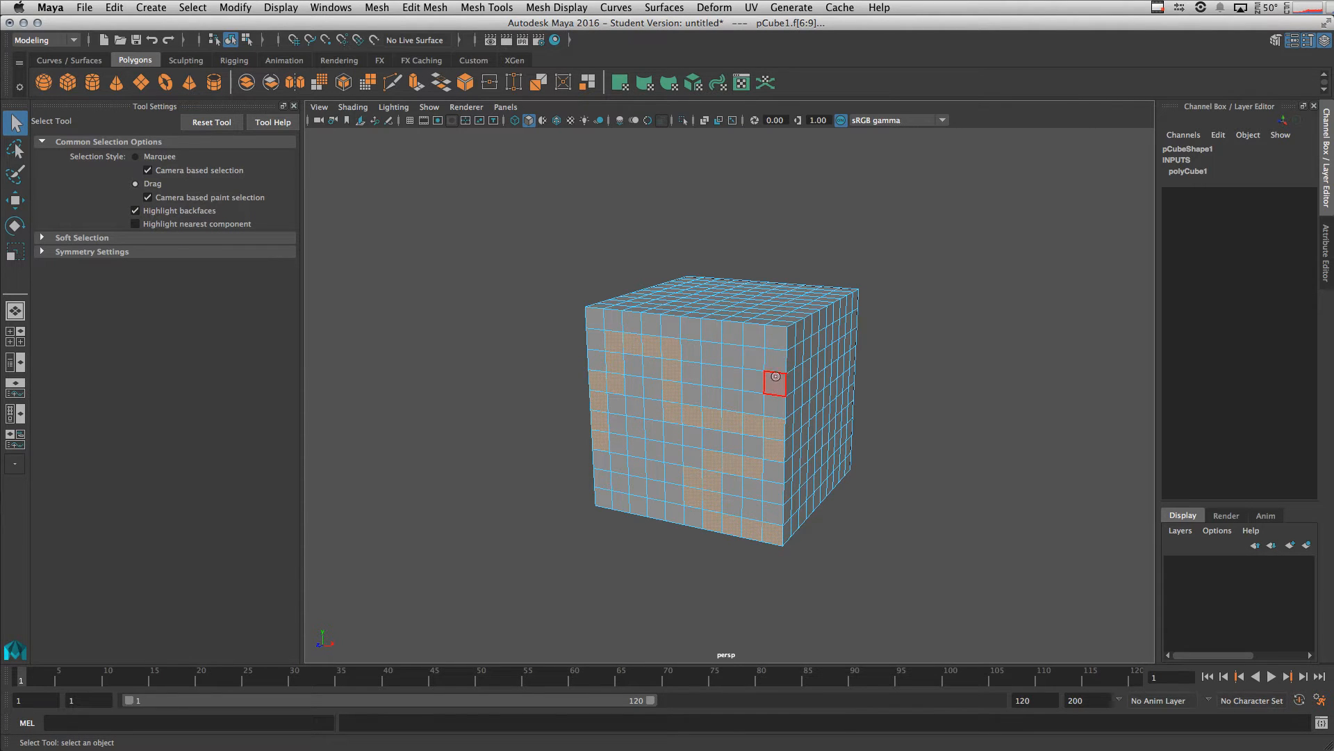
drag(774, 378, 832, 364)
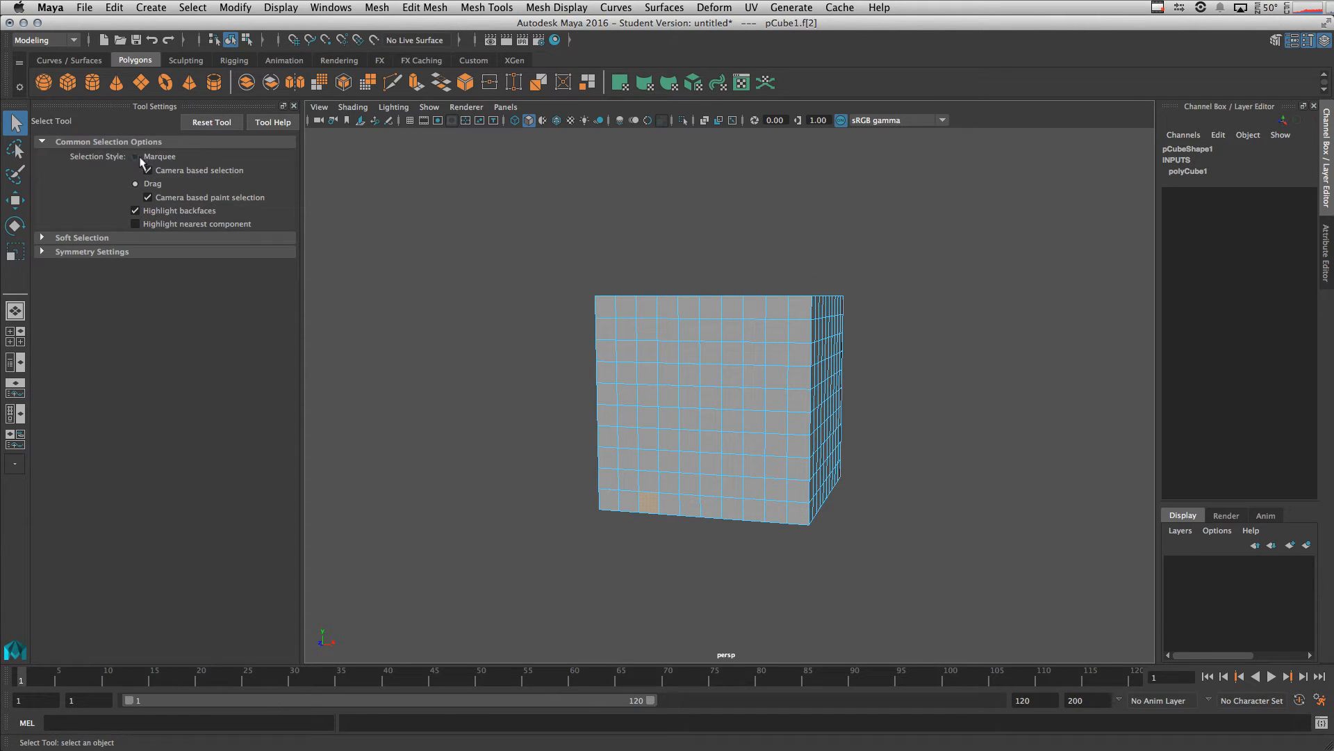
Set Selection Style back to Marquee and box-select a block of front faces
click(147, 171)
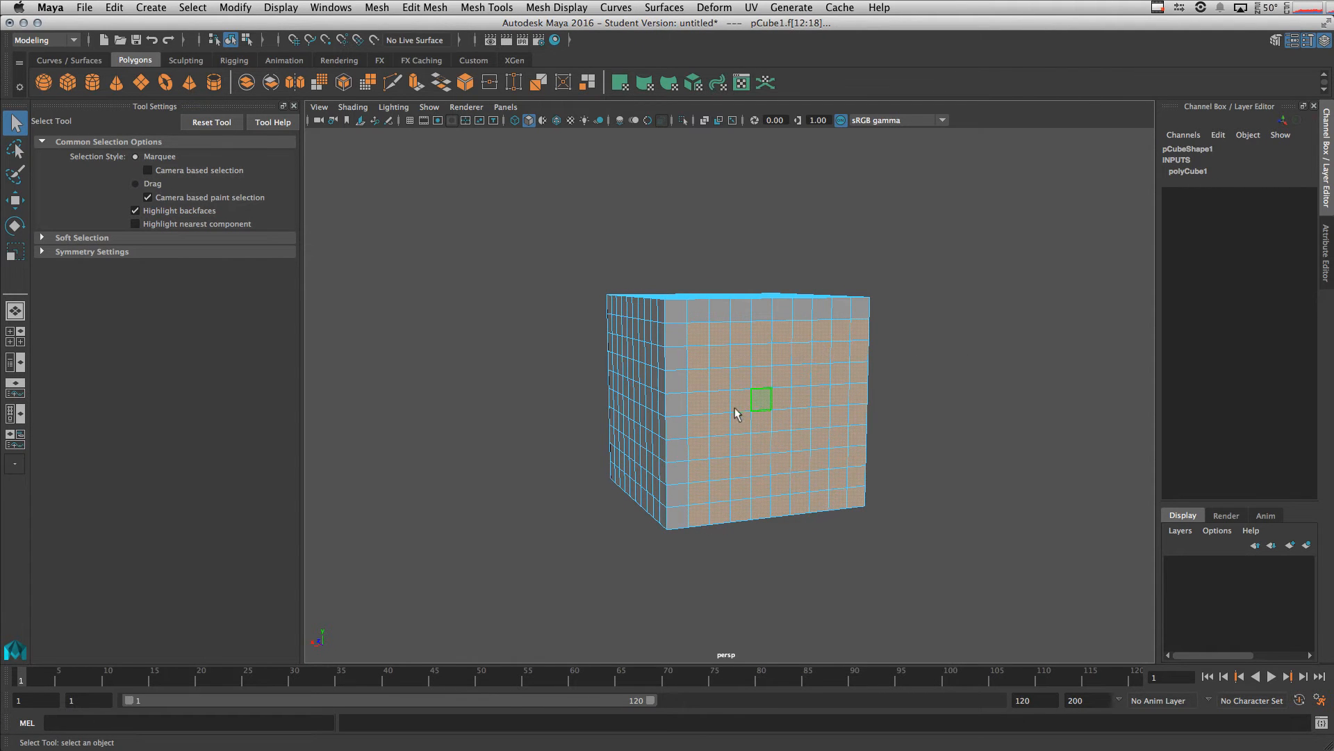
drag(761, 398, 702, 416)
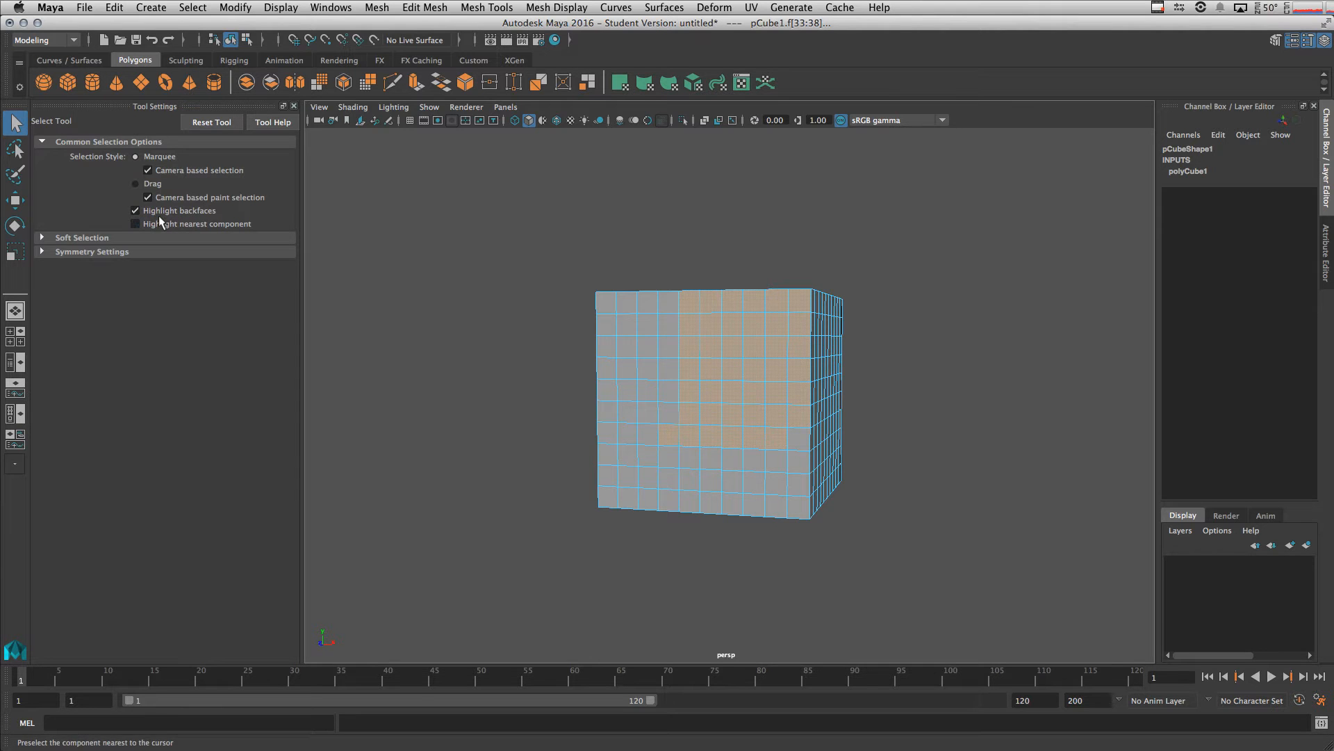
Add a 10-by-10 polygon plane, open the Outliner, and hide pCube1
click(134, 209)
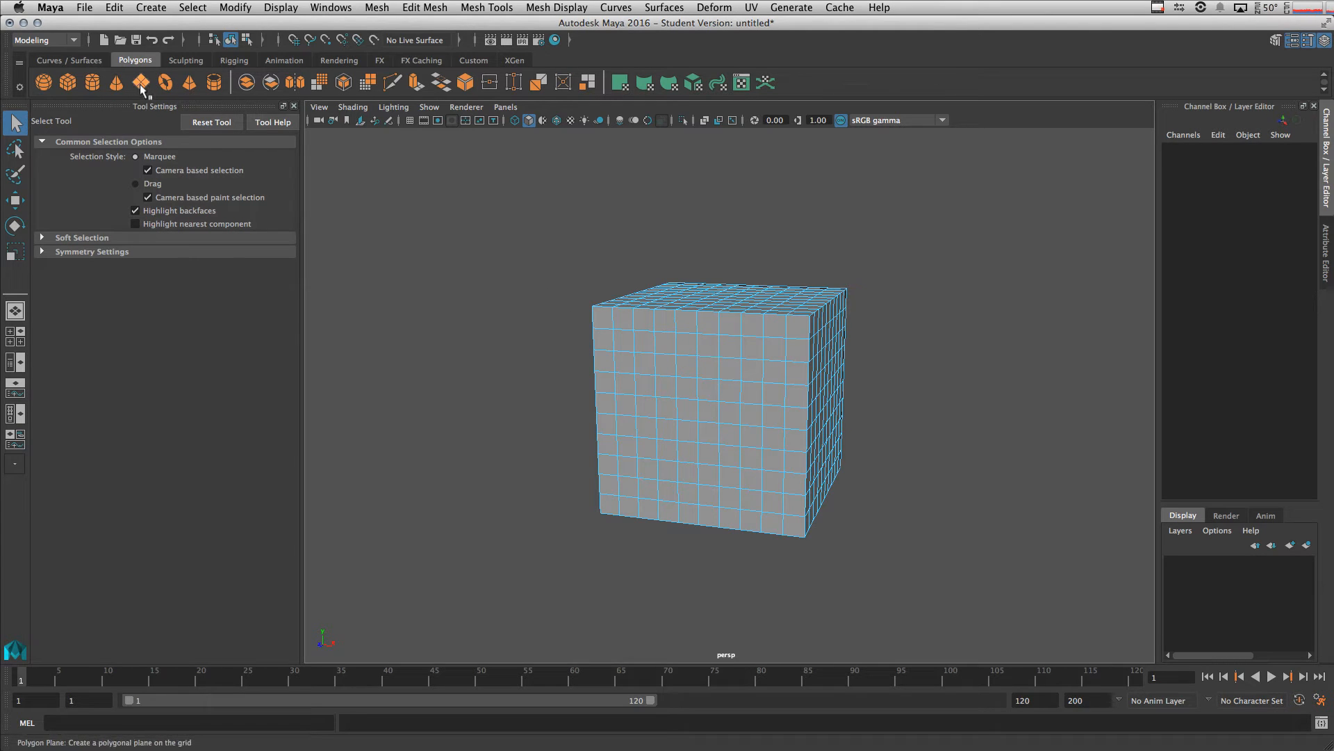
click(139, 82)
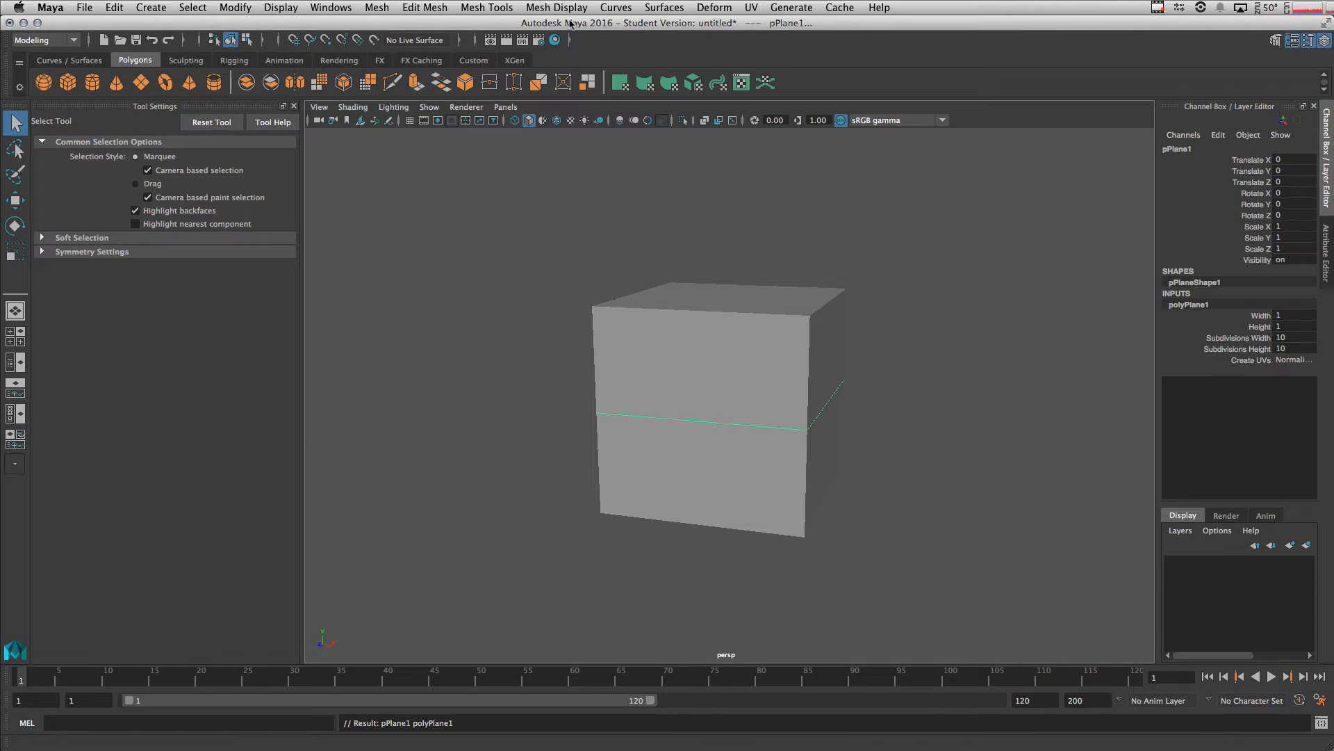
click(330, 6)
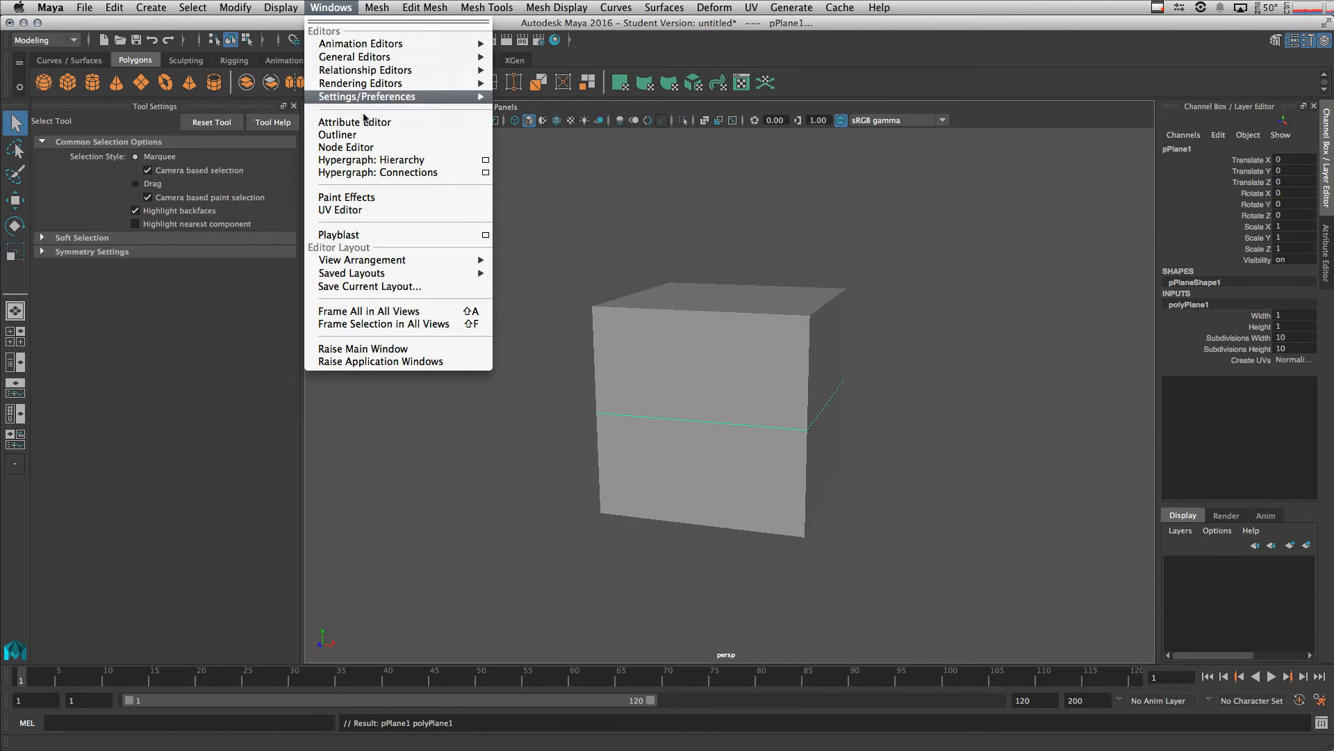
click(337, 134)
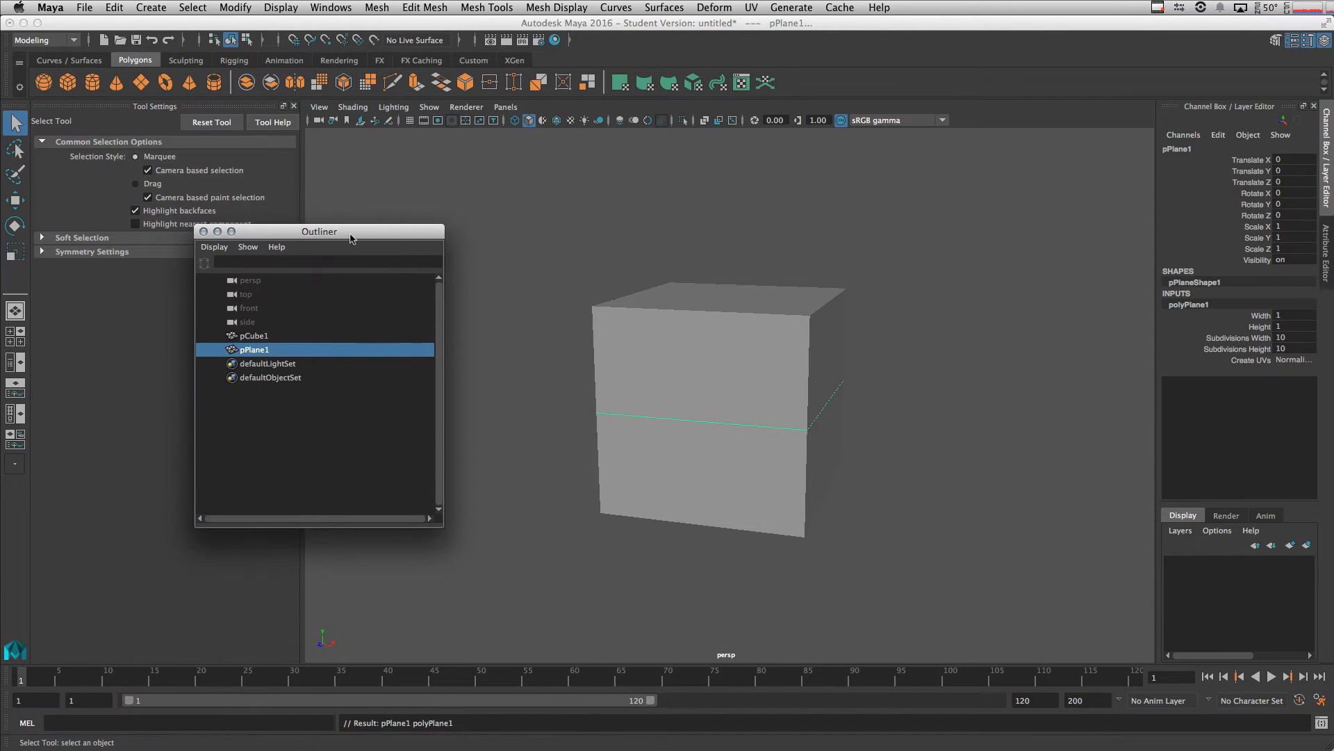
click(253, 335)
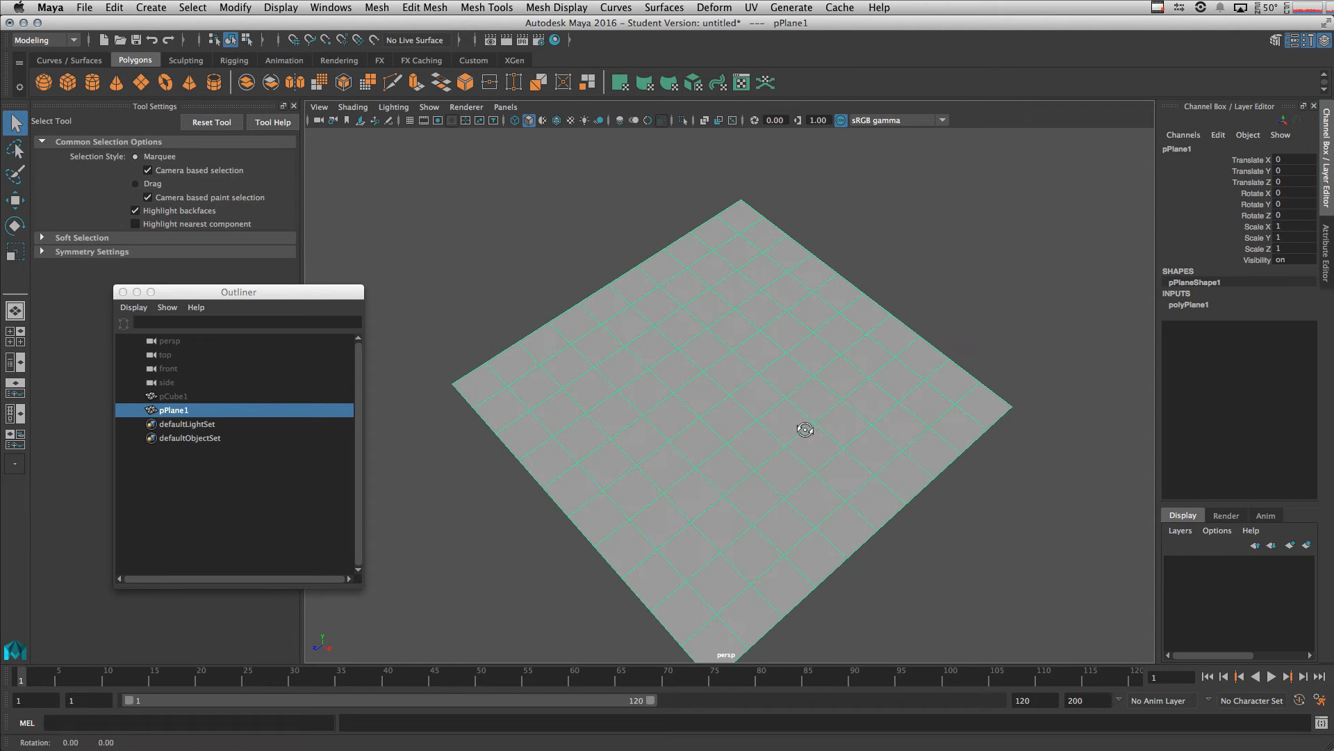
drag(804, 429, 758, 345)
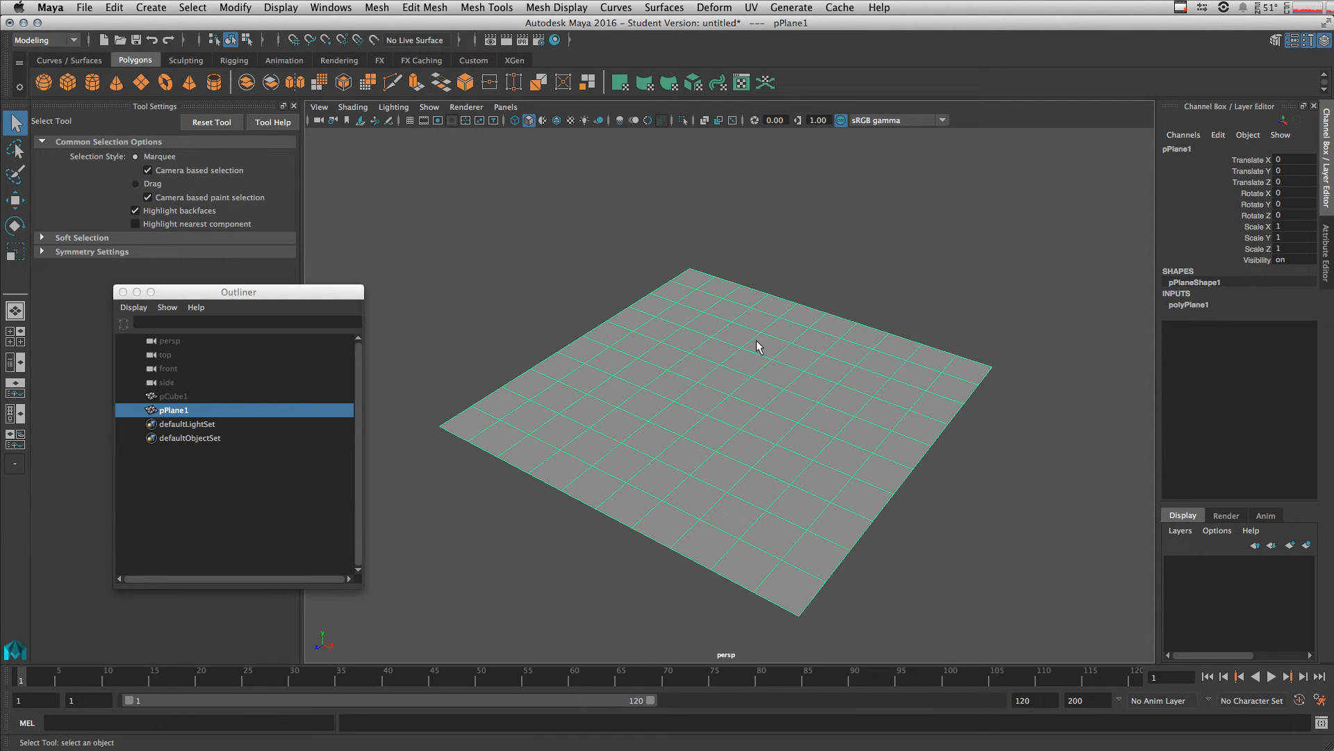
Put the plane in face mode and uncheck Highlight backfaces
right_click(745, 351)
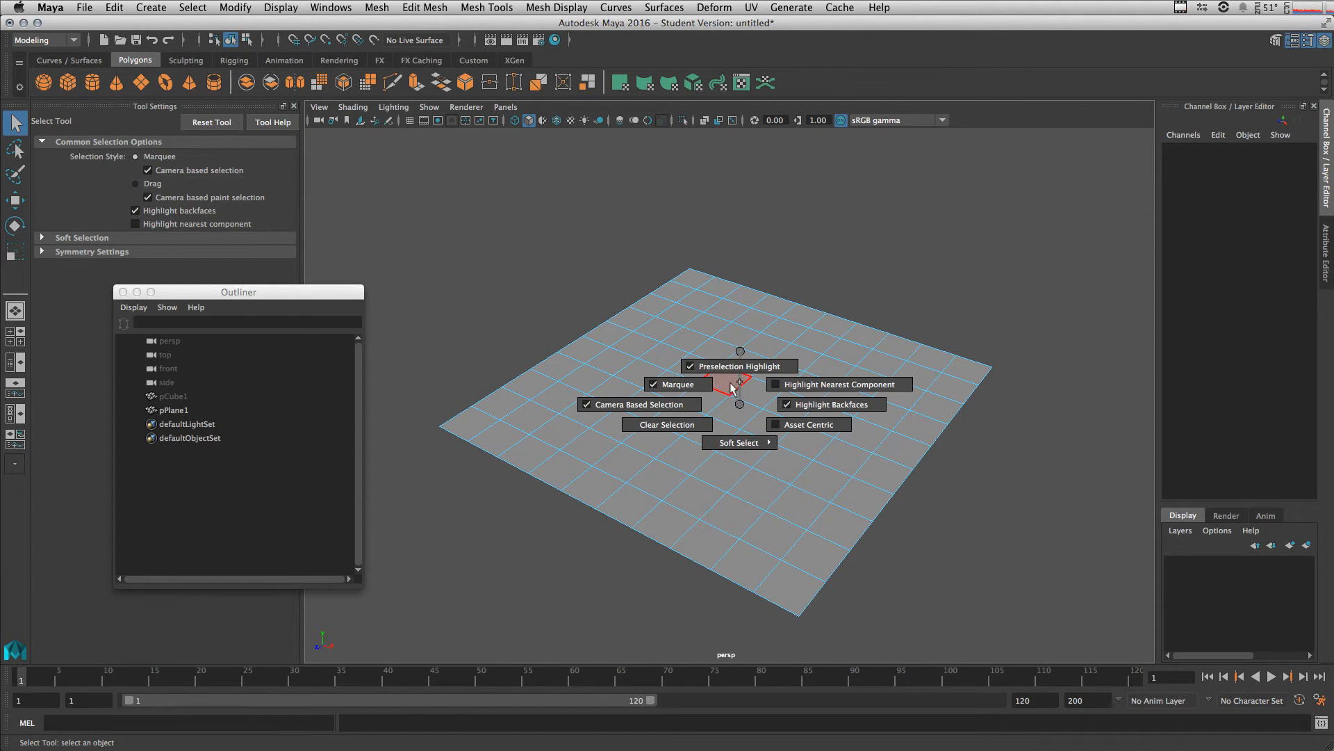
mouse_move(739, 367)
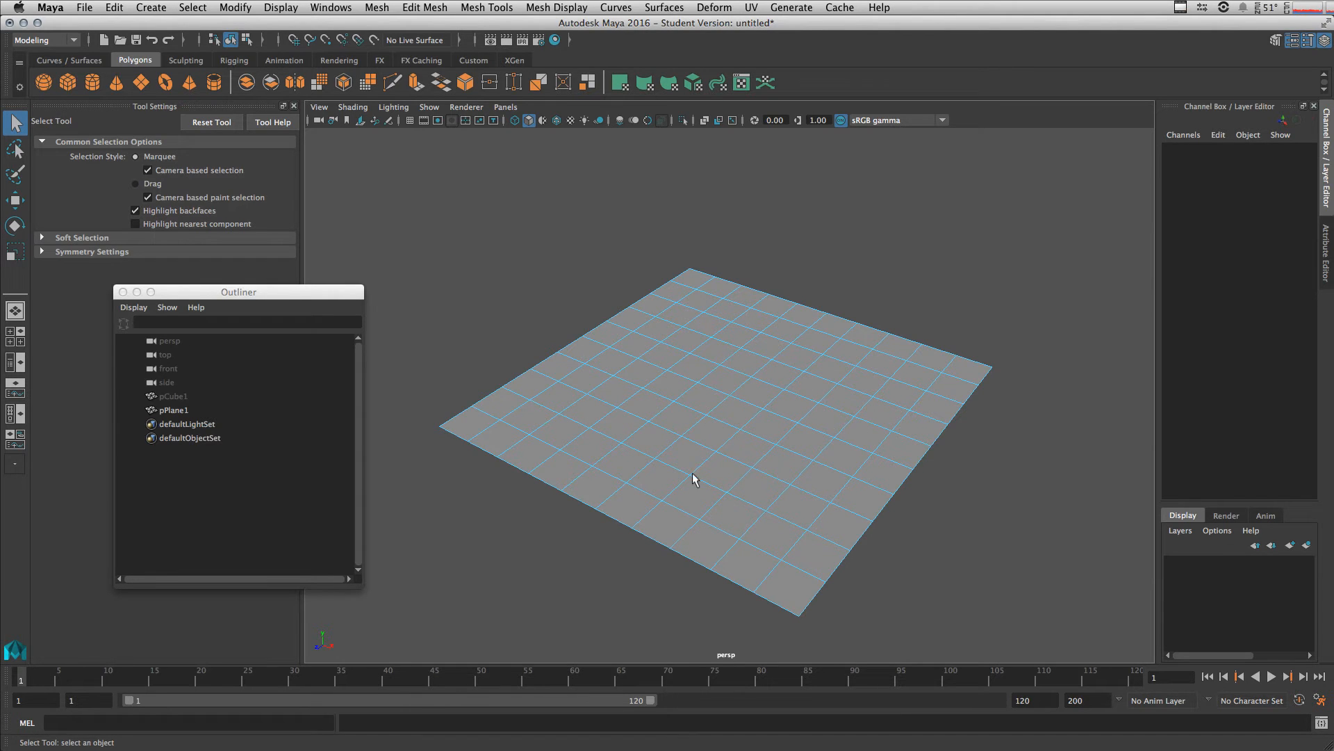
mouse_move(739, 398)
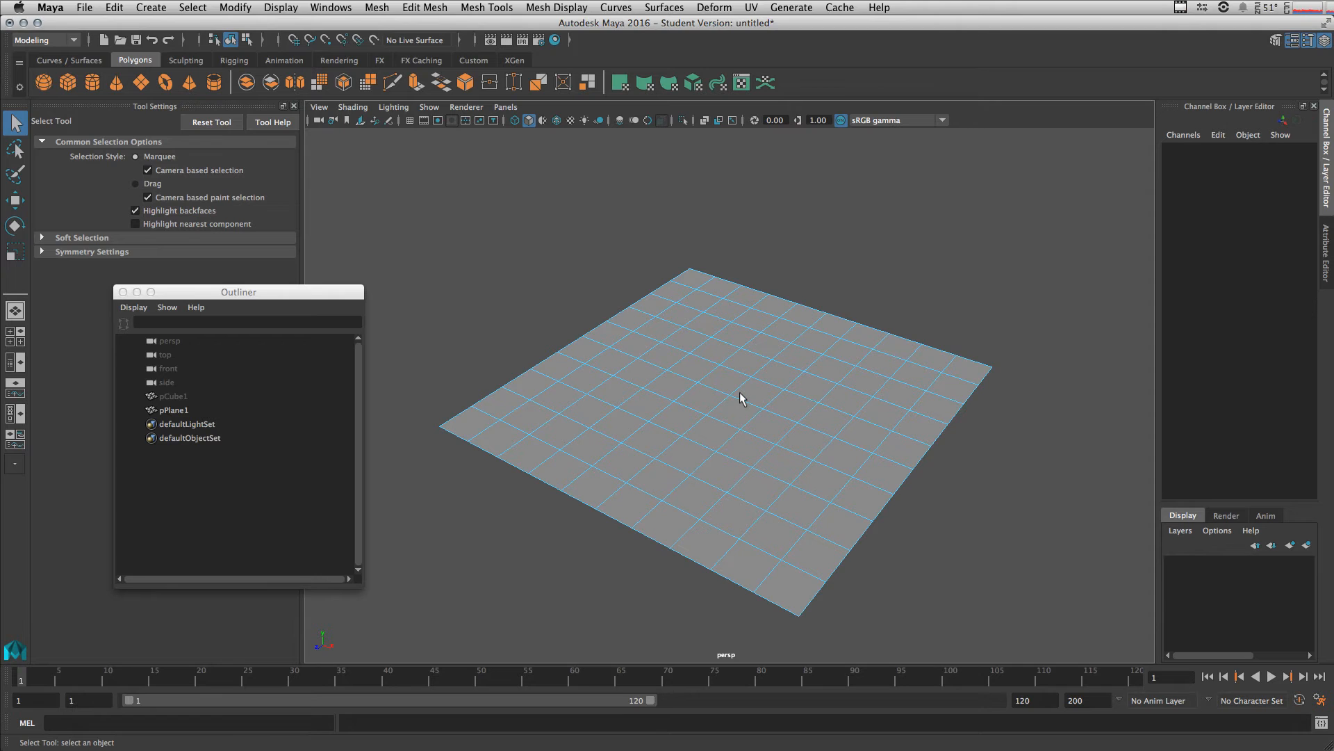
right_click(729, 400)
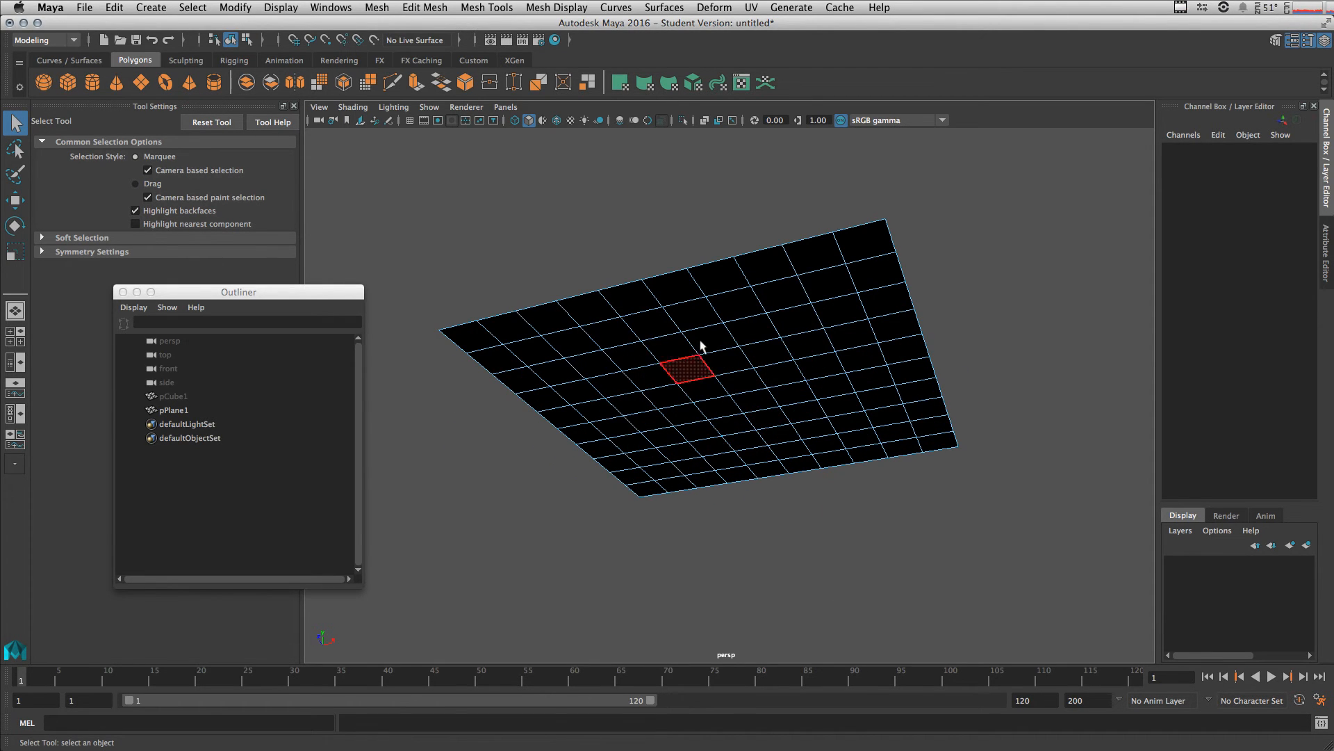
mouse_move(769, 346)
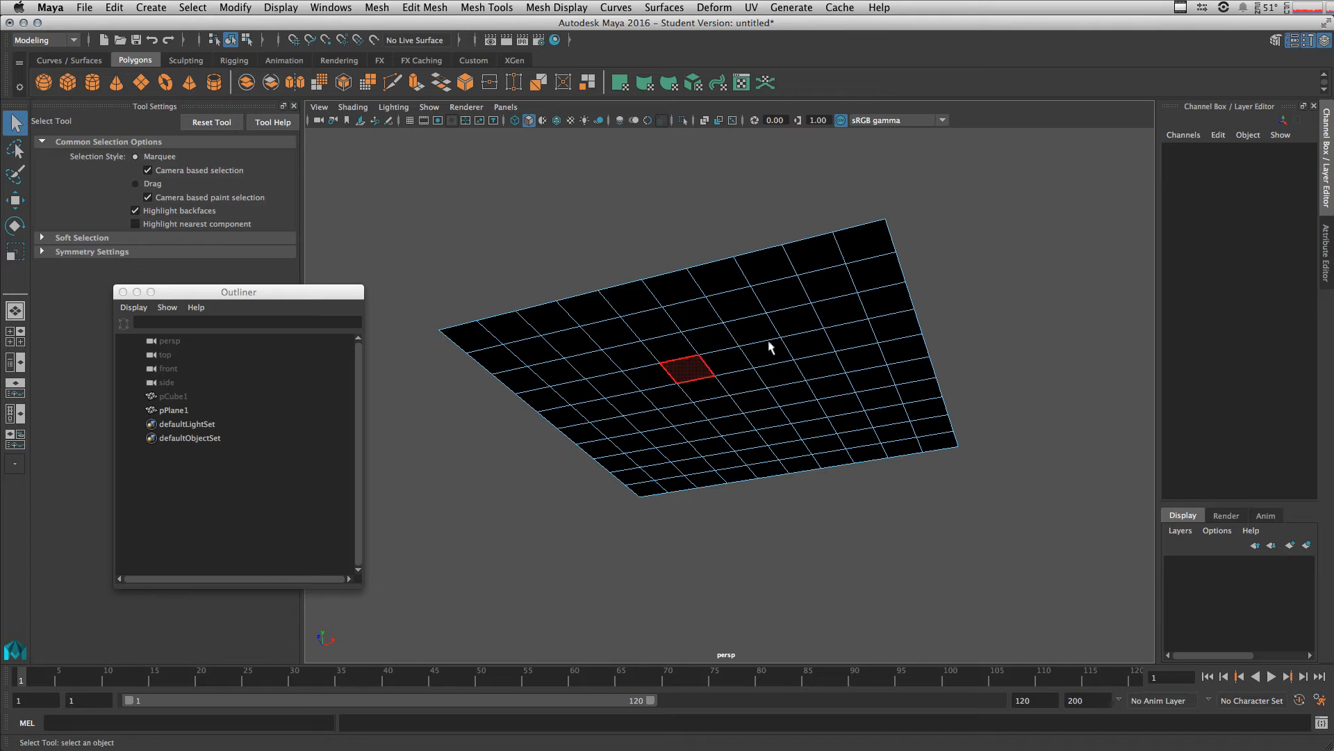
click(135, 223)
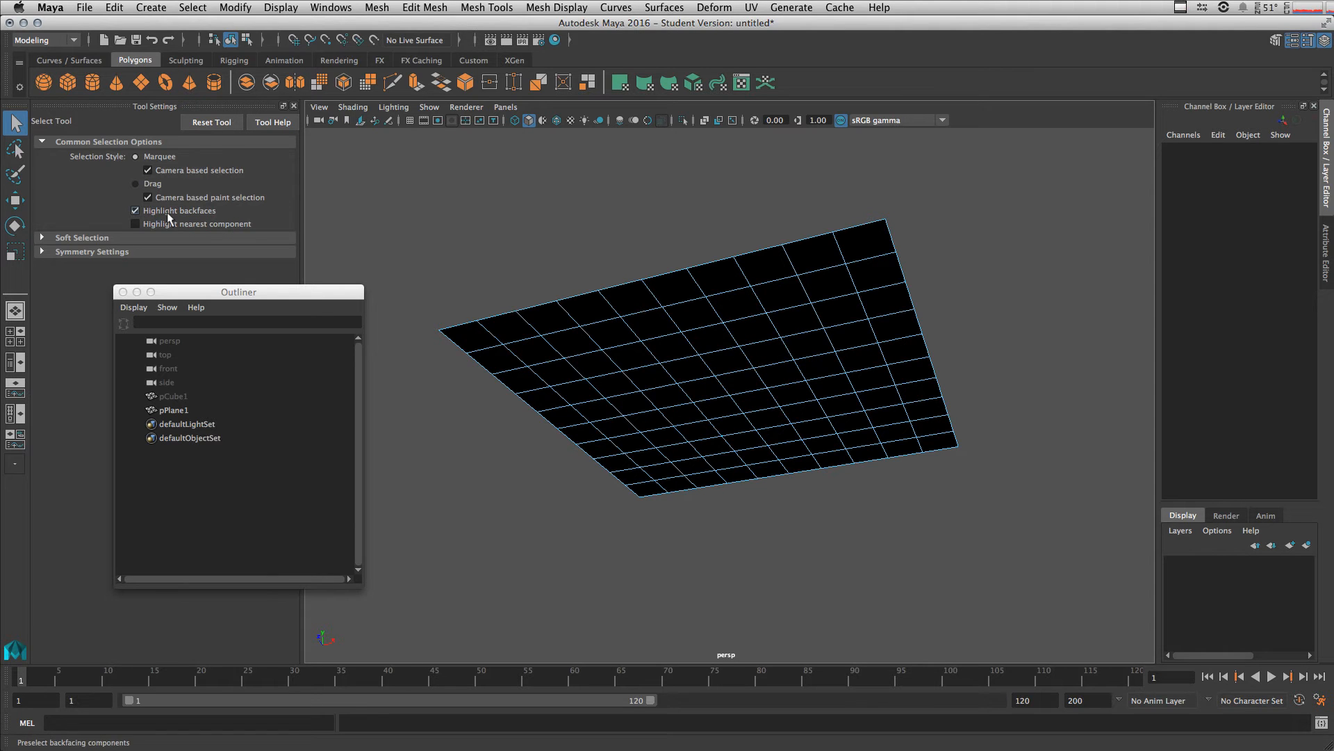
click(136, 210)
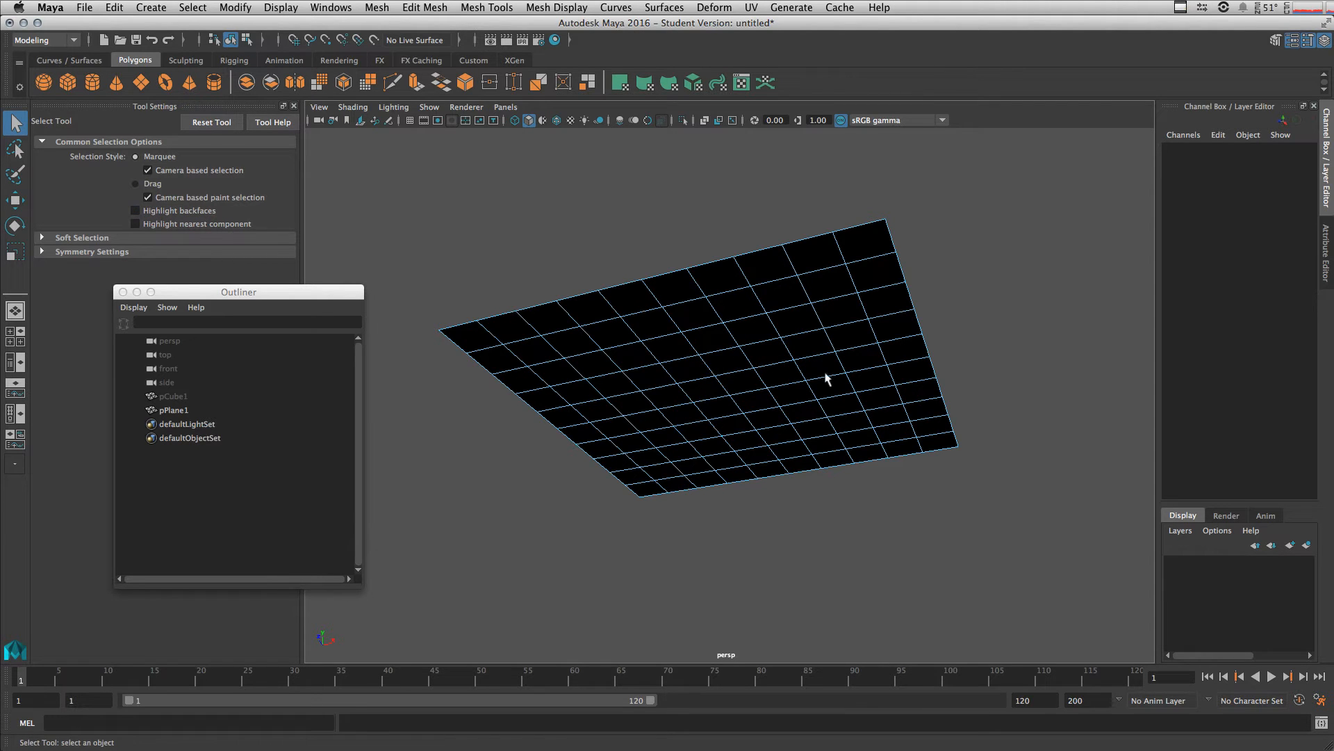
drag(826, 379, 775, 365)
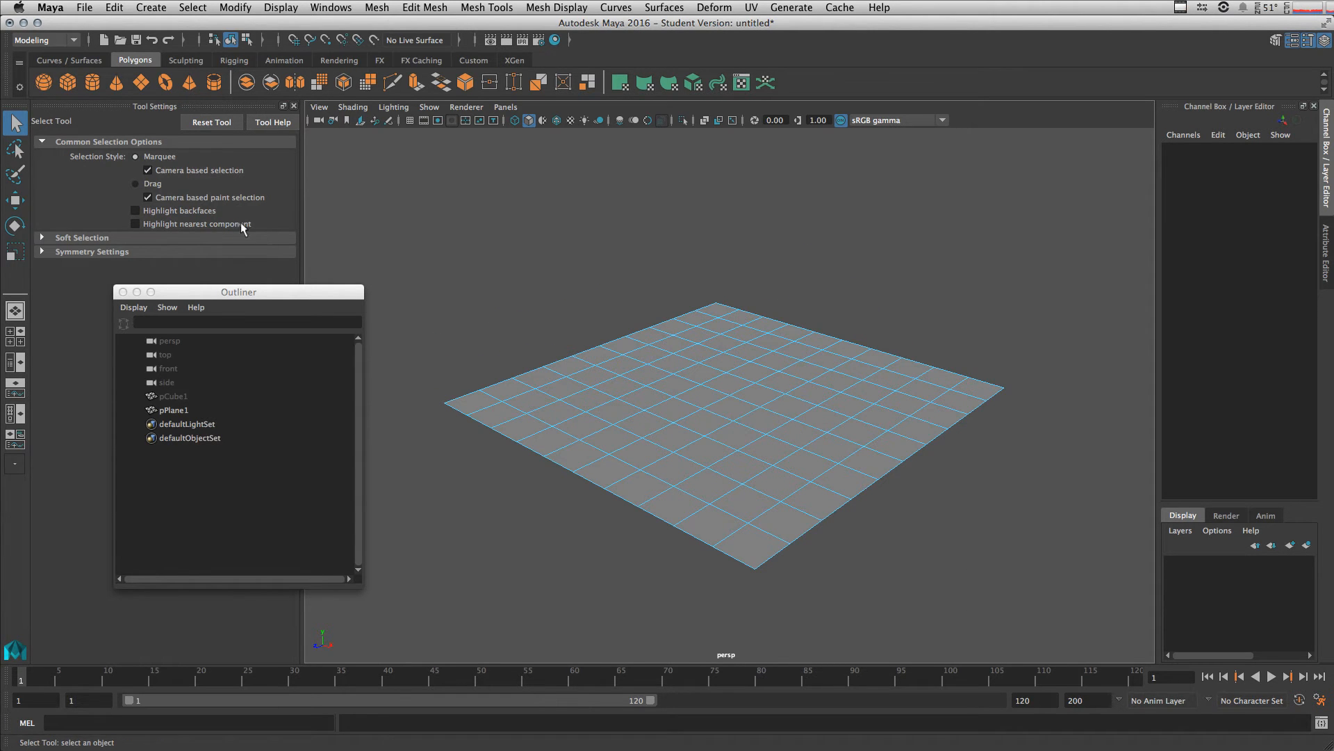
Switch the plane to edge mode, enable Highlight nearest component, and move the Outliner aside
click(135, 210)
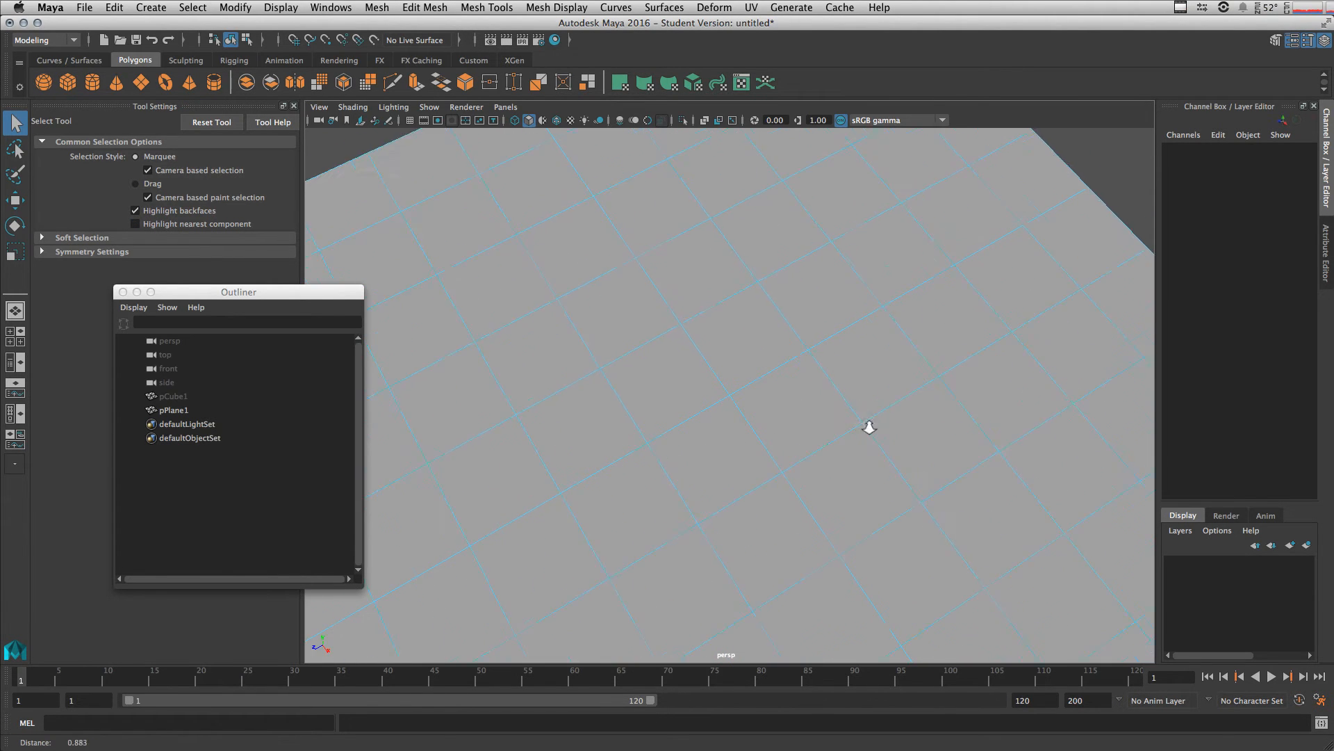
click(707, 468)
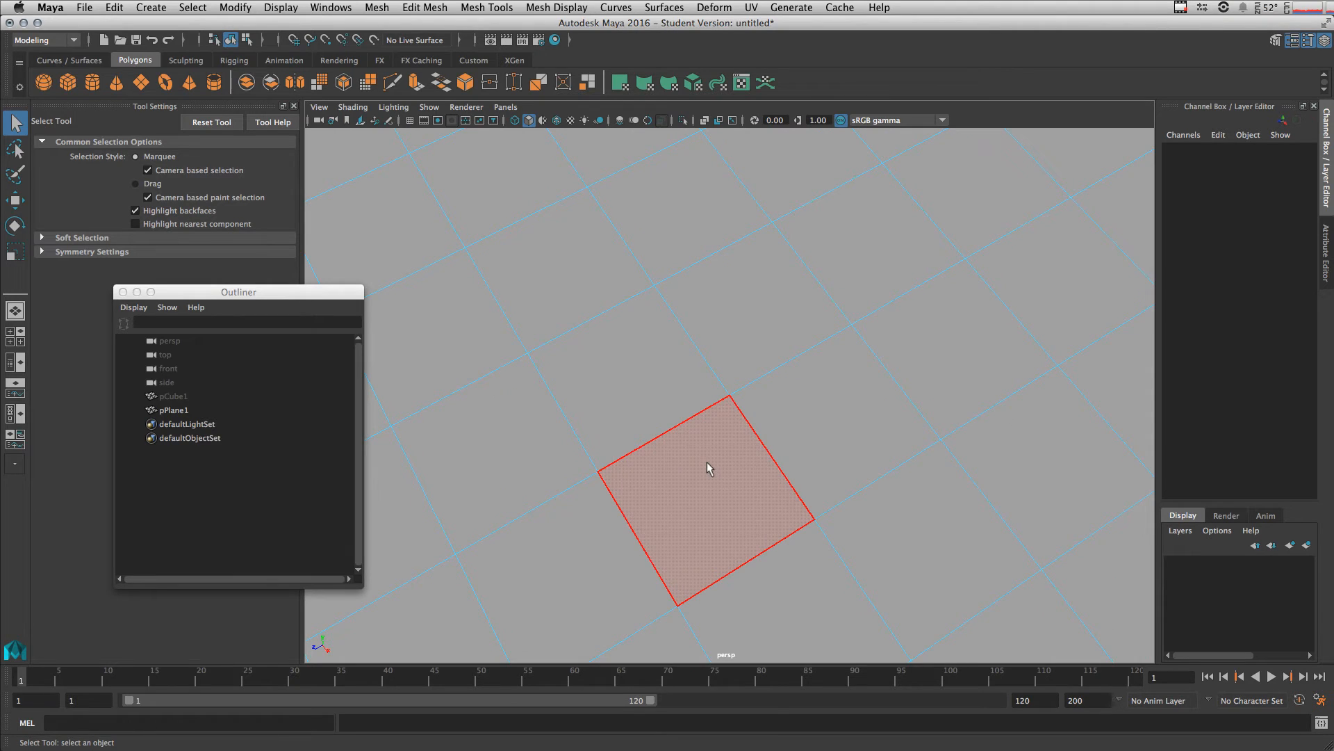
right_click(709, 468)
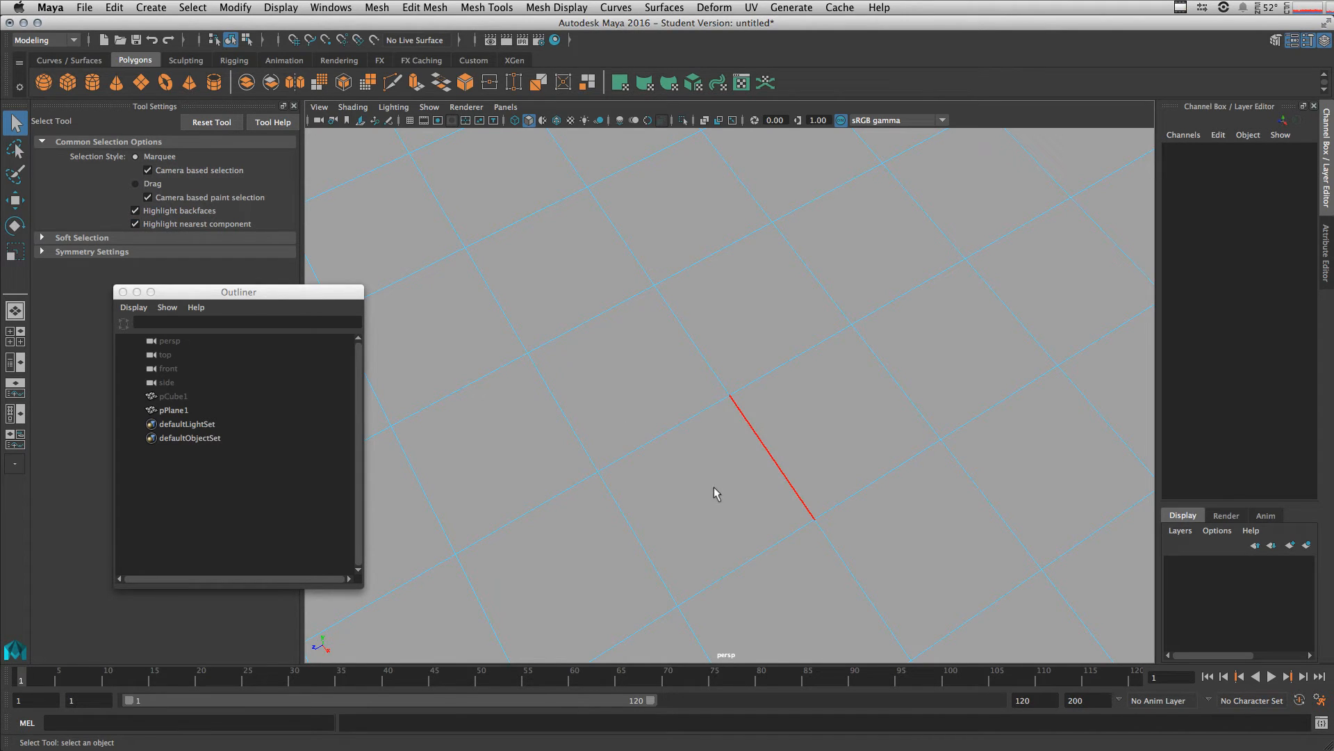
mouse_move(738, 493)
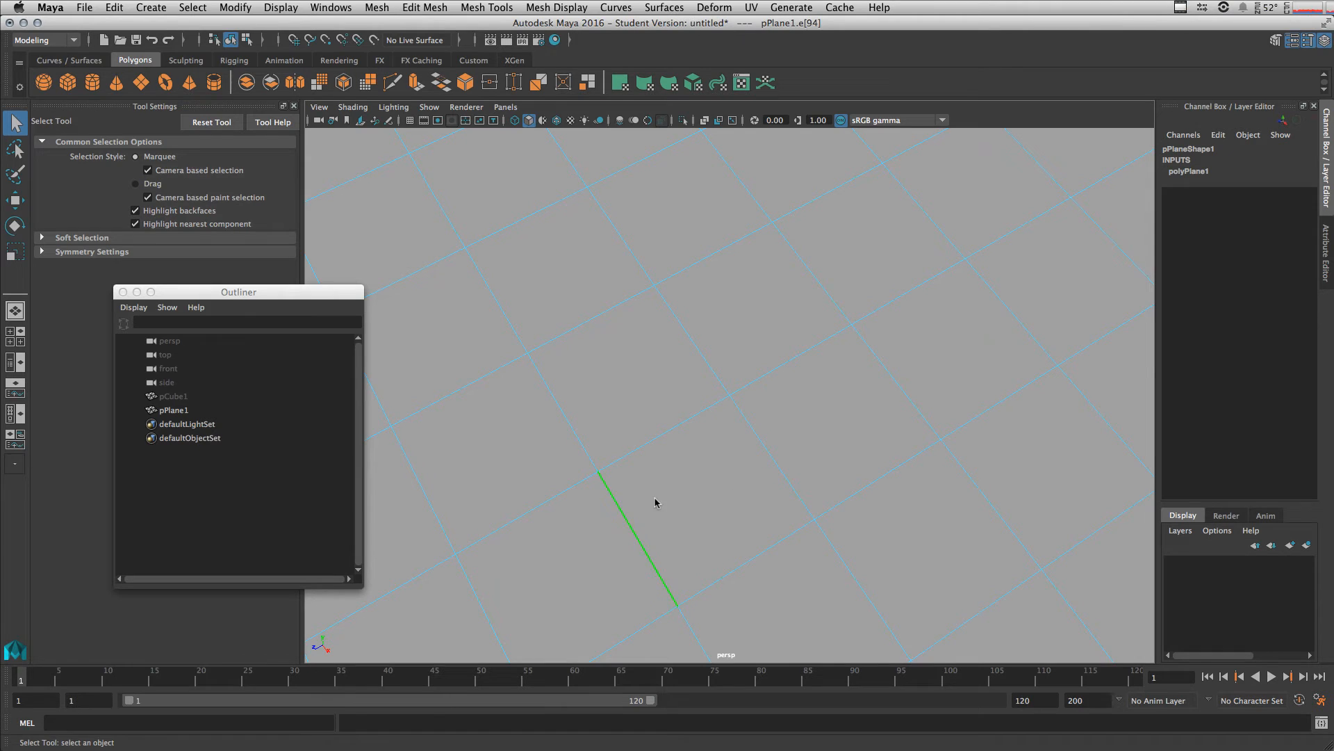
click(135, 224)
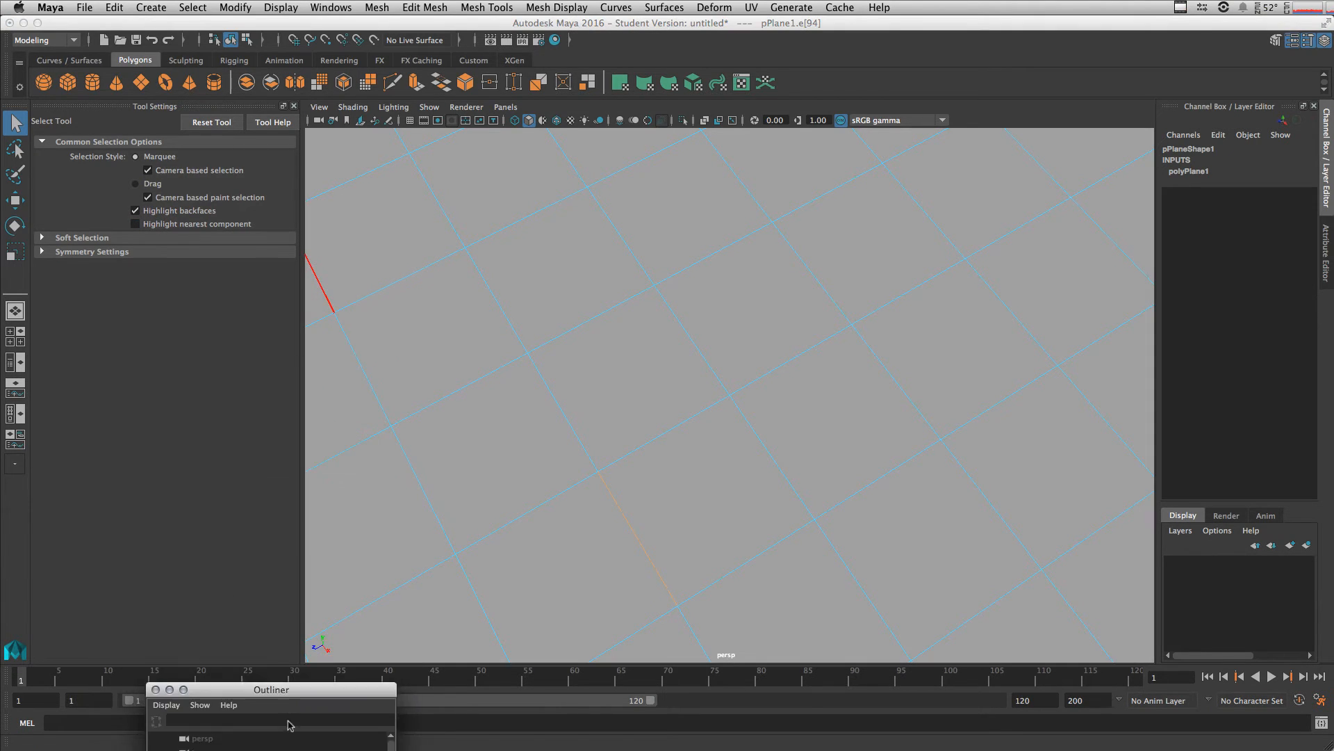
drag(270, 690, 213, 670)
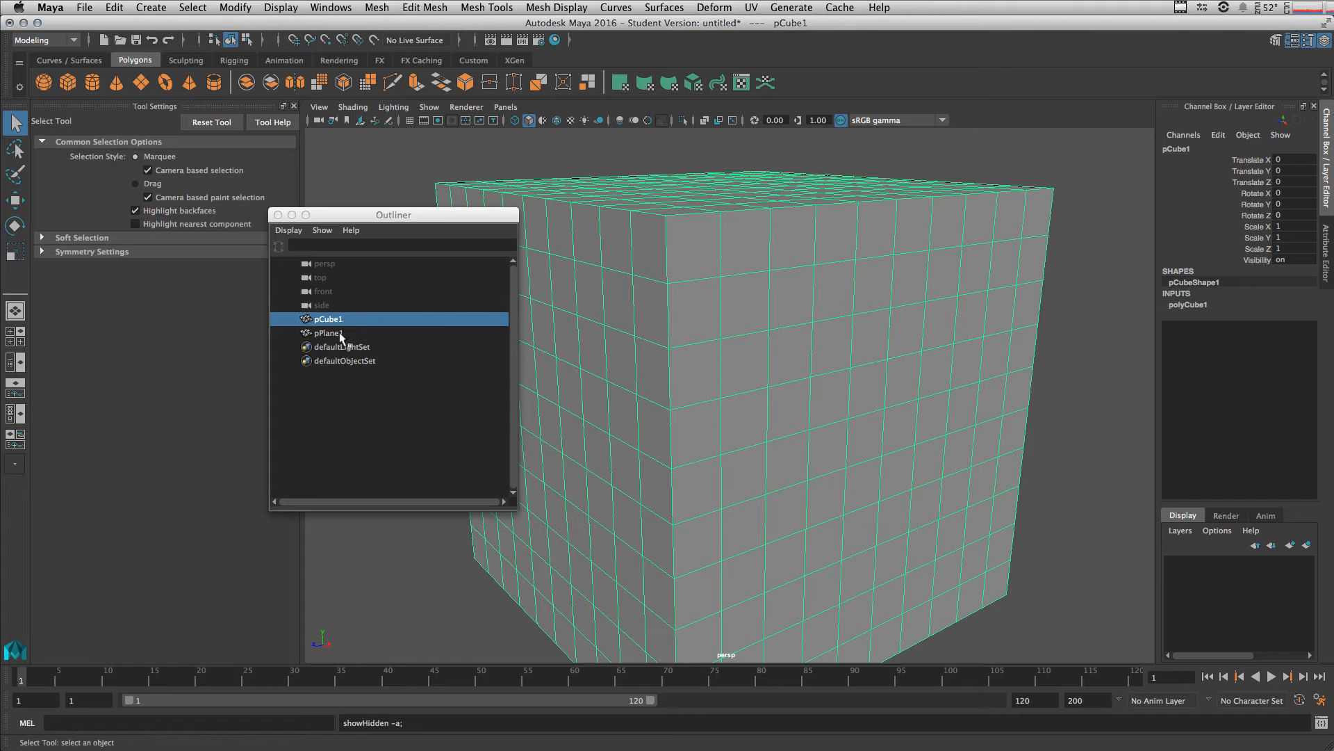
Select the unhidden pCube1 in the Outliner
click(328, 332)
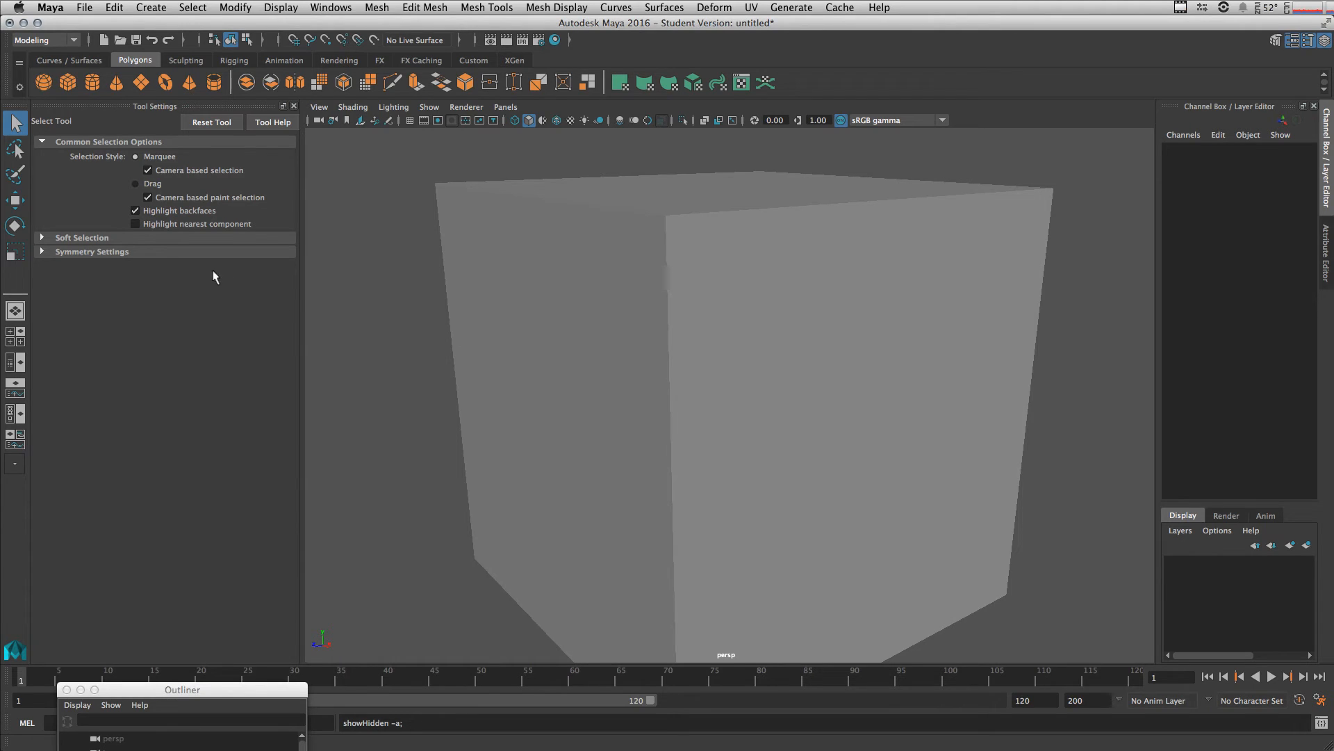
mouse_move(44, 257)
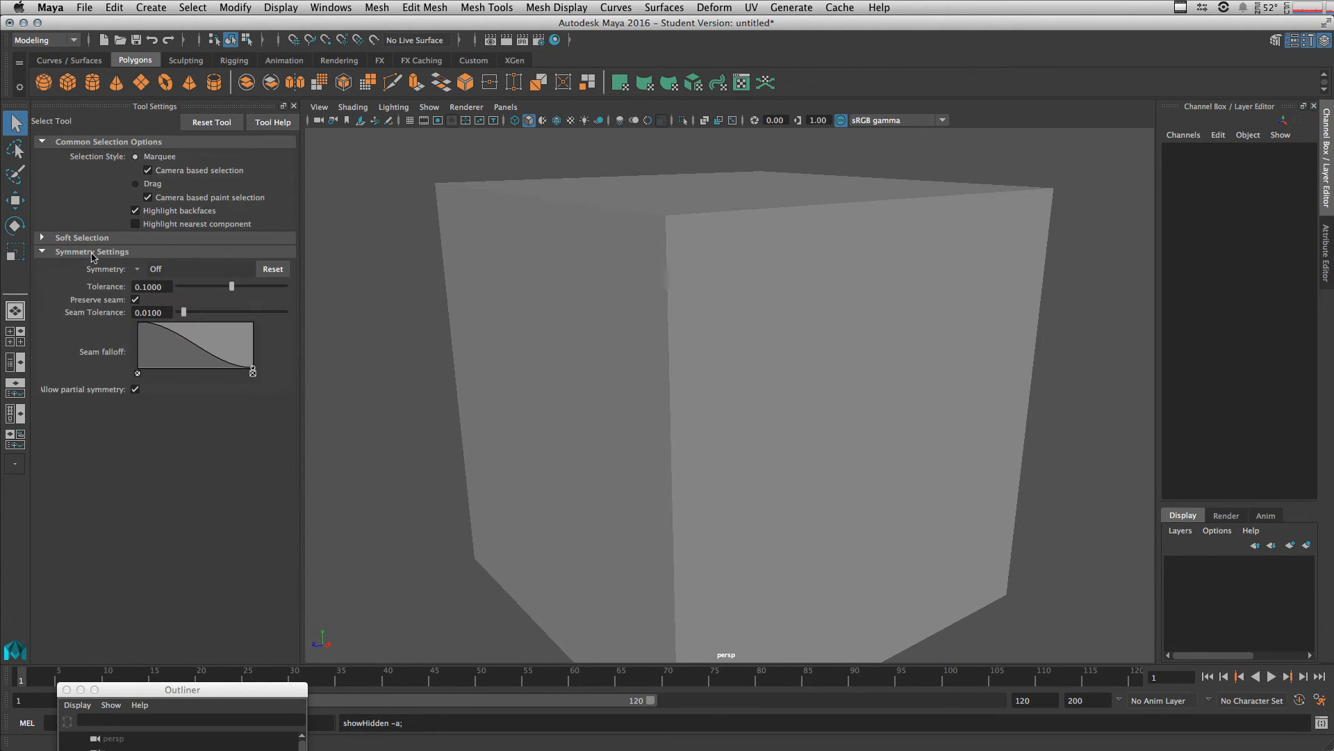
mouse_move(181, 260)
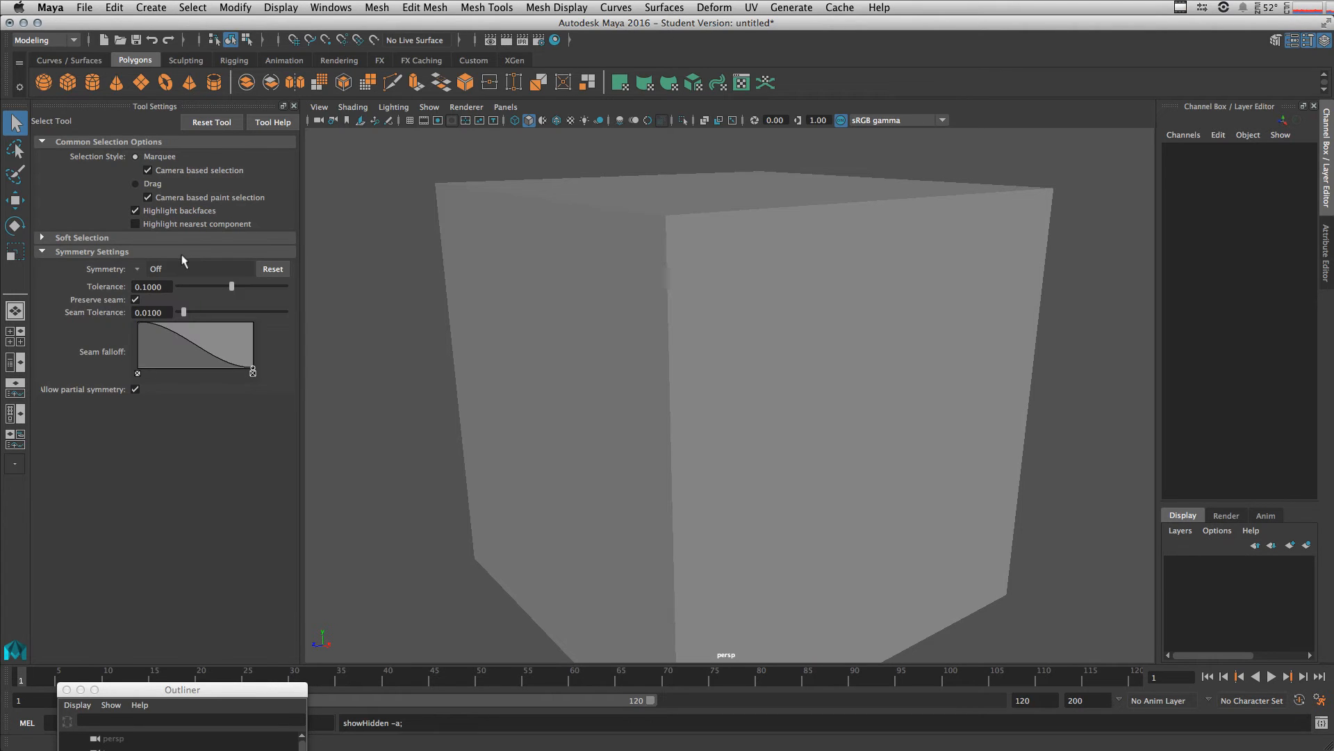
Enter face mode on the cube, set Symmetry to Object X, and pick a mirrored face
right_click(619, 296)
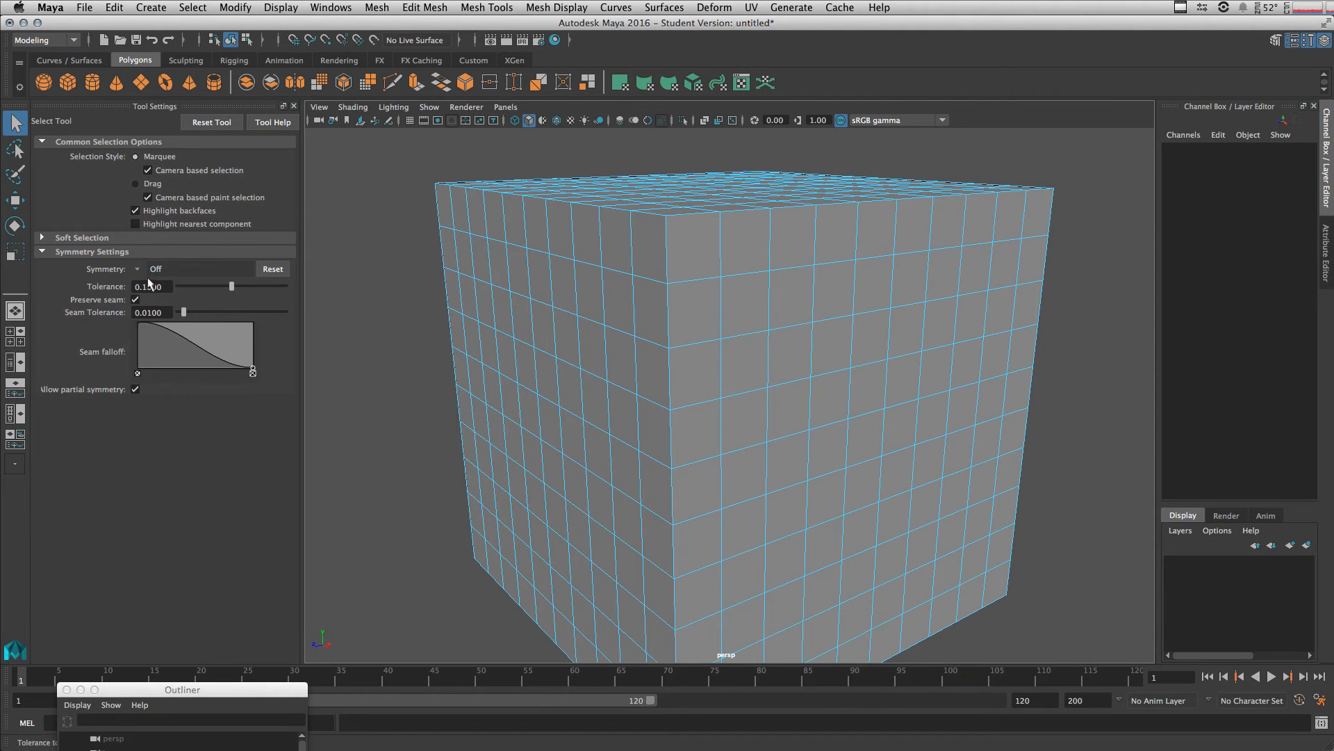
mouse_move(168, 300)
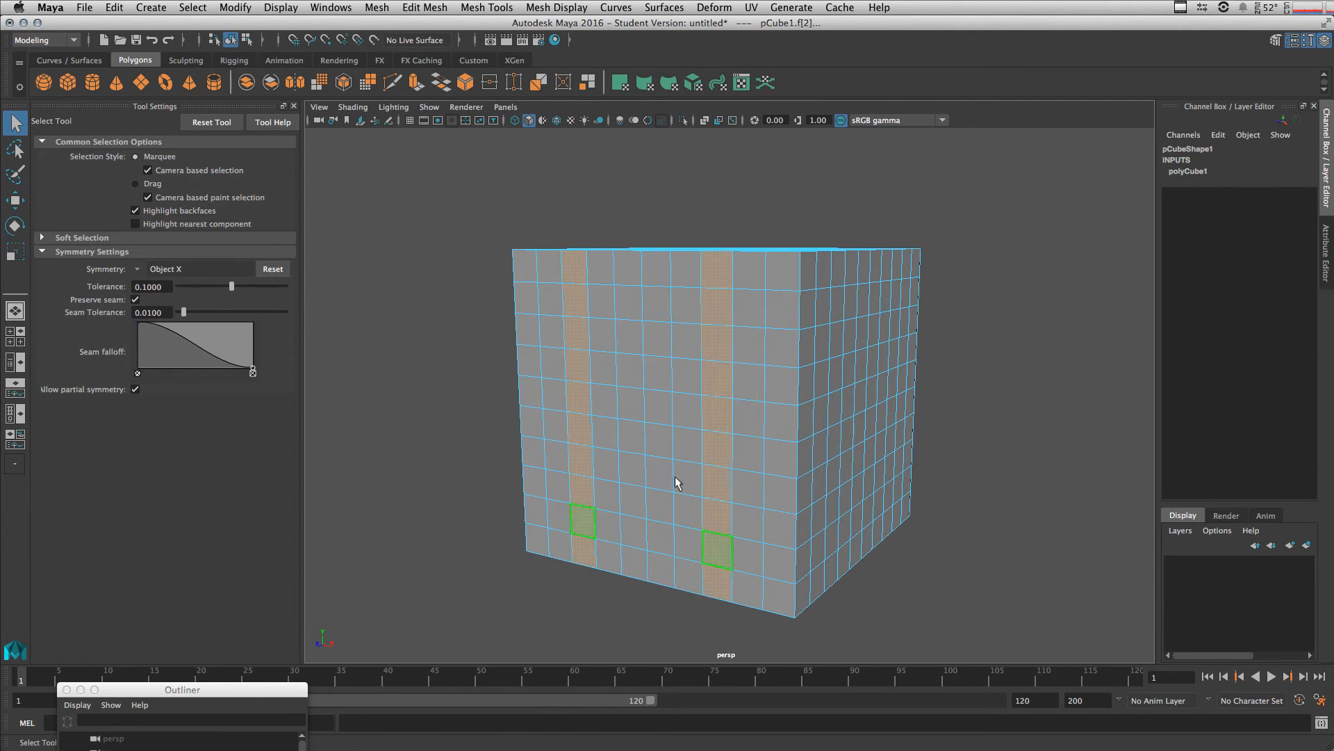
click(715, 519)
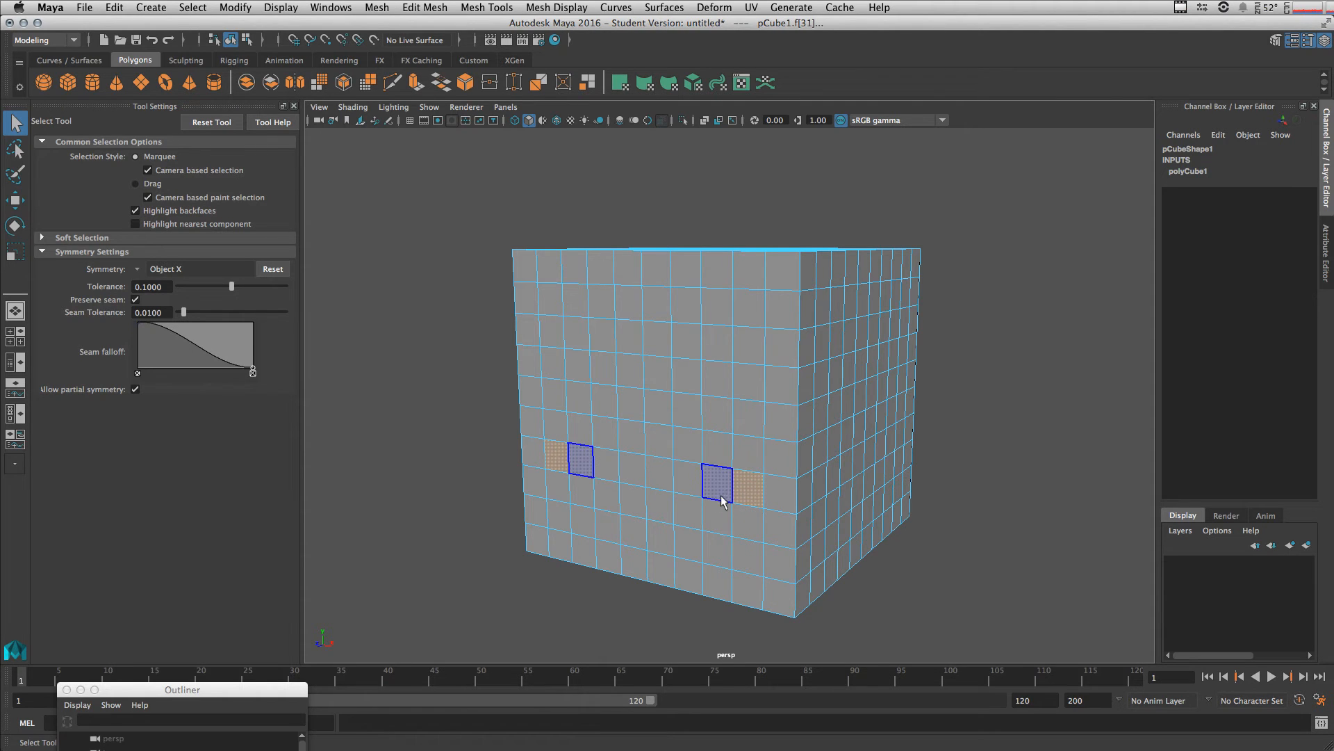
click(340, 289)
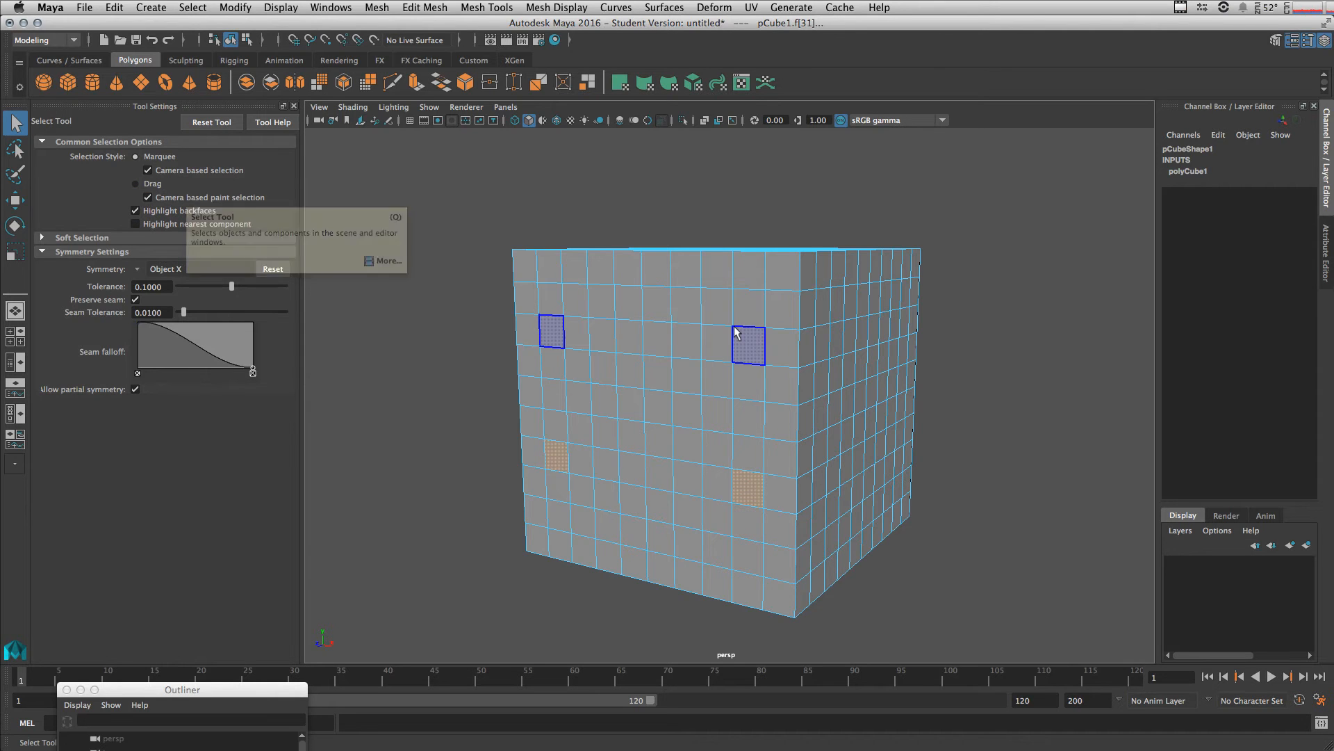
click(136, 183)
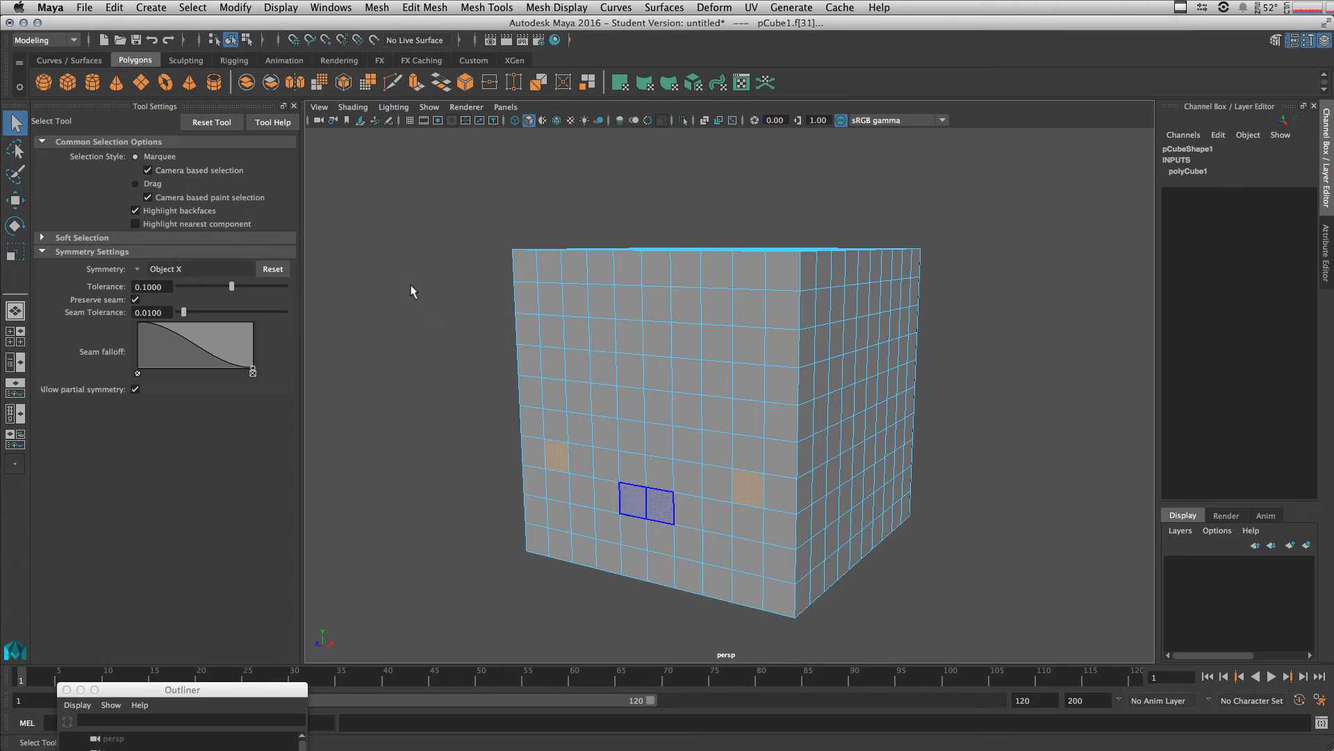
Select more mirrored faces on the front, then restore Marquee selection style
click(721, 593)
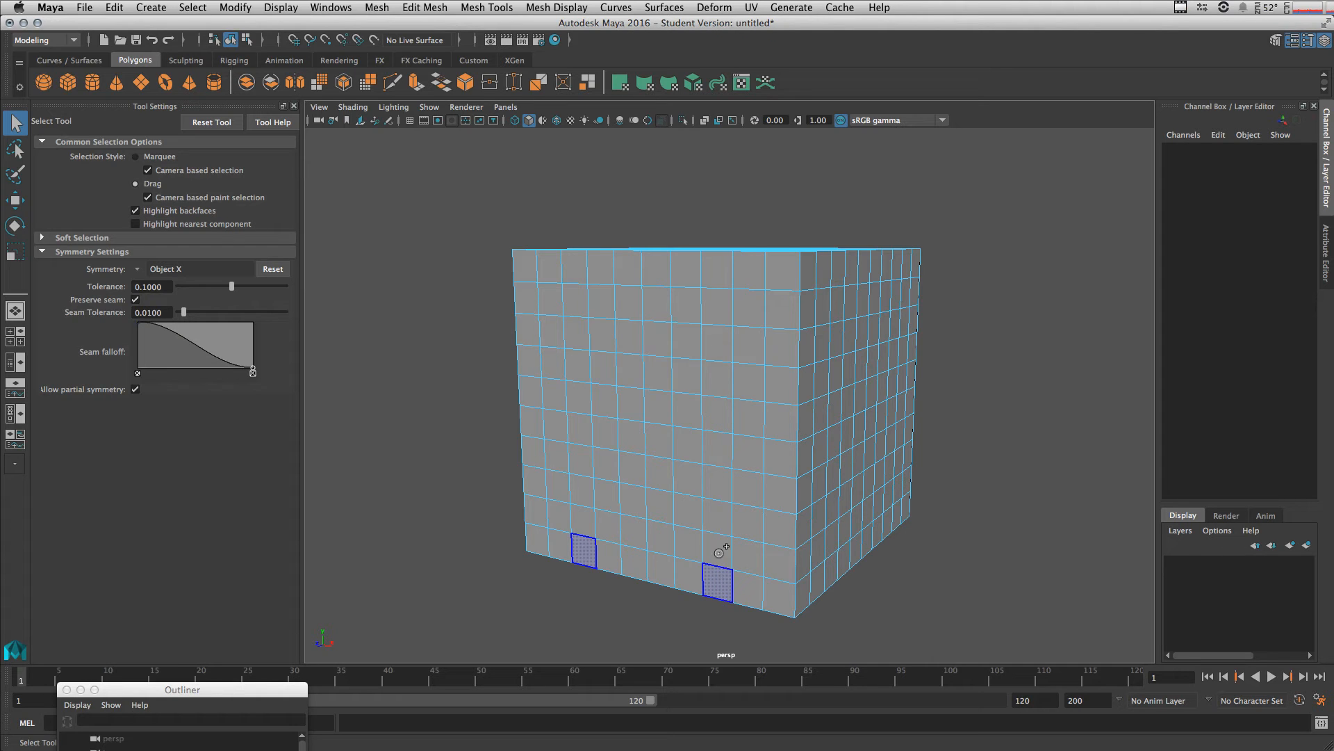
drag(719, 549, 730, 402)
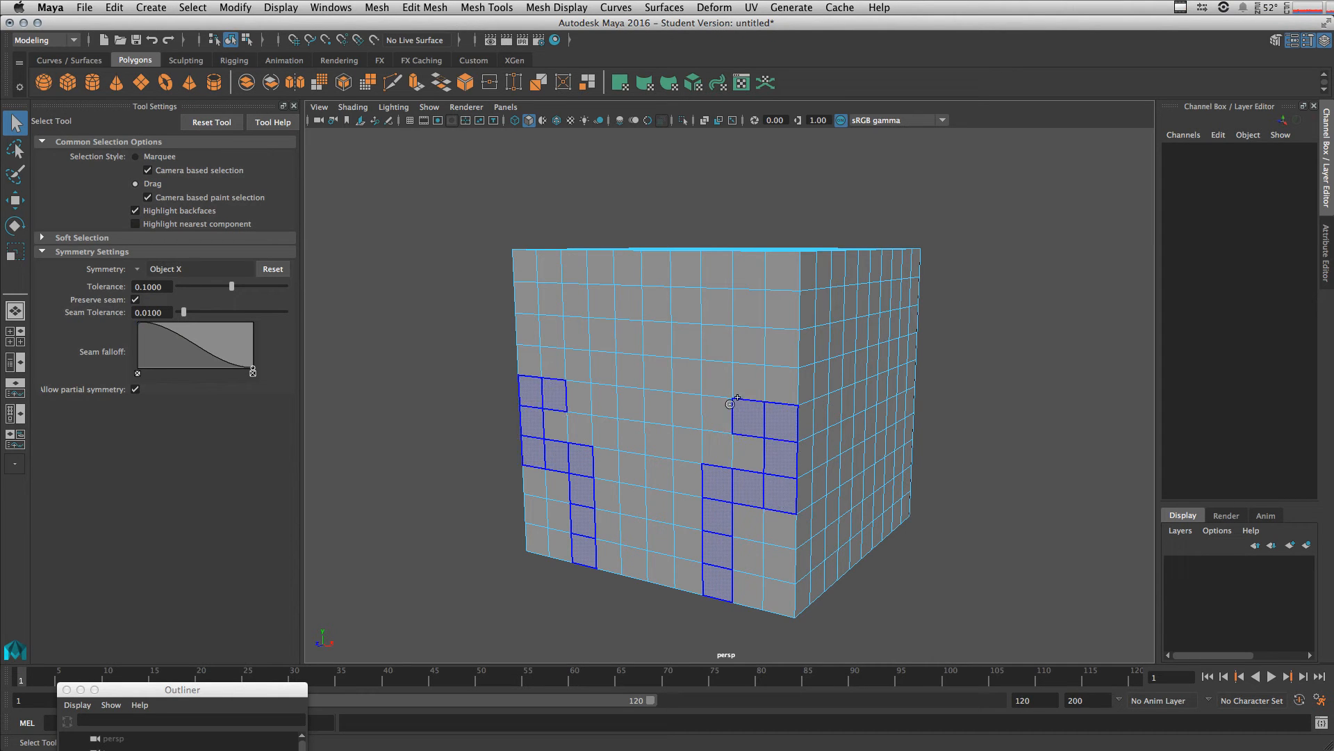
click(880, 467)
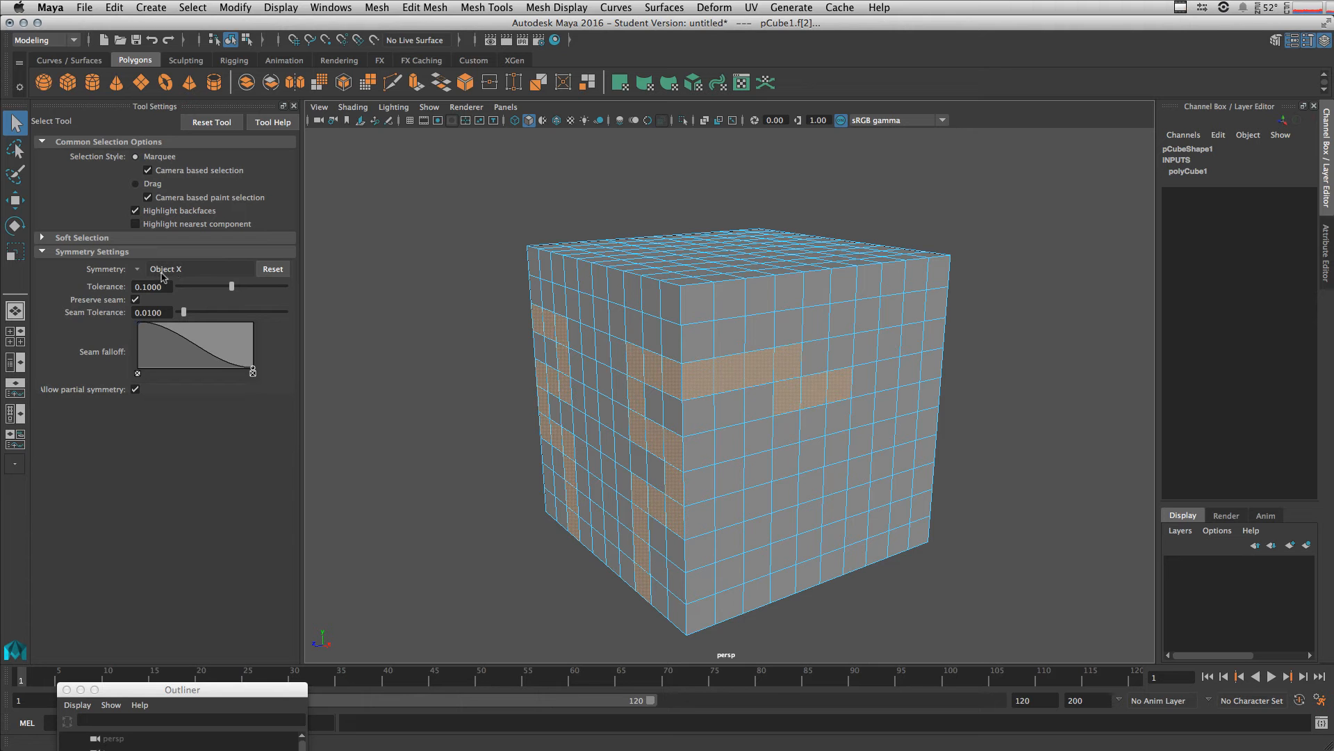
click(599, 440)
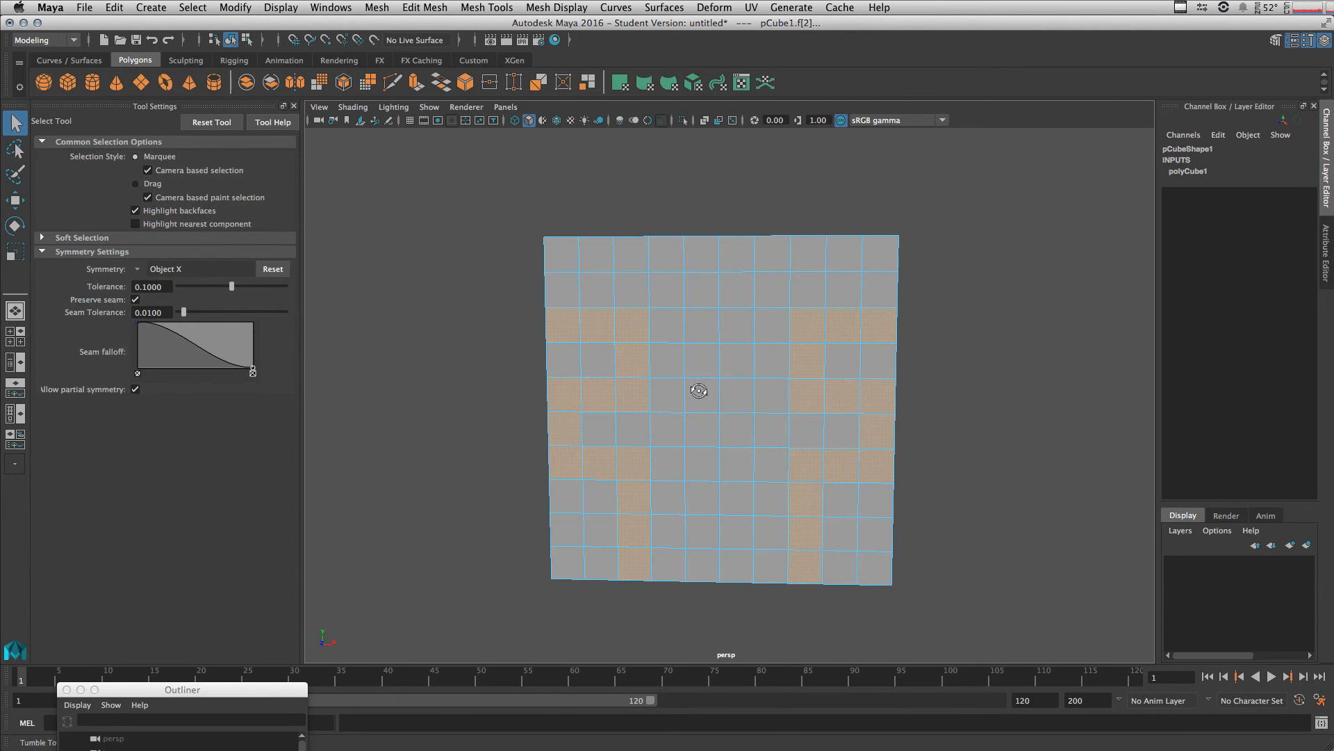
Turn symmetry off, clear the face selection, and activate the Paint Selection Tool
click(137, 269)
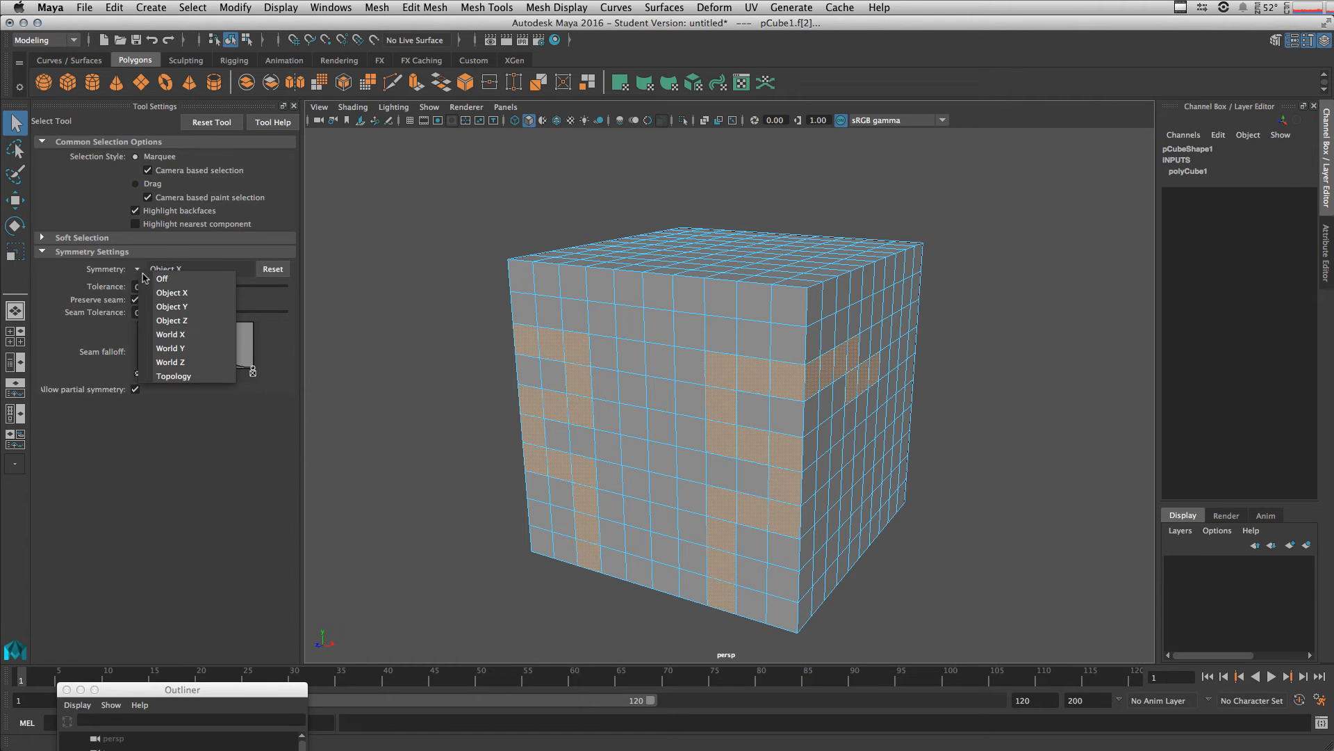
mouse_move(162, 278)
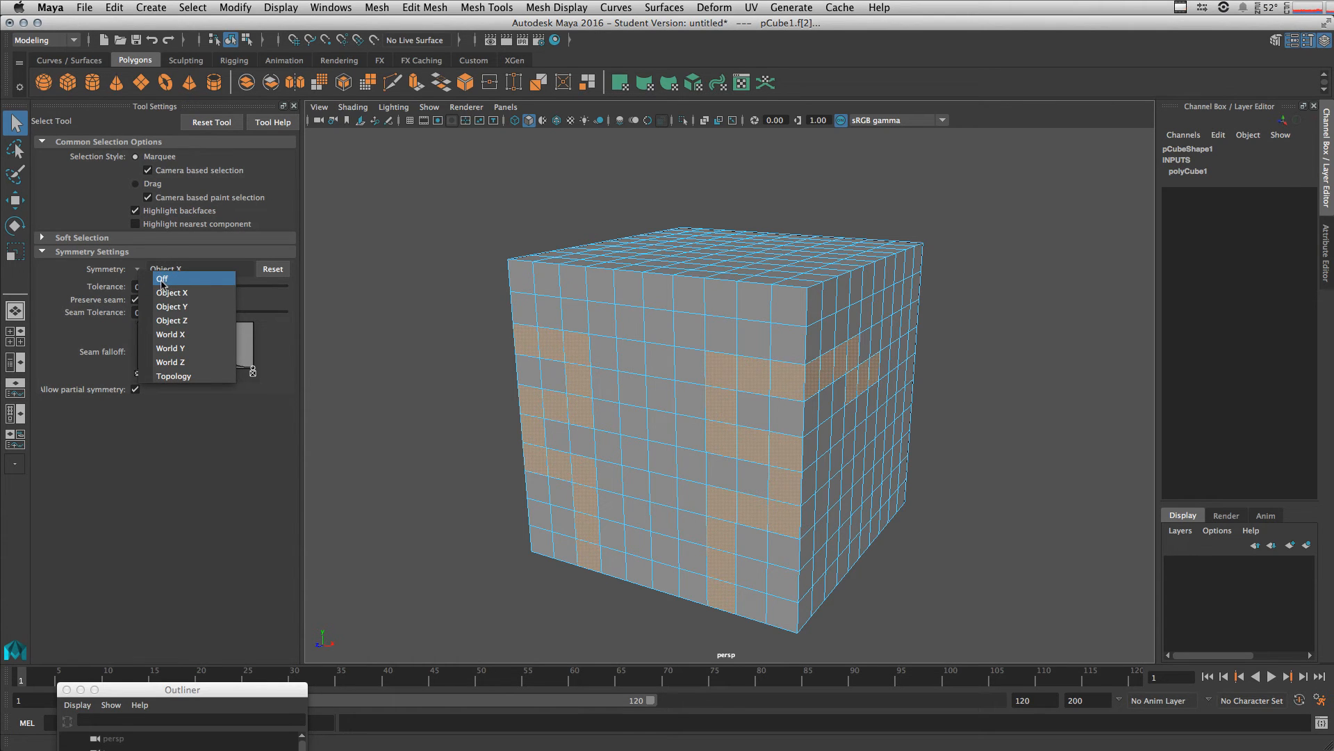
click(162, 278)
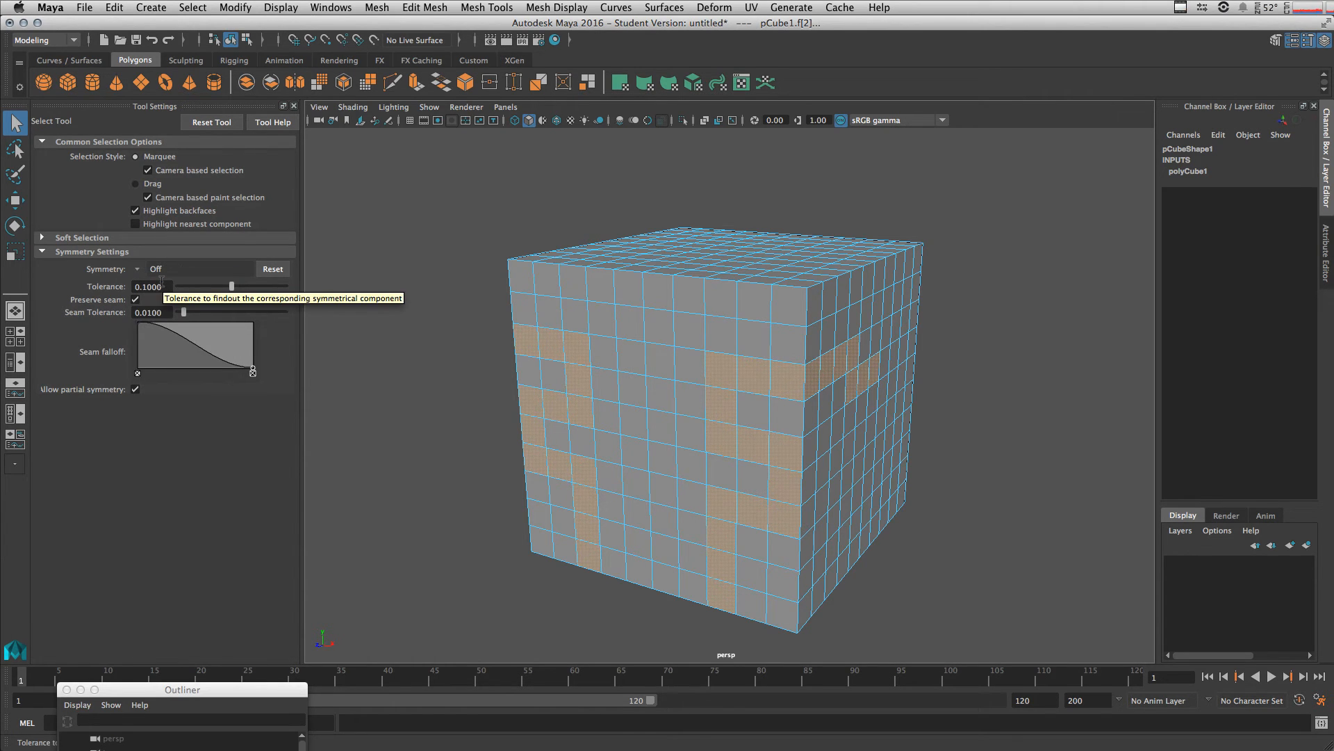
click(806, 502)
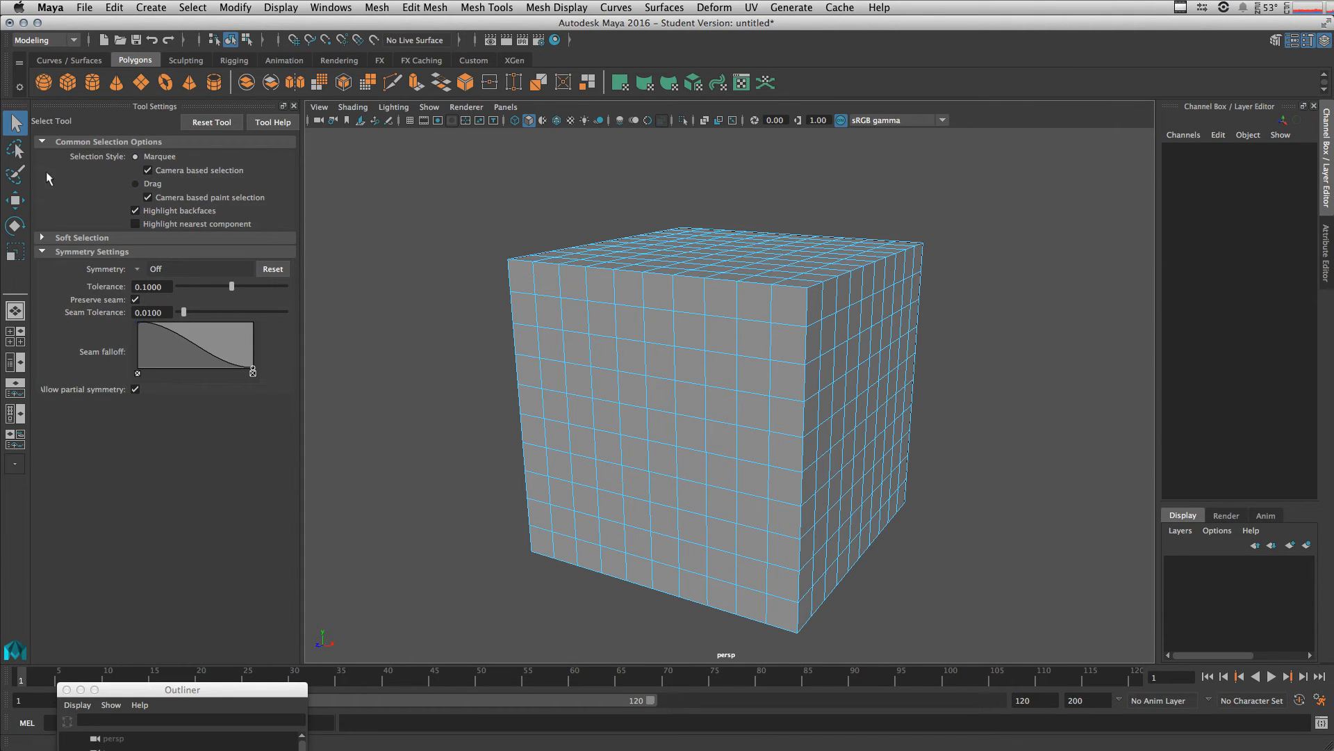
click(15, 174)
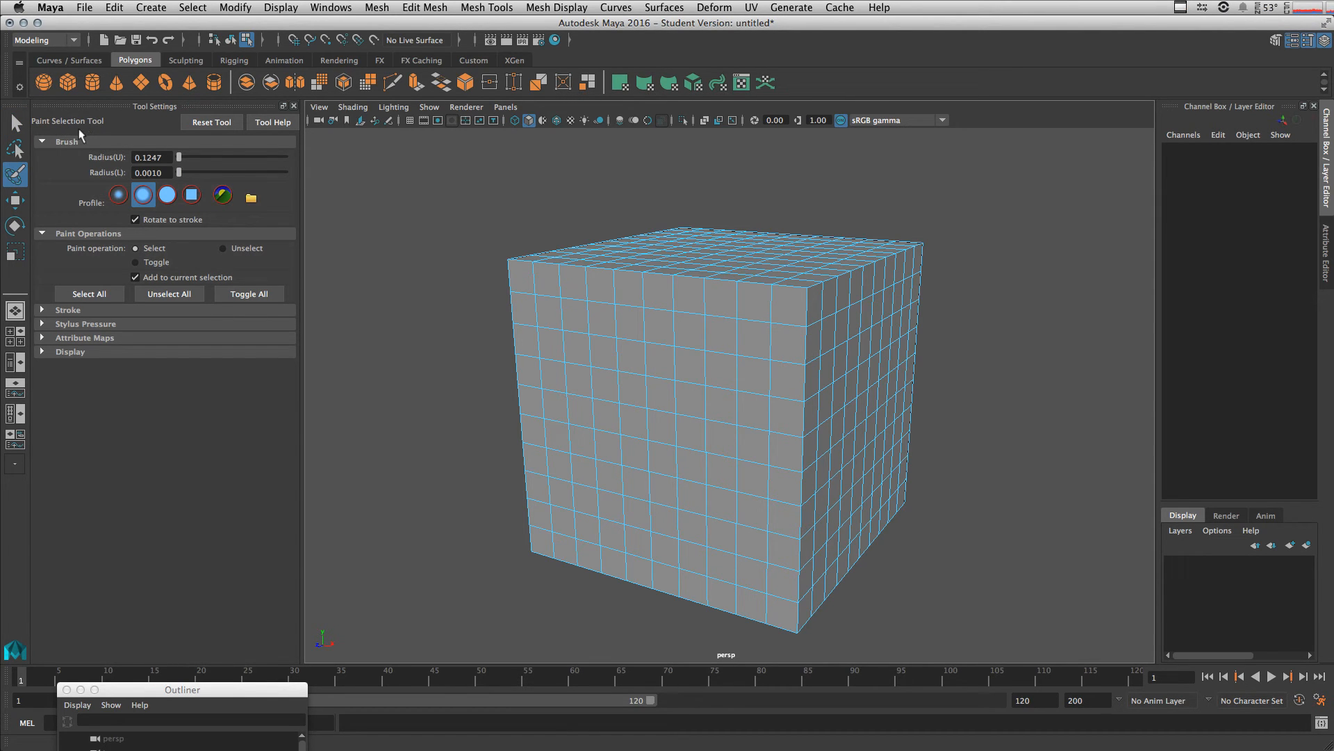
Pick the cube and paint a stroke of faces up its front
click(15, 123)
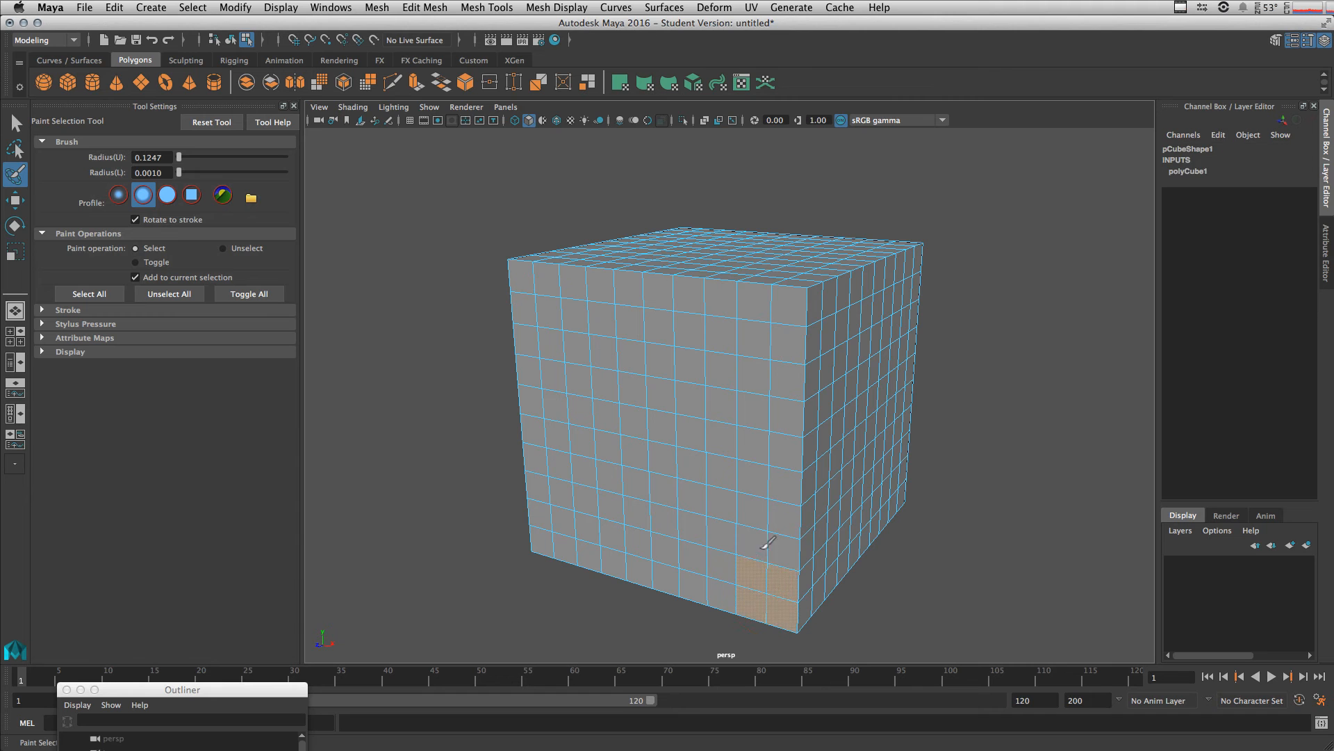
drag(766, 543, 784, 272)
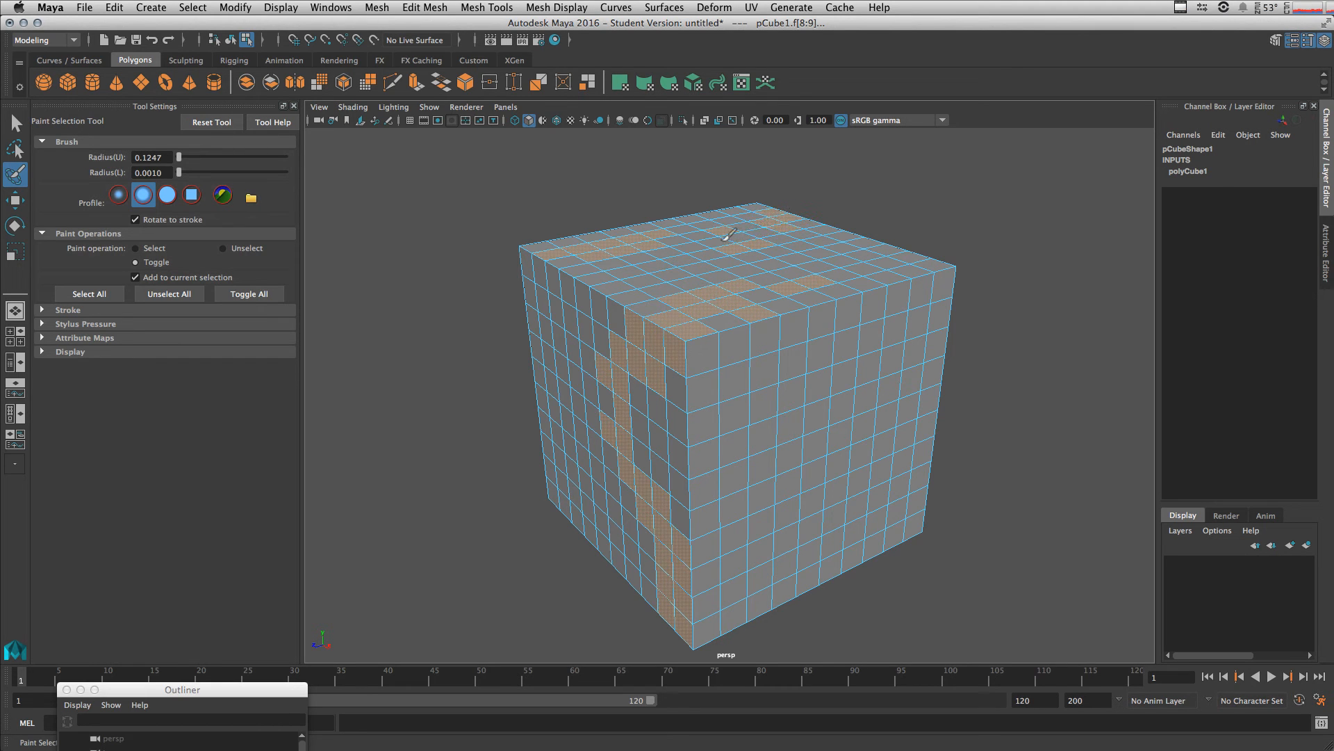
Set paint operation to Select so painting replaces the selection with a small top patch
click(653, 287)
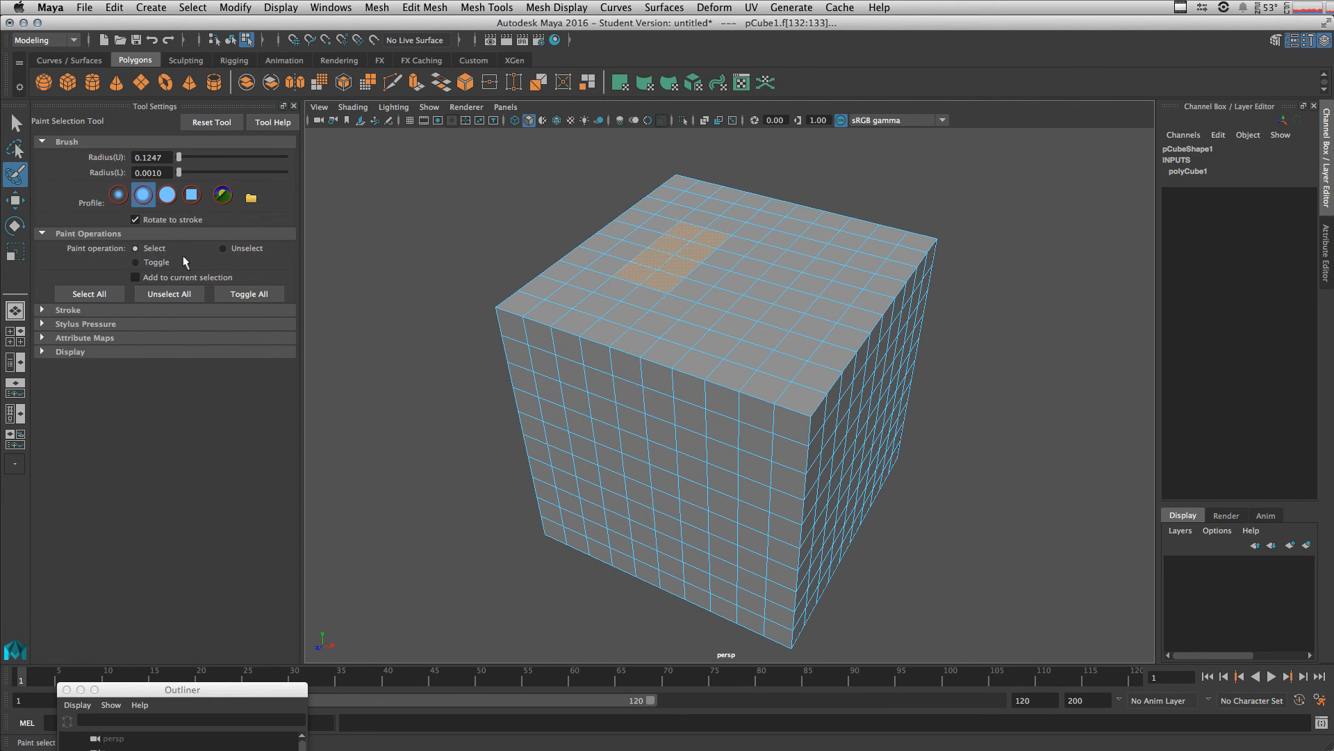
Paint extra top faces additively, then invert, clear and select all cube faces
click(134, 277)
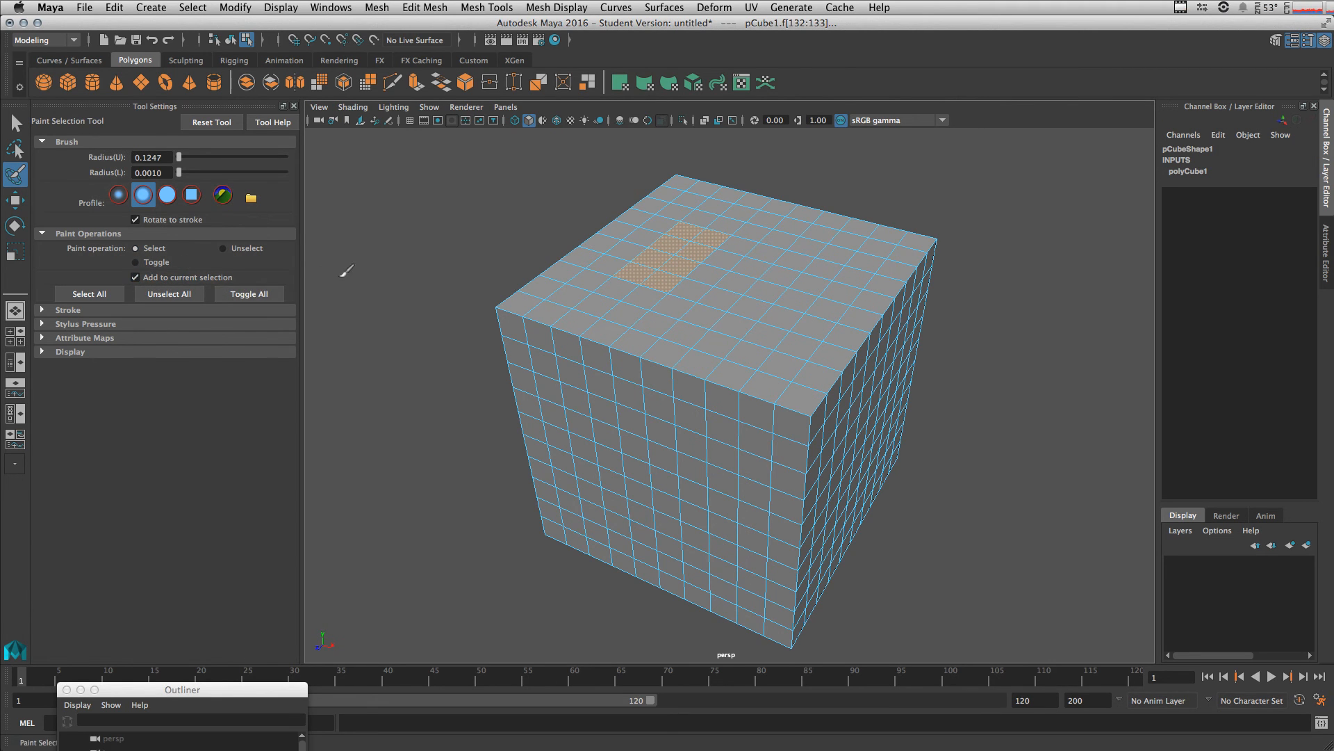
mouse_move(765, 326)
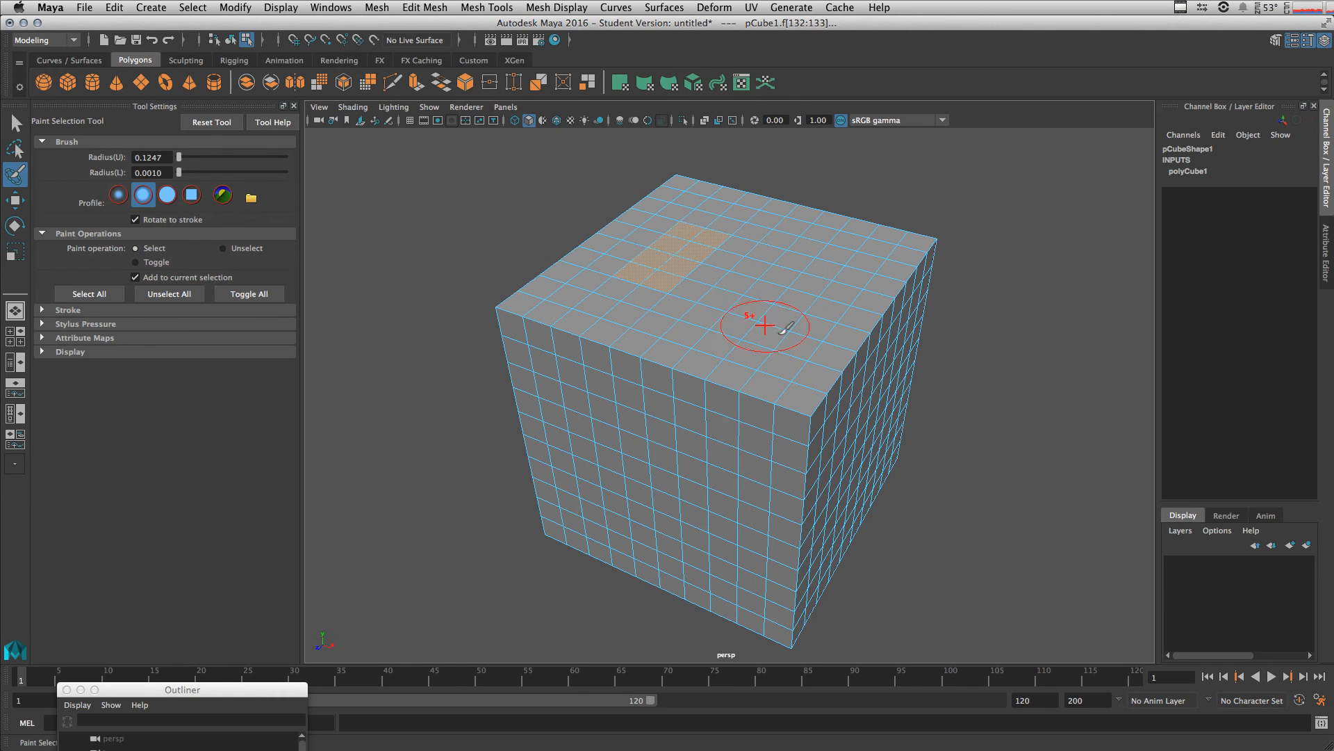
drag(762, 326, 856, 270)
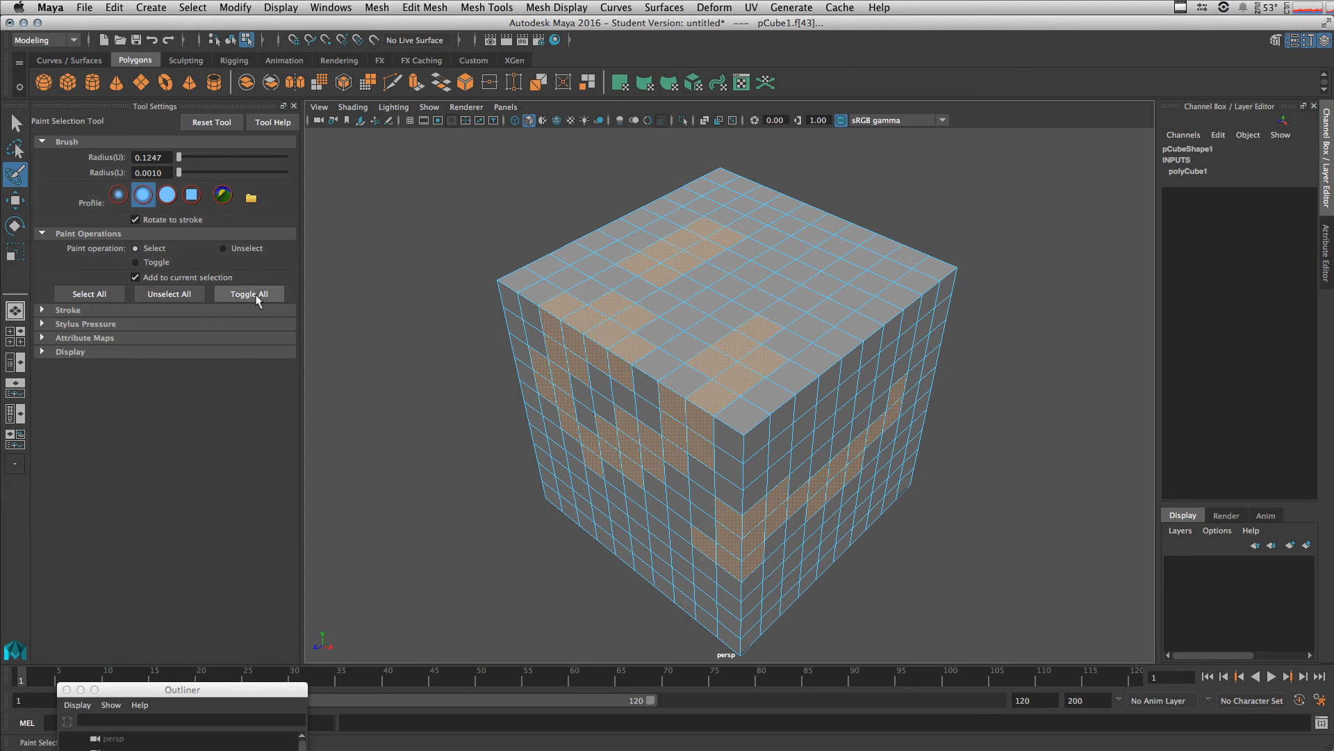
click(250, 293)
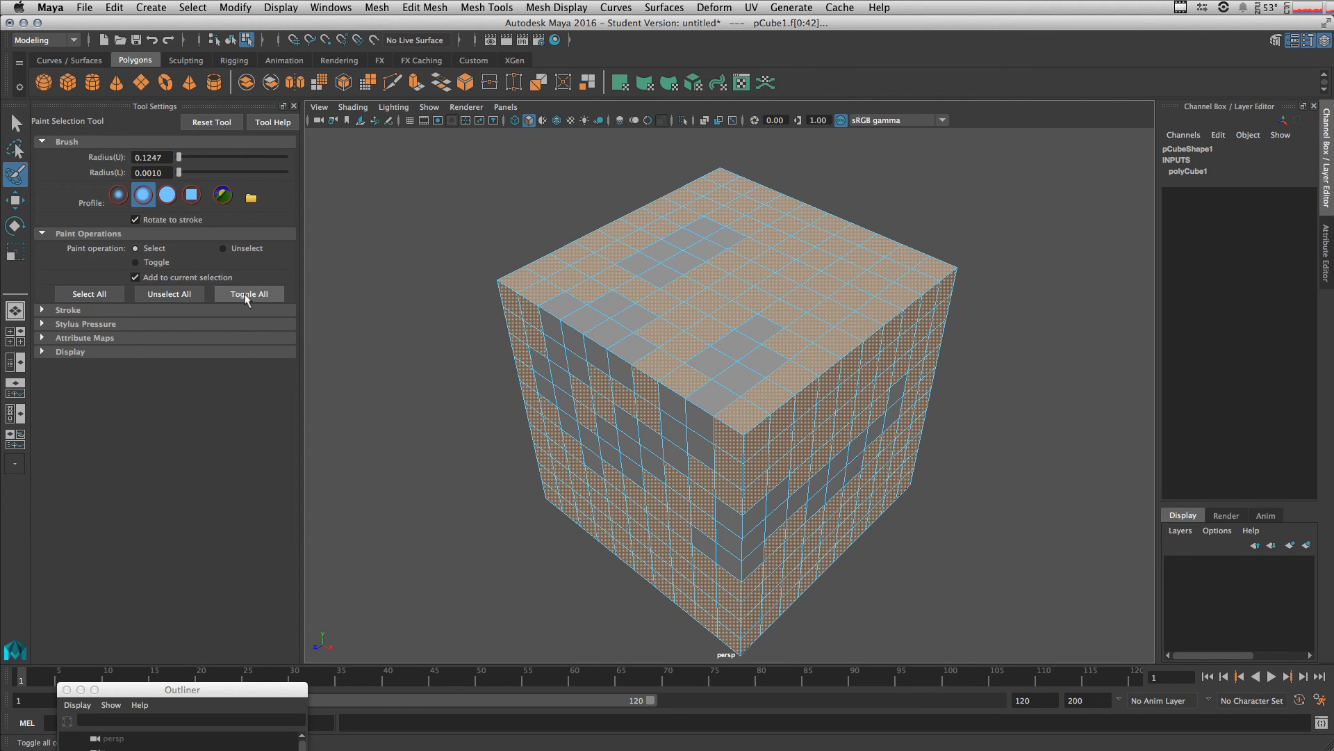
click(248, 294)
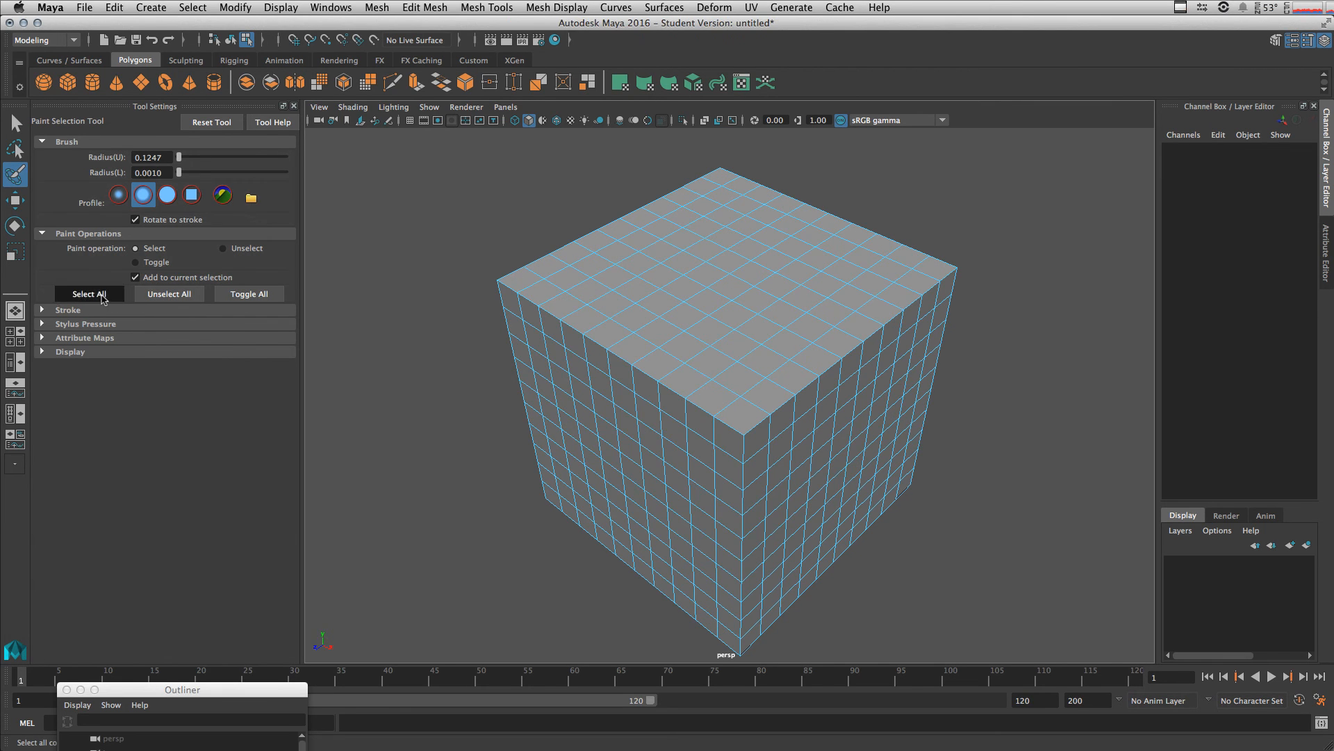
click(88, 293)
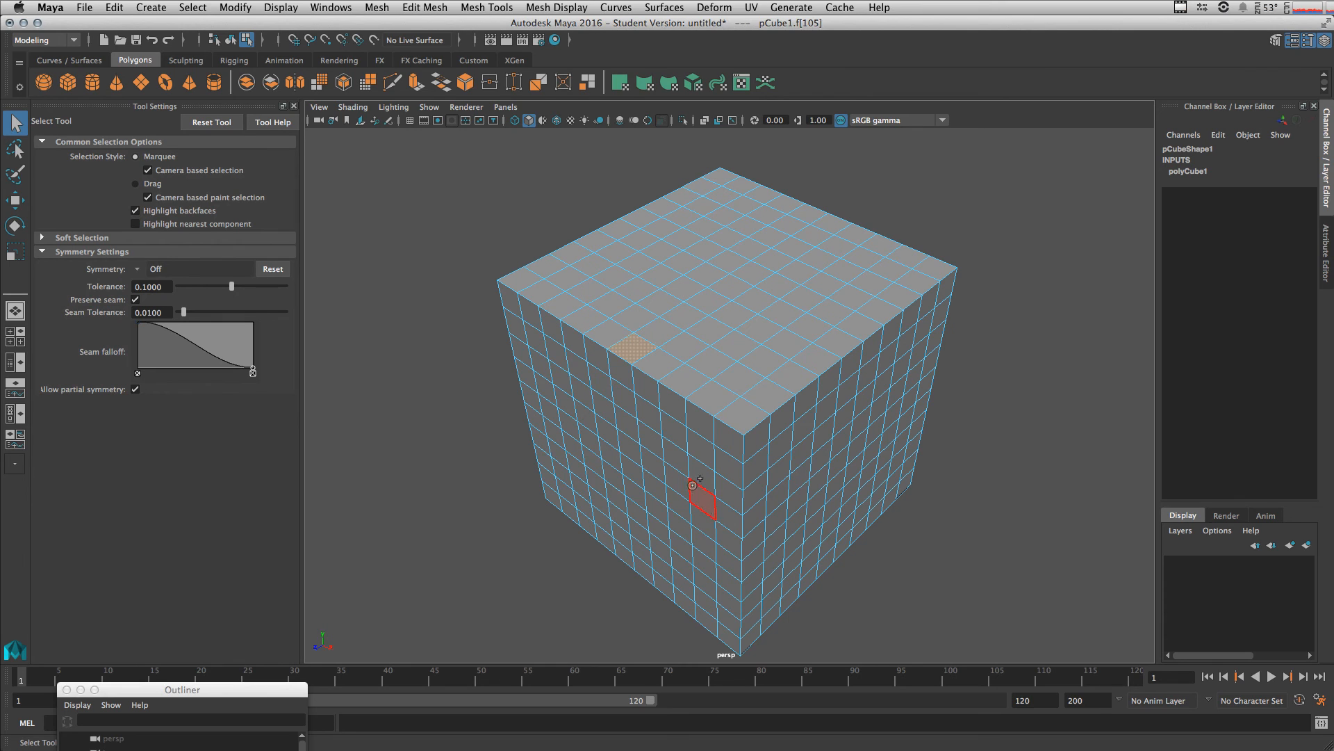
Drag-select a patch of cube faces and add one more face to the selection
drag(698, 502, 579, 434)
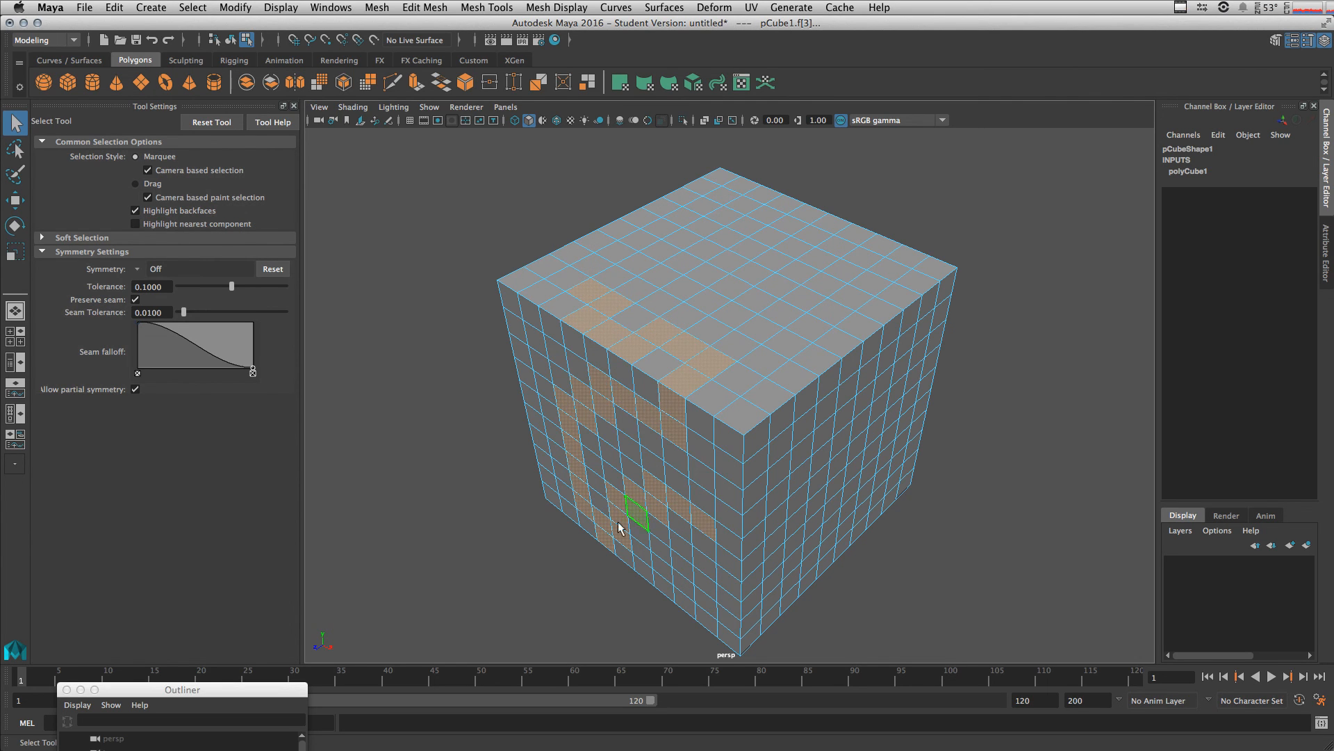
click(689, 357)
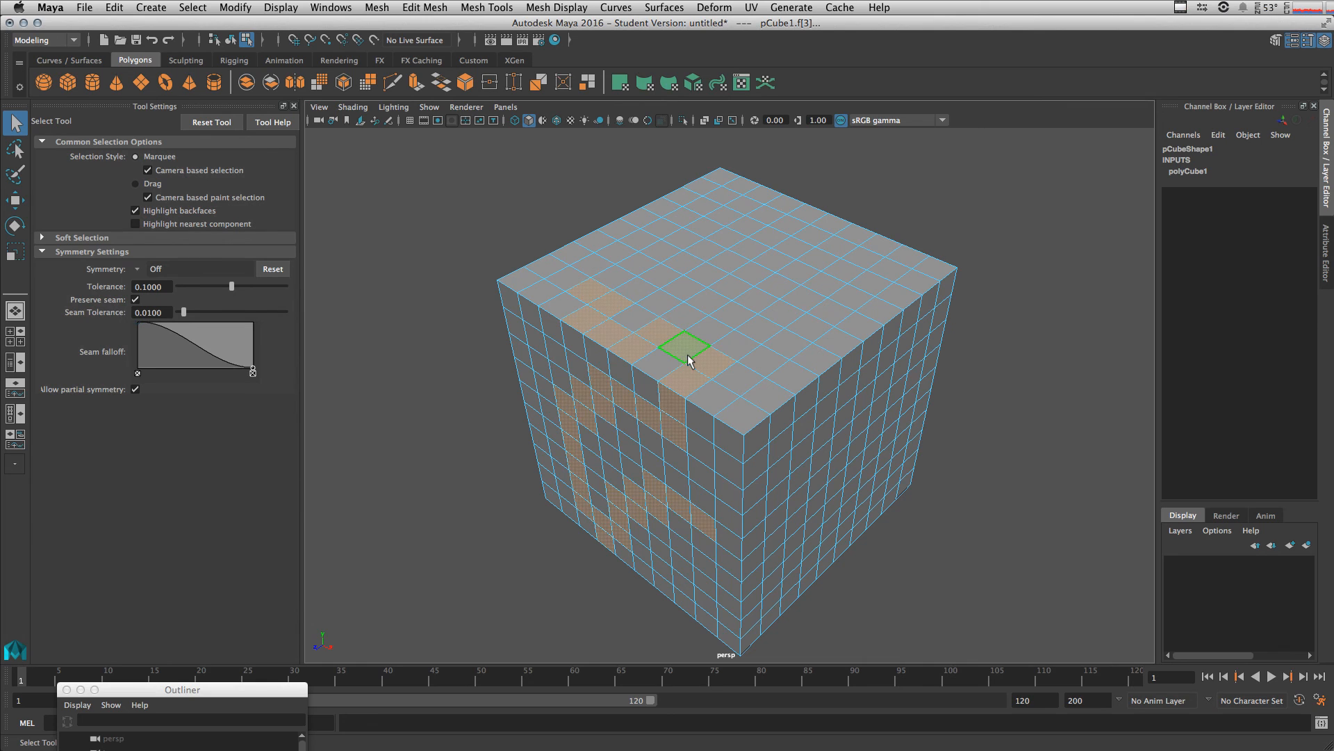
click(151, 7)
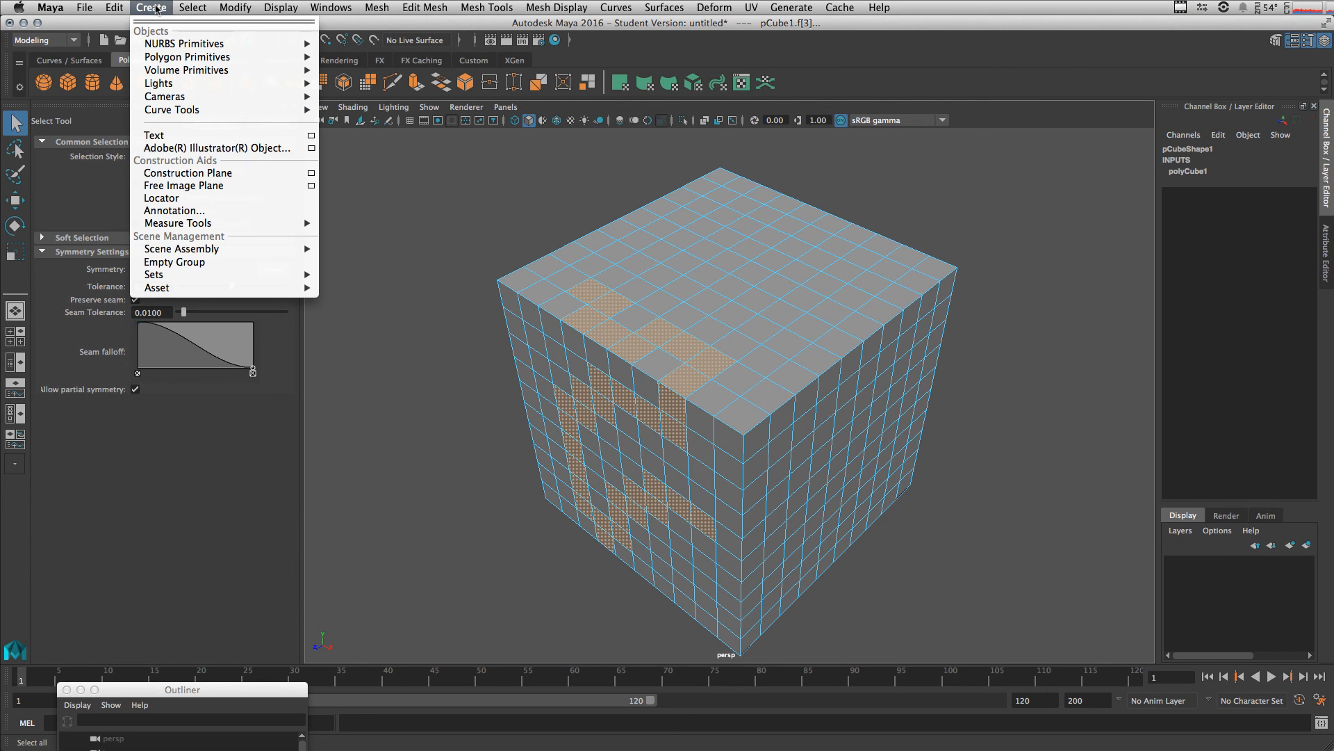
mouse_move(154, 273)
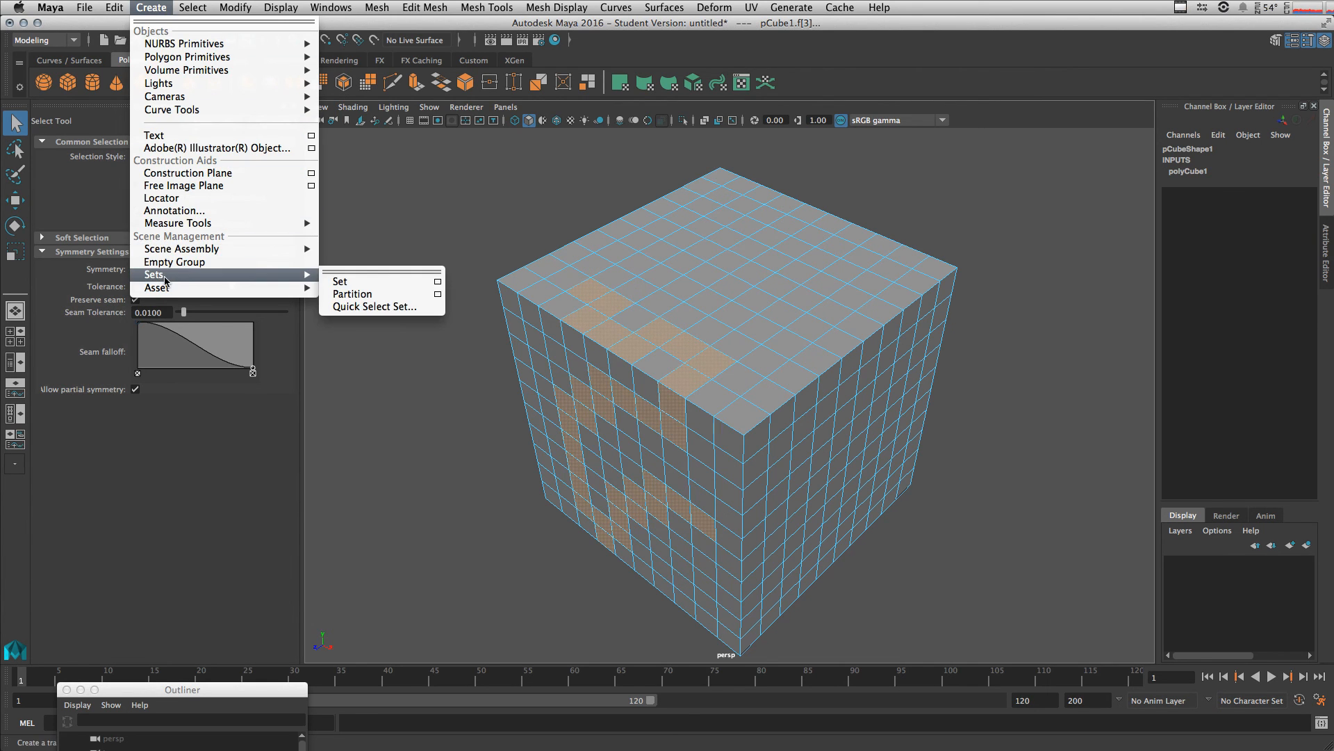
mouse_move(382, 306)
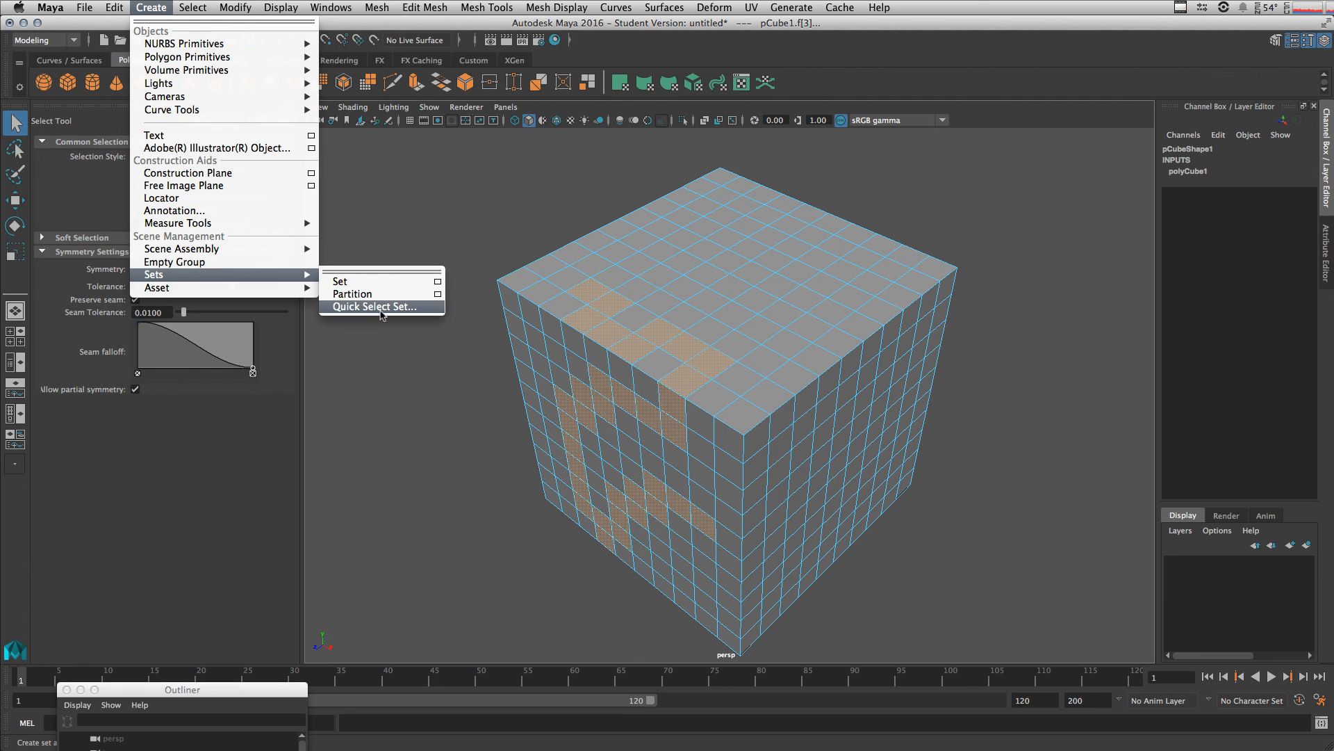
mouse_move(396, 317)
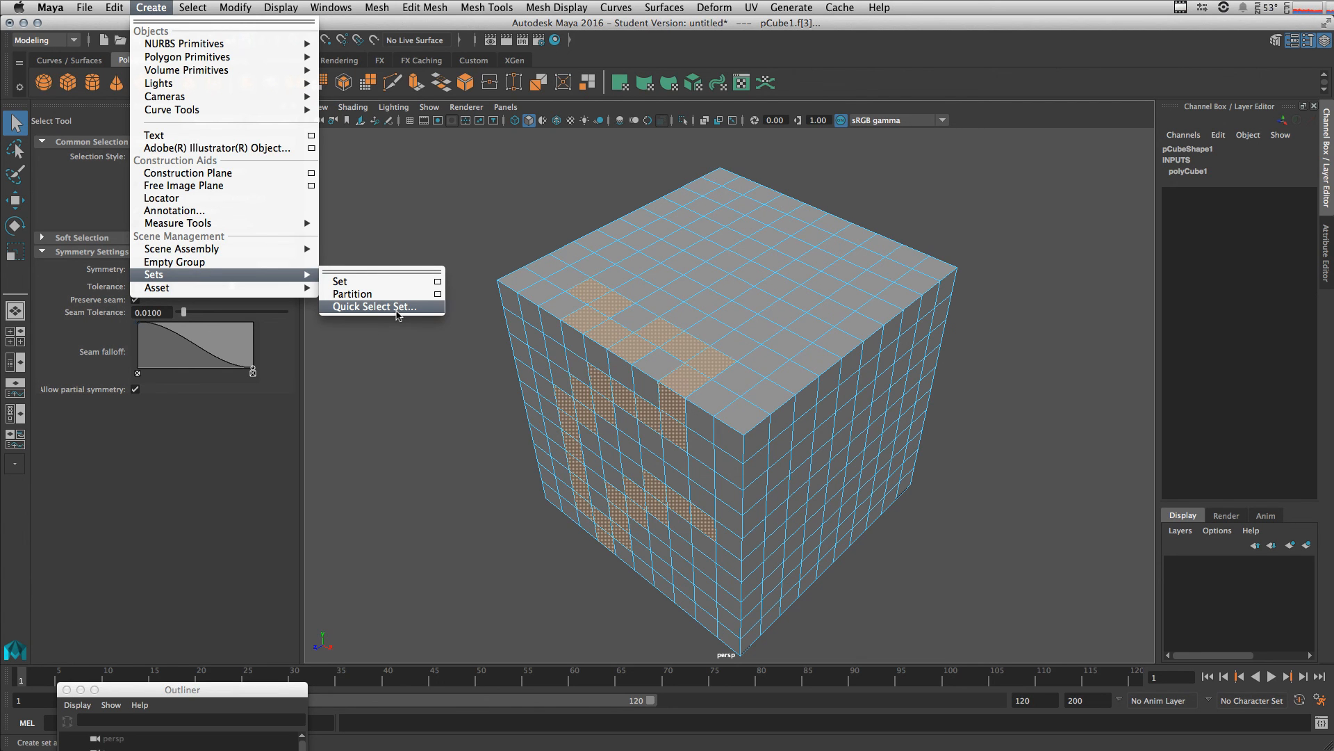
Save the selected faces as quick select set 'FirstSelection' and return to Object Mode
click(369, 307)
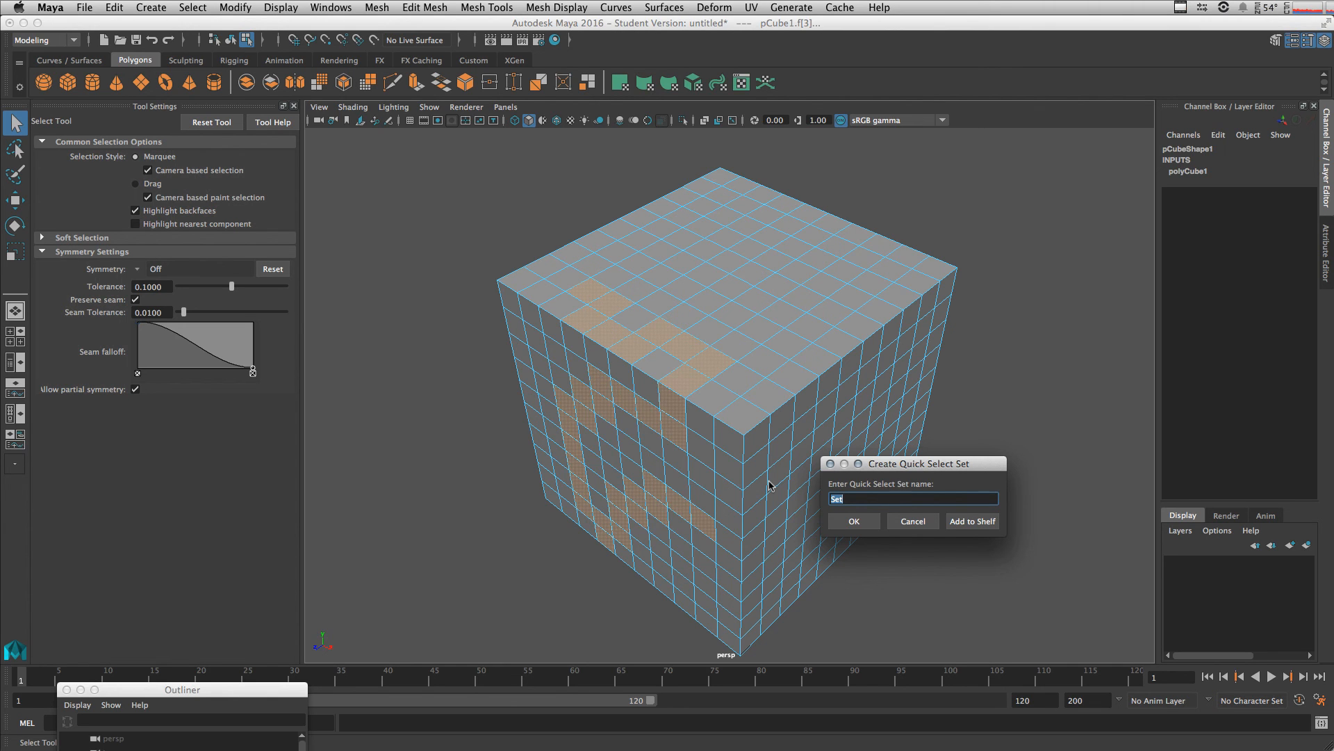
text(Firs)
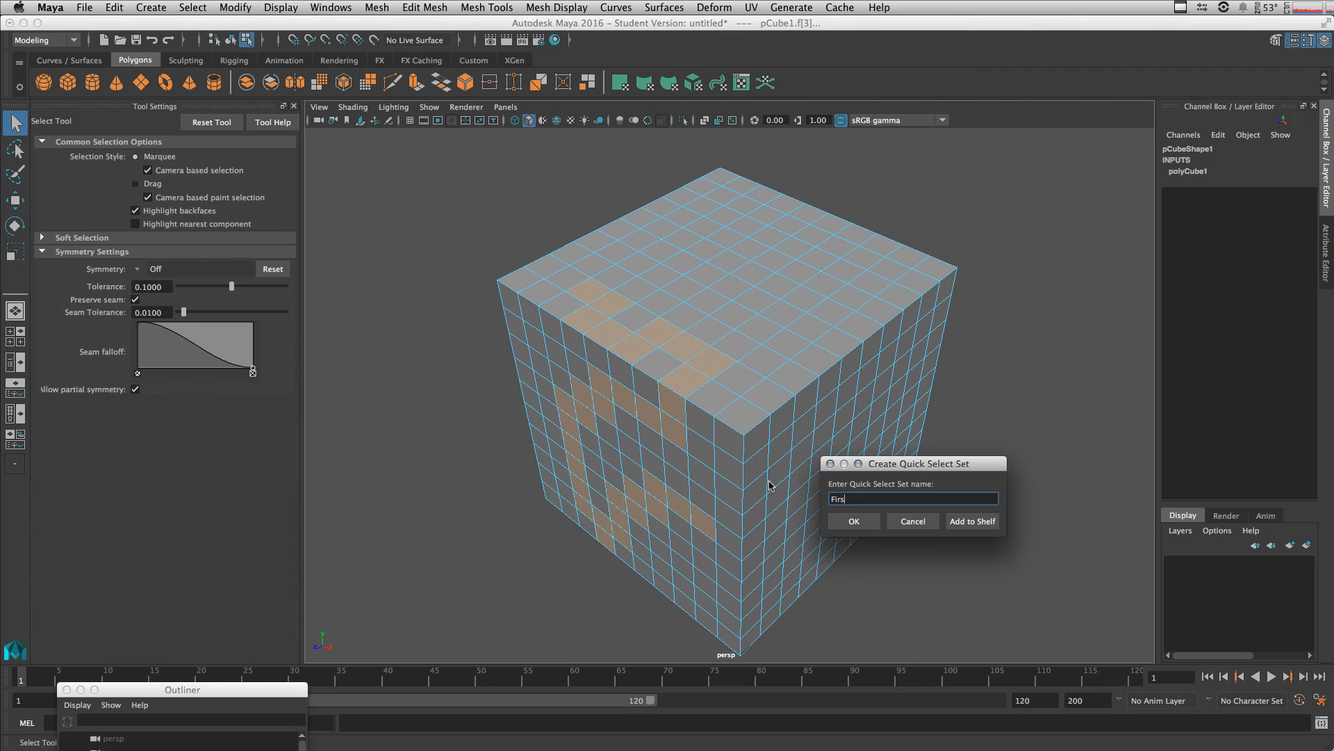
text(tSelection)
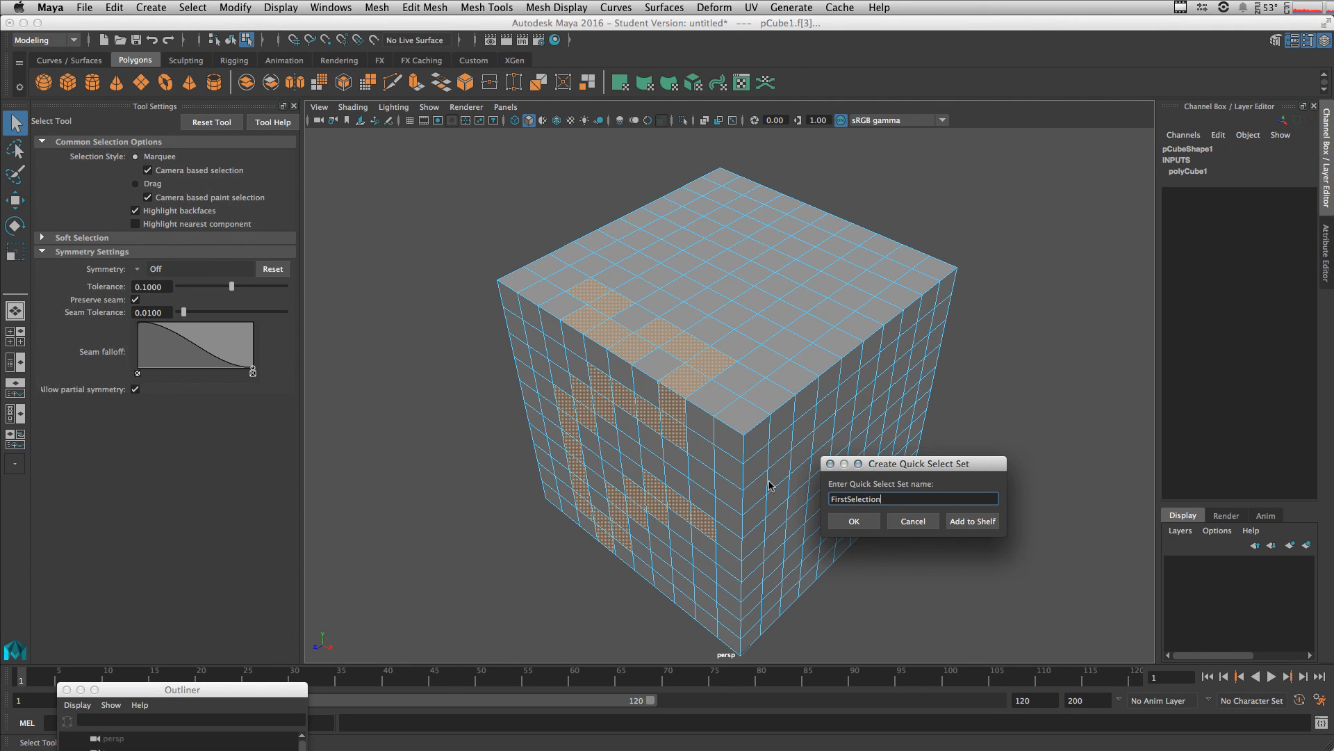
click(853, 519)
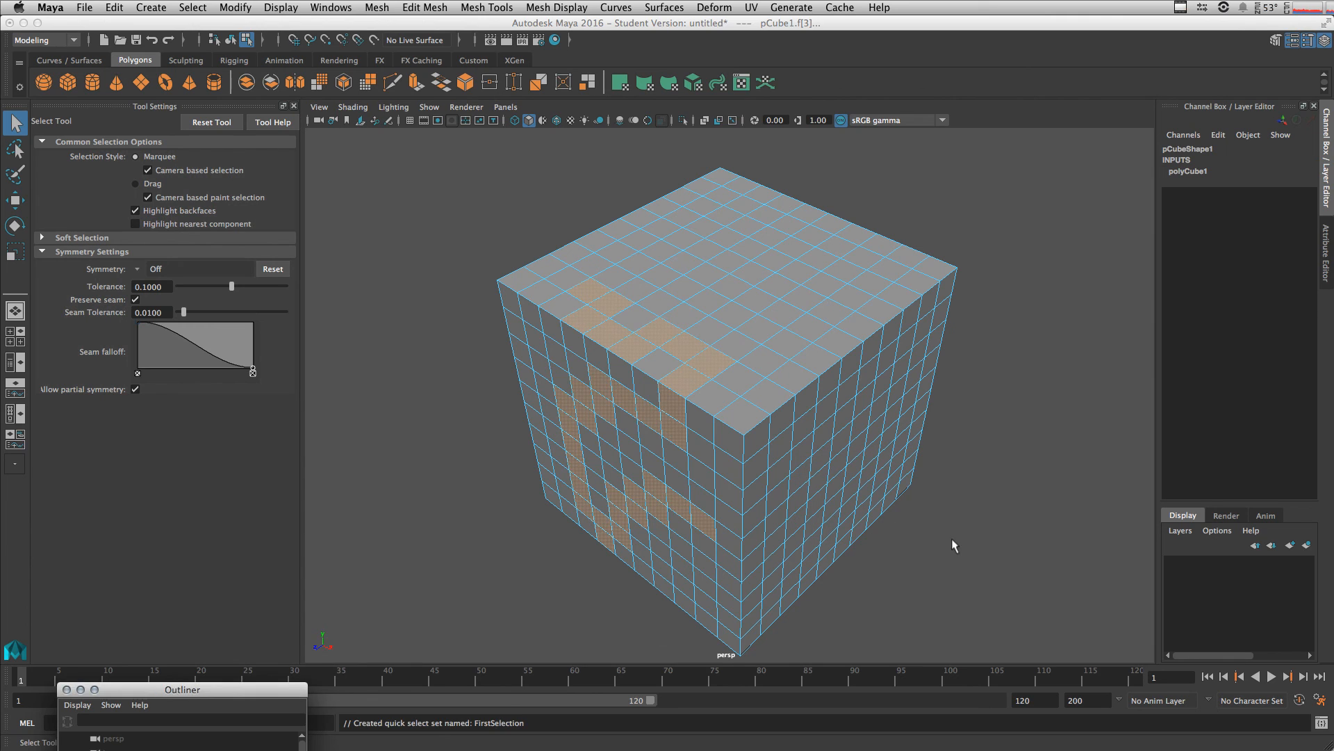
right_click(762, 328)
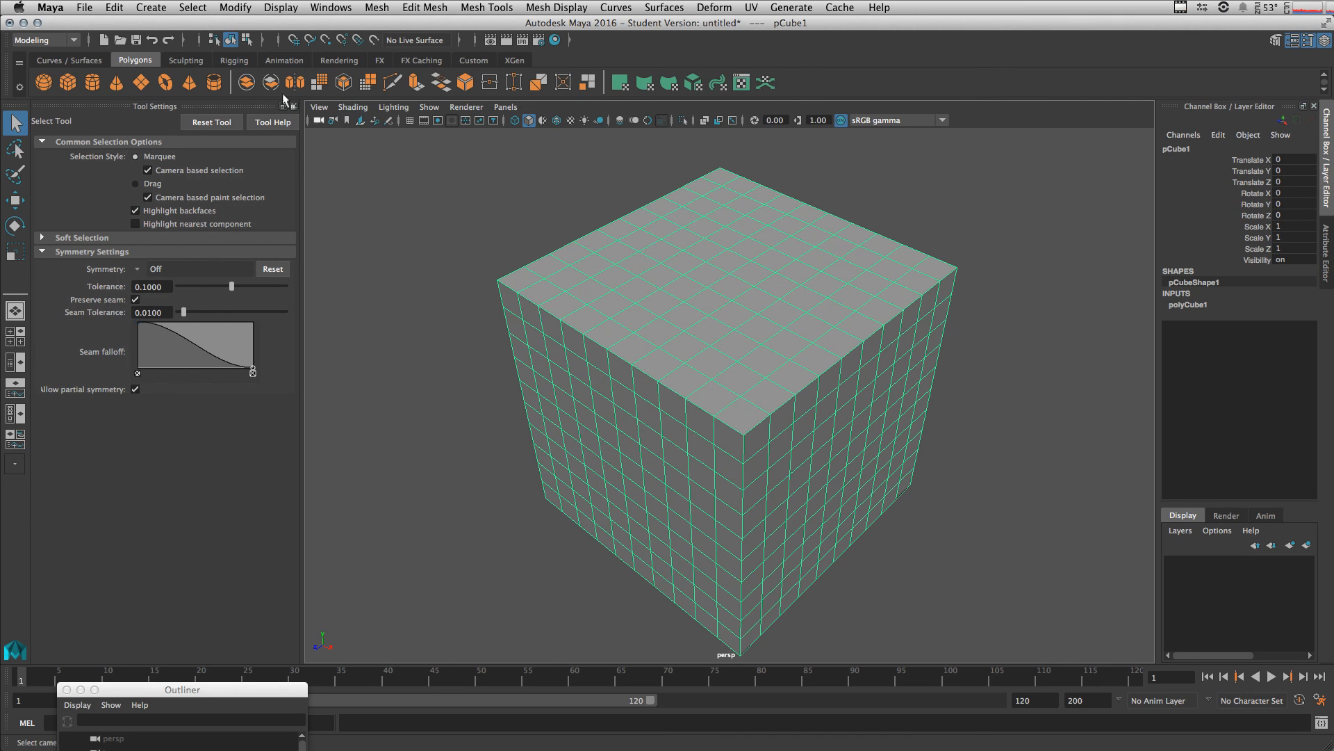
Reselect the saved faces through Select > Quick Select Sets > FirstSelection
click(191, 7)
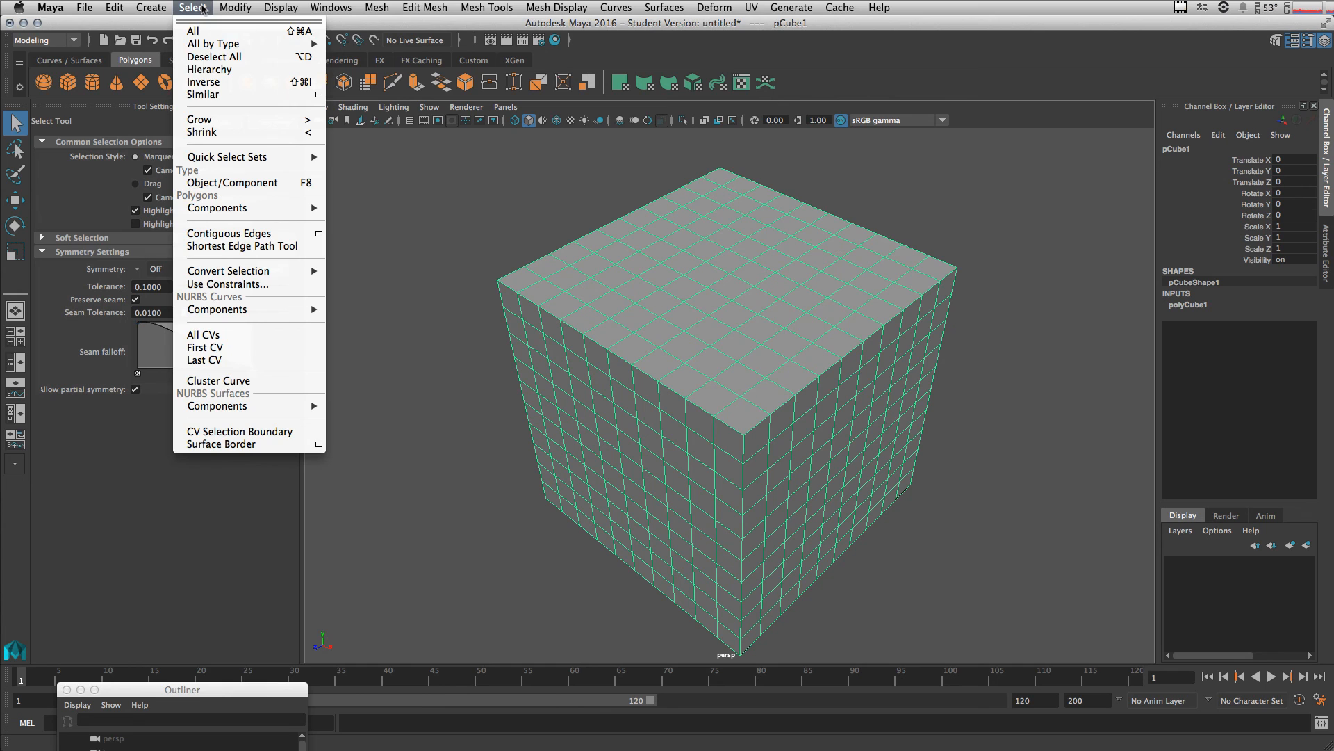
mouse_move(227, 156)
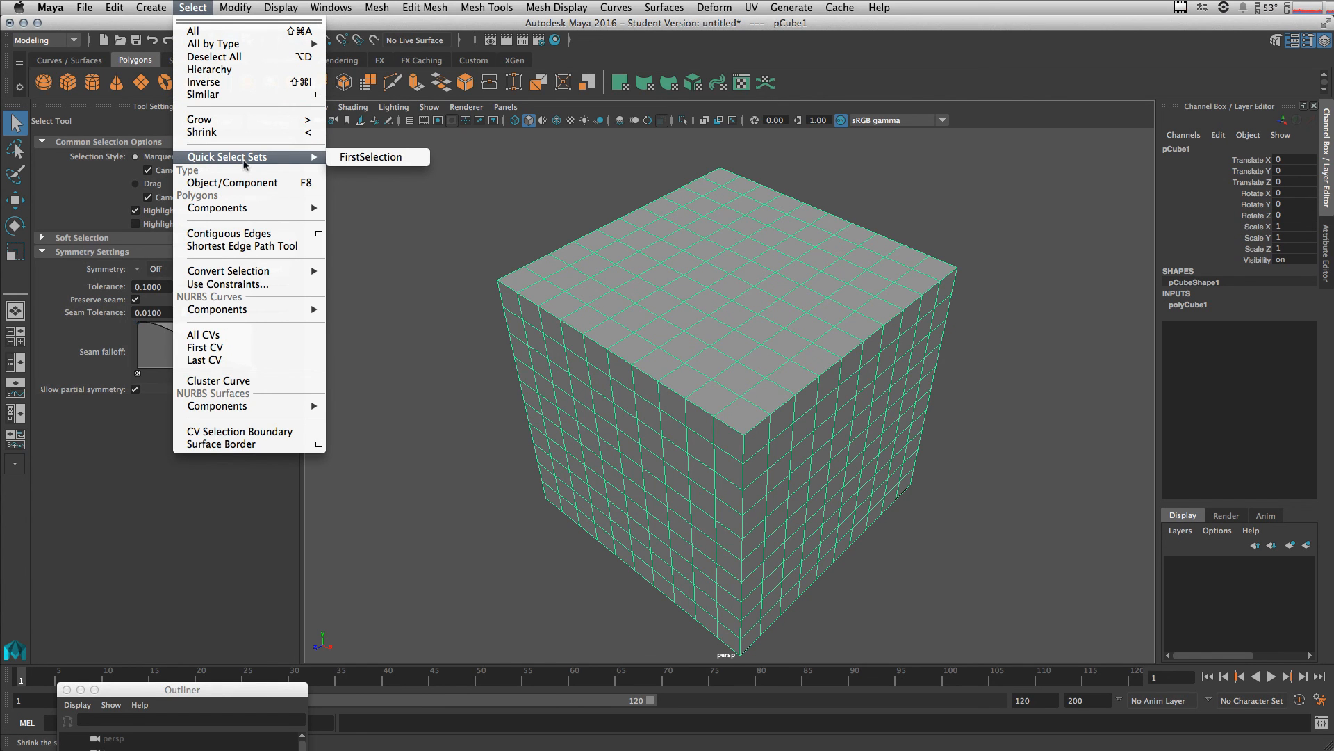
mouse_move(369, 157)
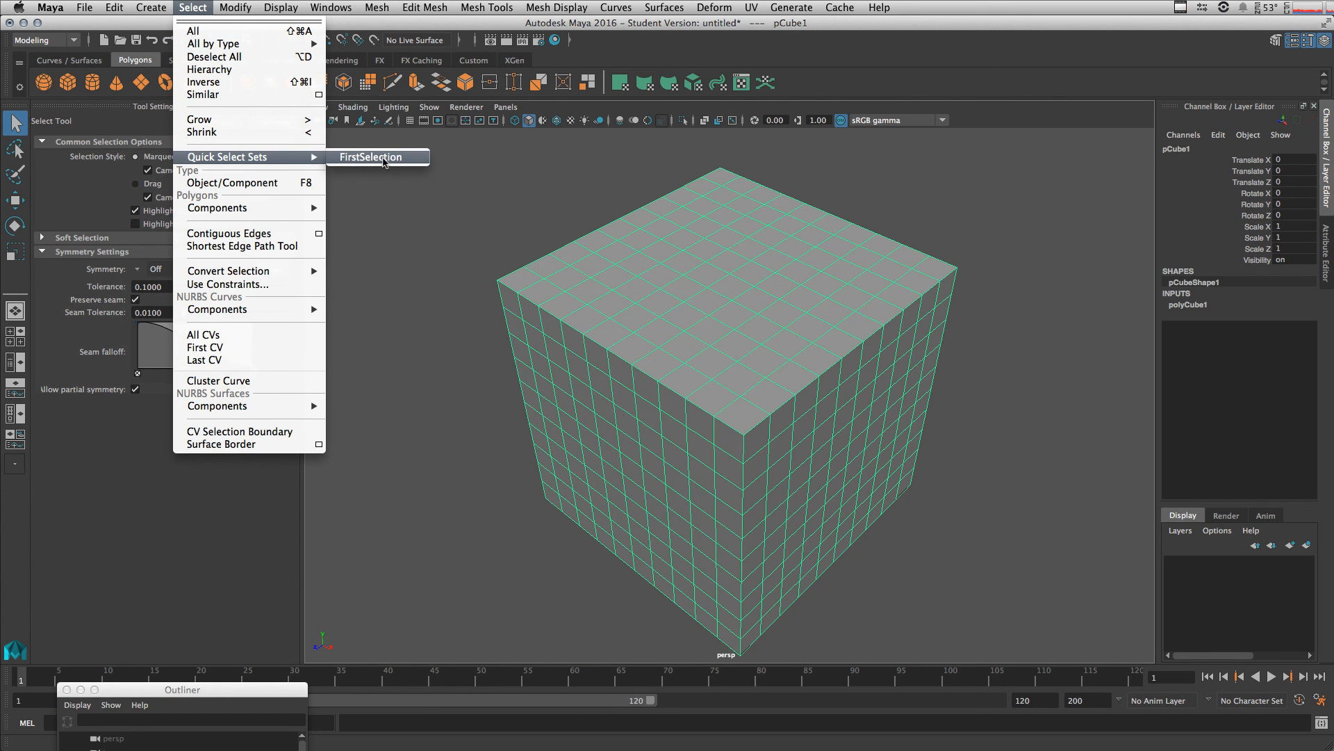
click(370, 156)
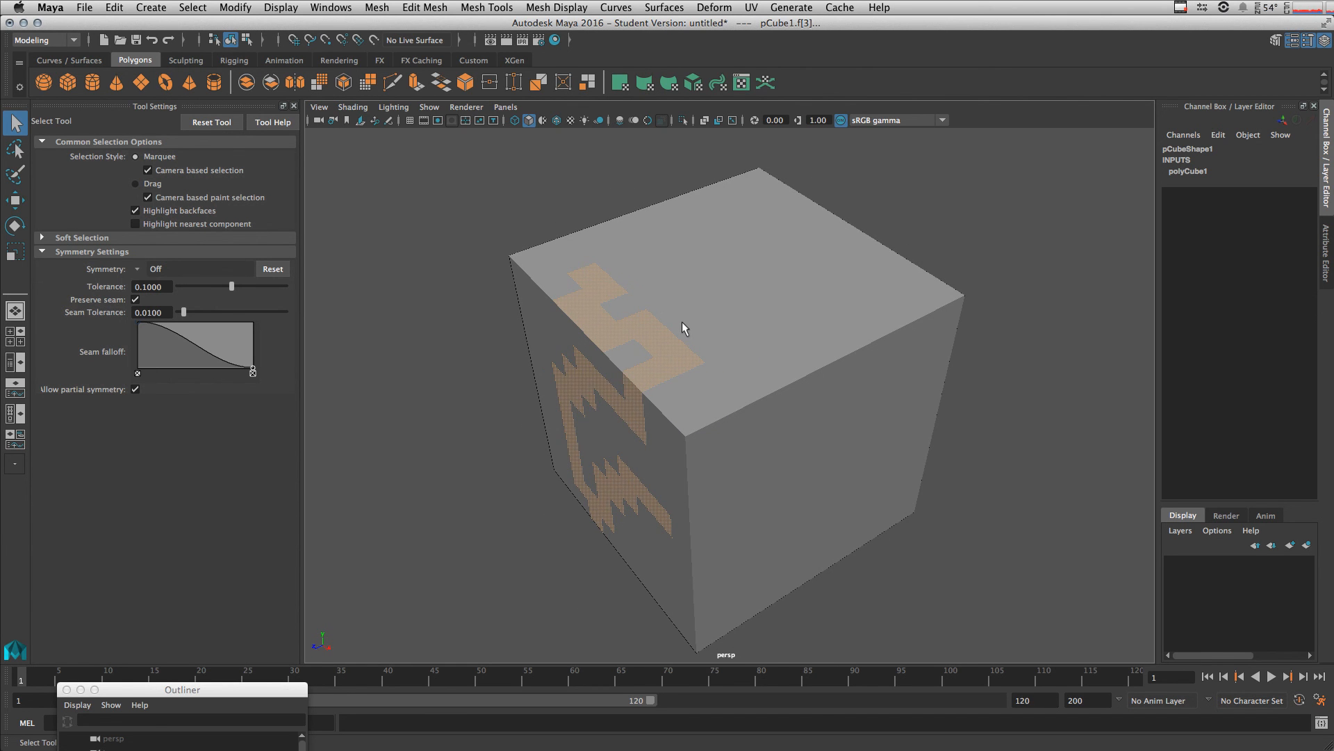
mouse_move(376, 7)
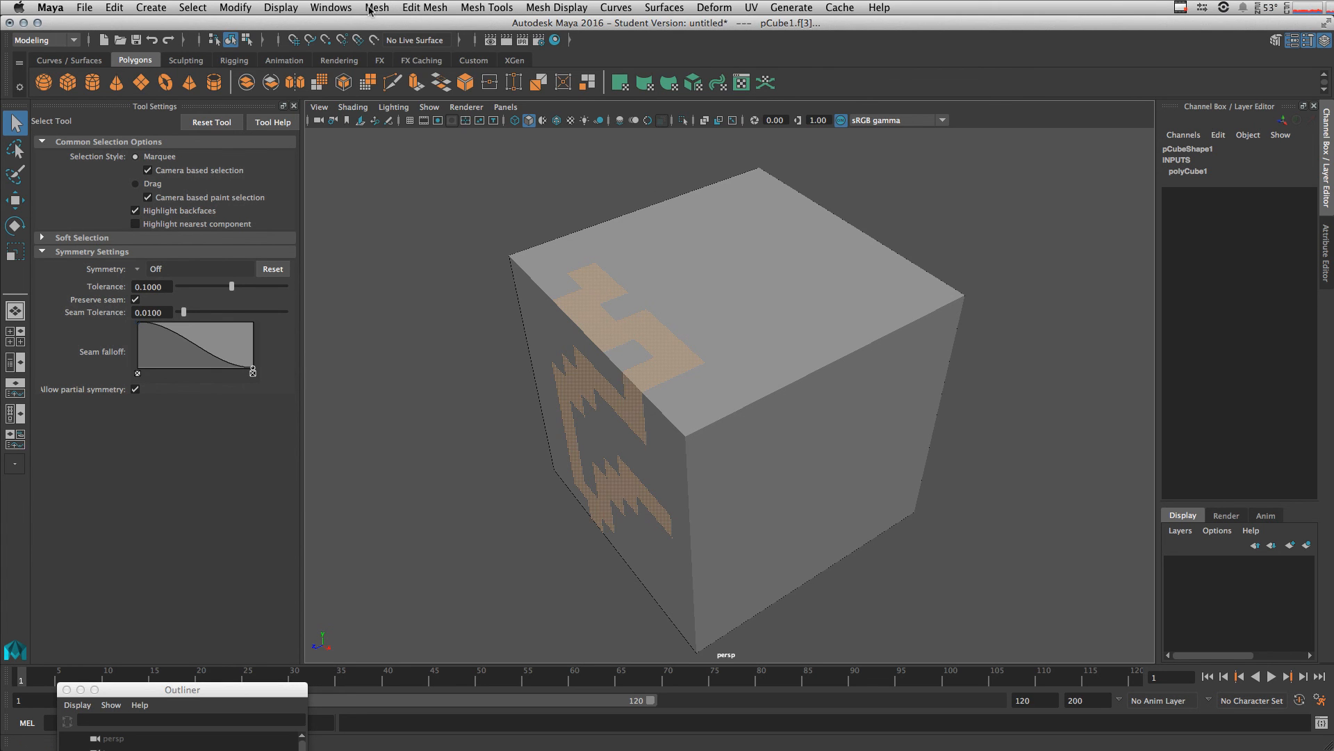
Check FirstSelection in the Sets Relationship Editor, then select the set in the Outliner
click(331, 8)
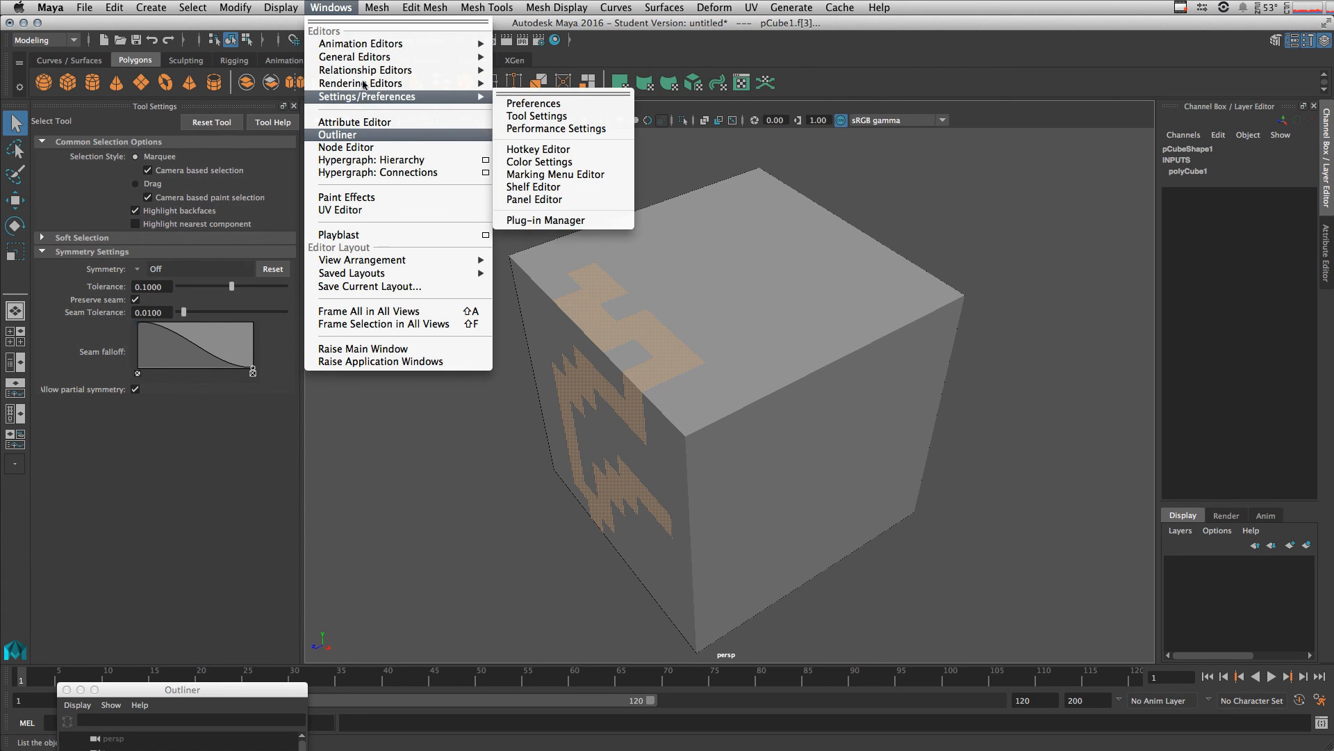
mouse_move(366, 70)
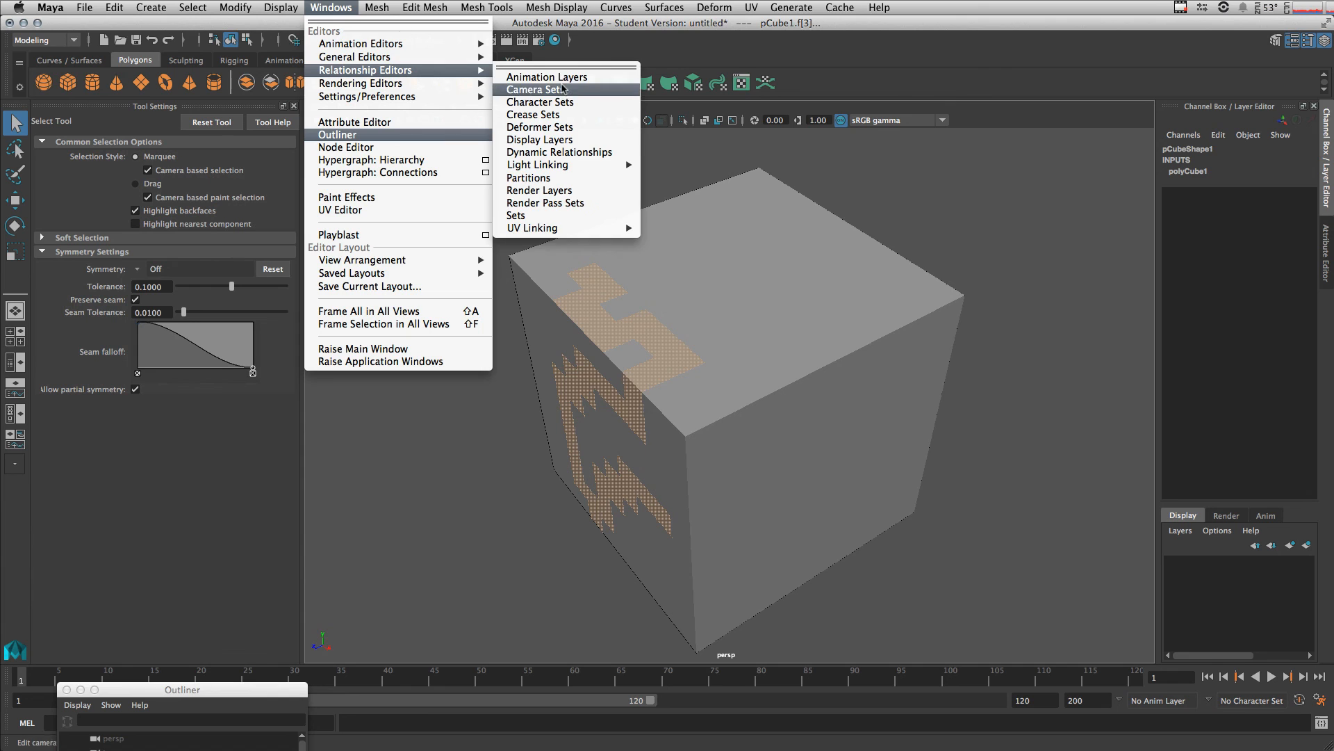
mouse_move(517, 215)
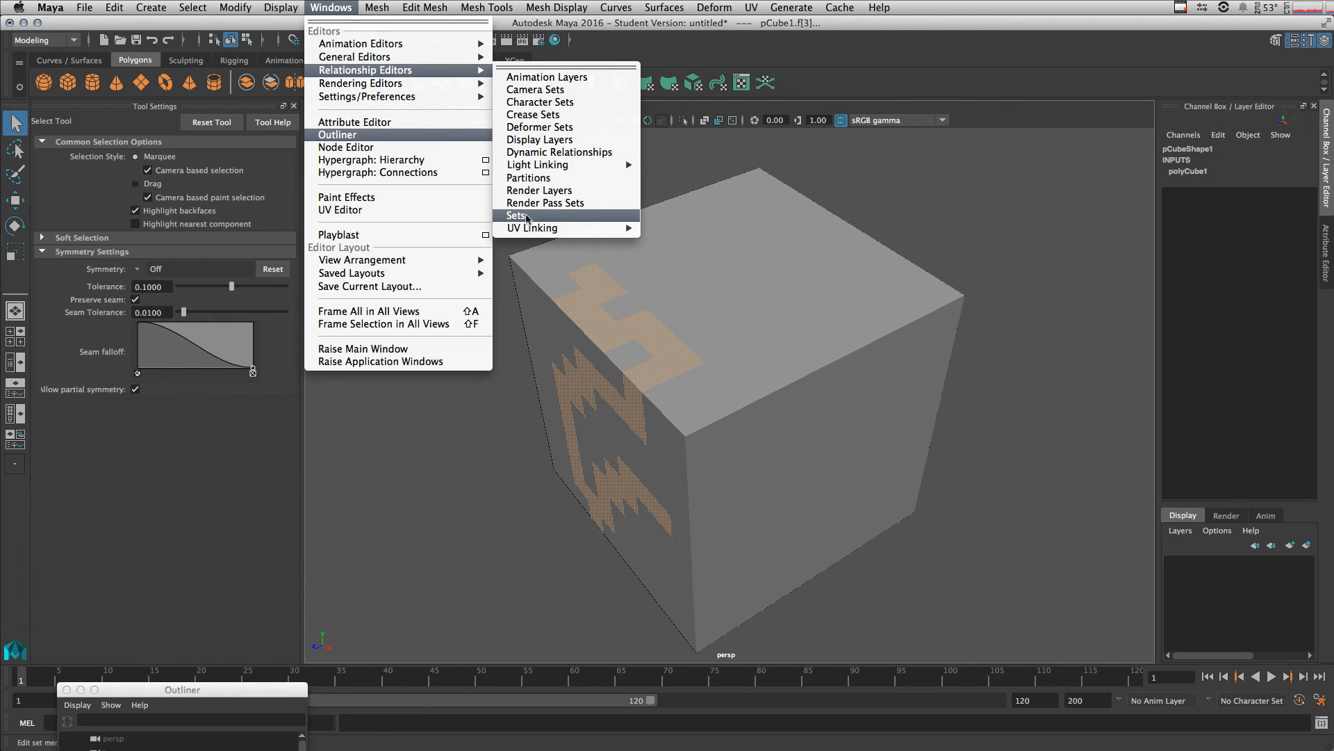
click(517, 215)
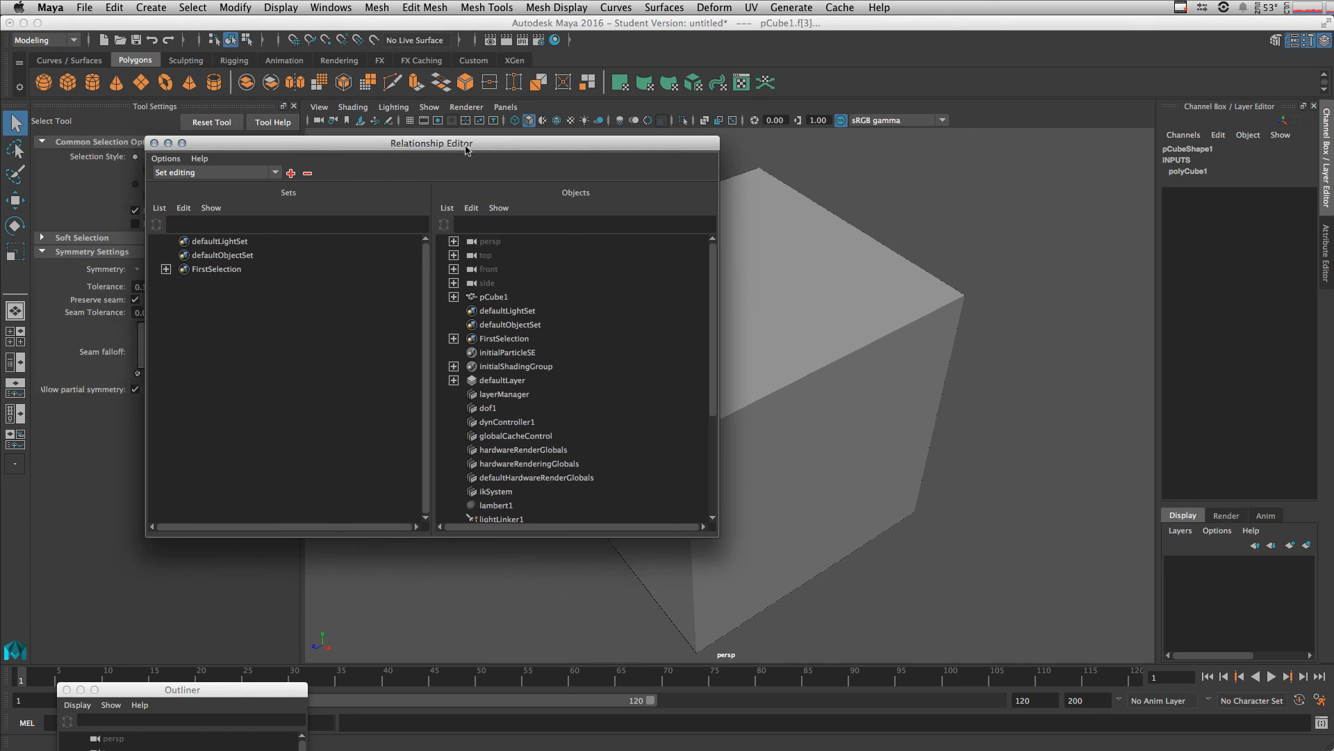
drag(432, 142, 857, 182)
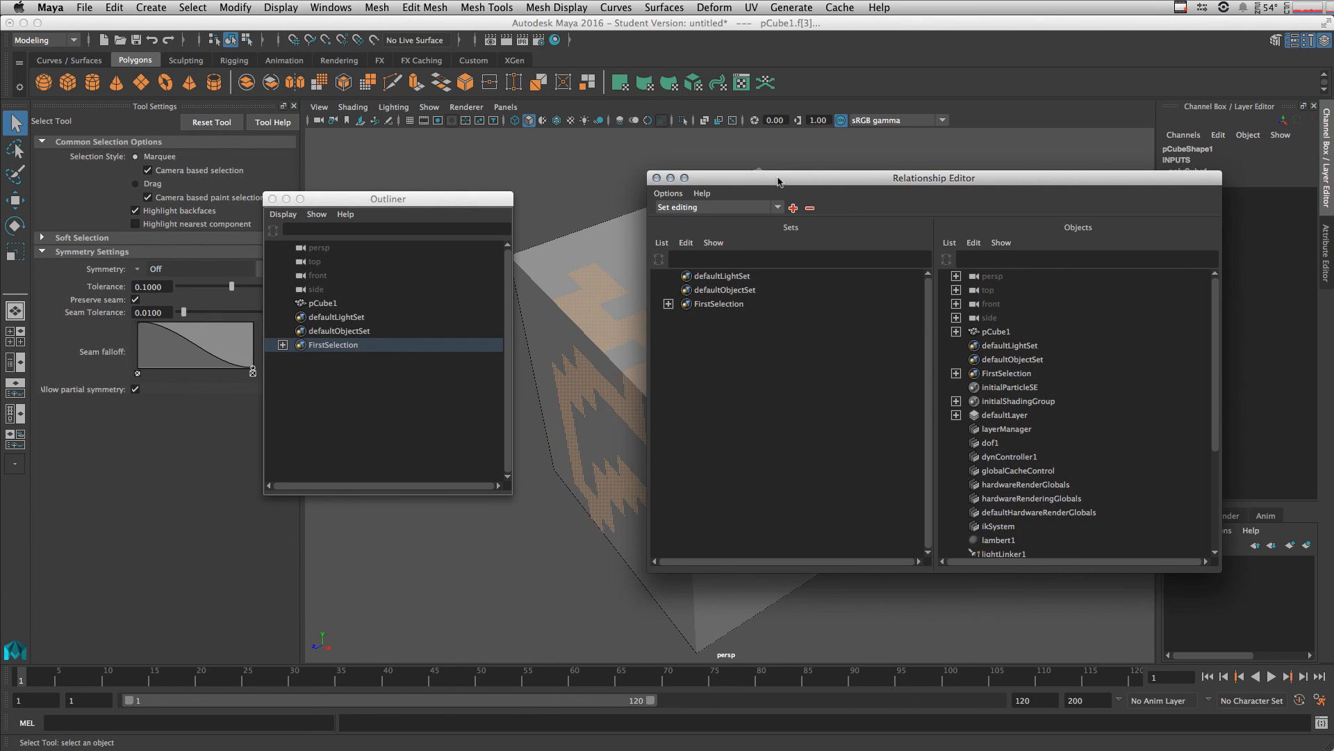
click(656, 178)
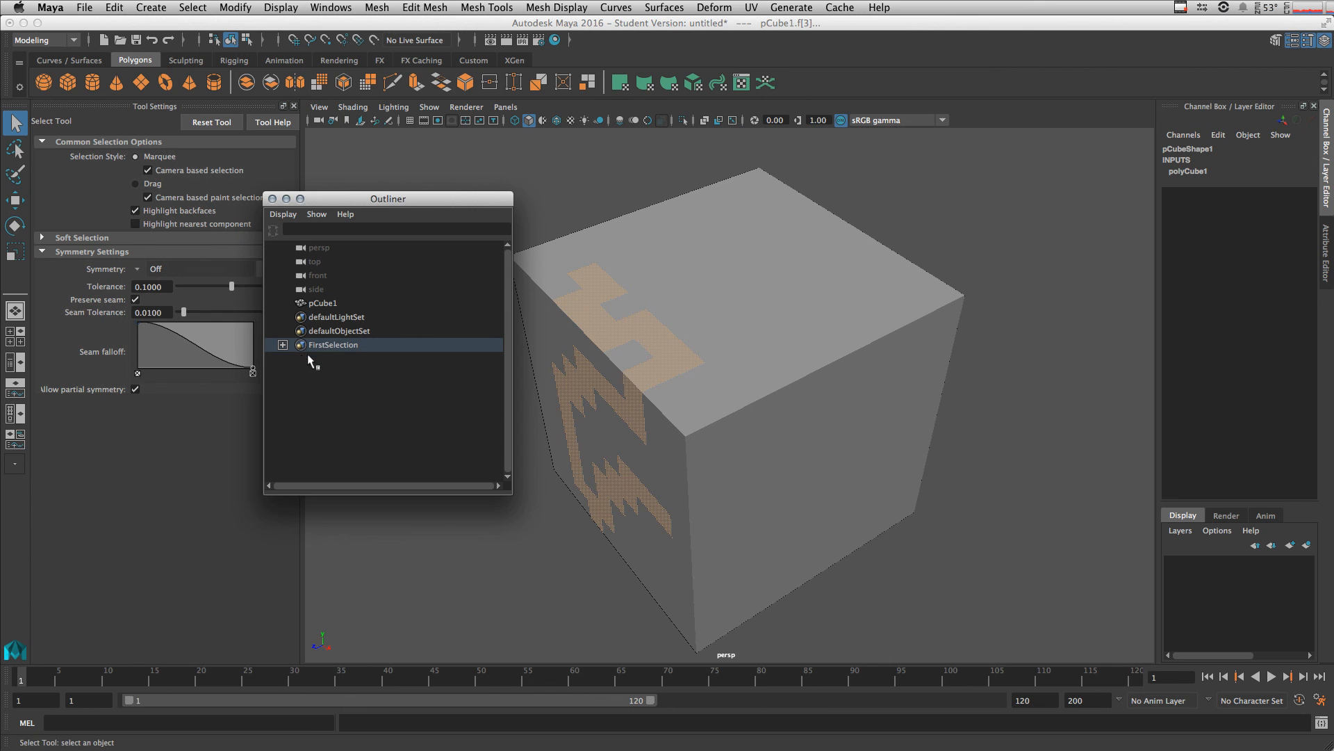
click(333, 345)
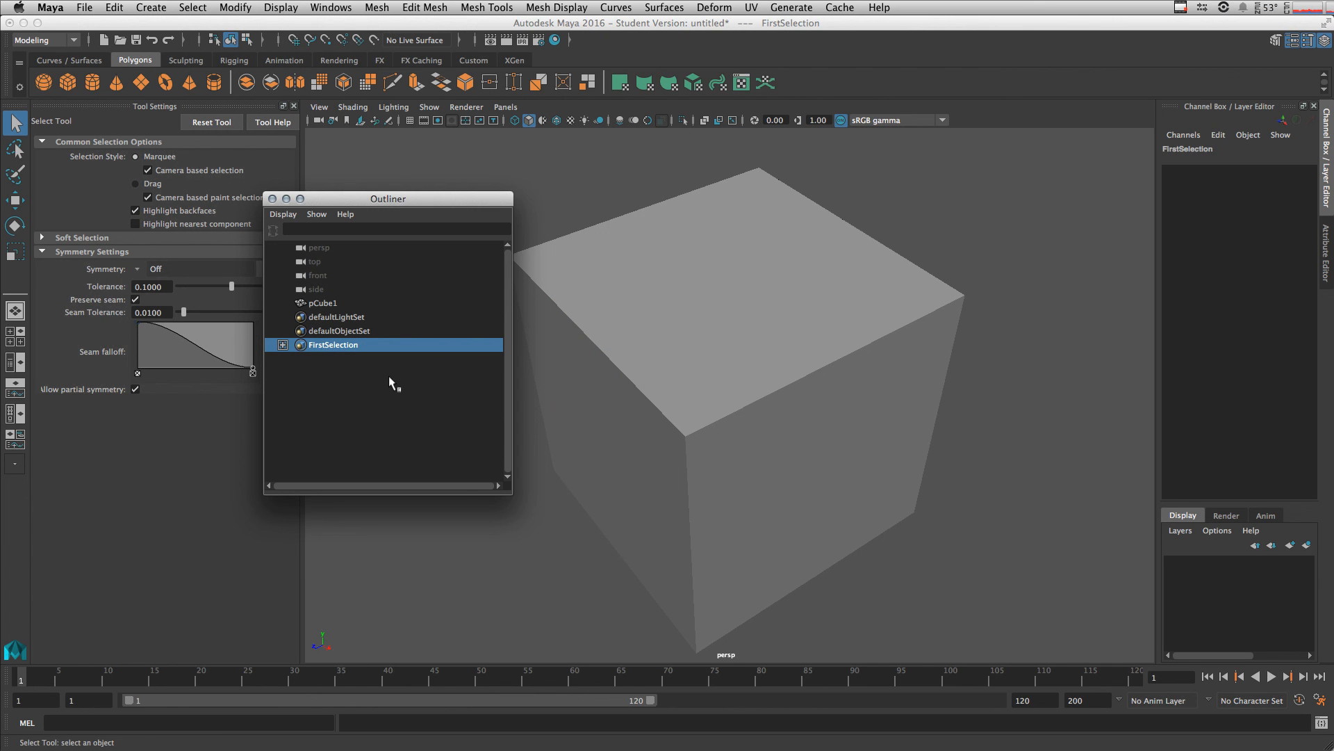